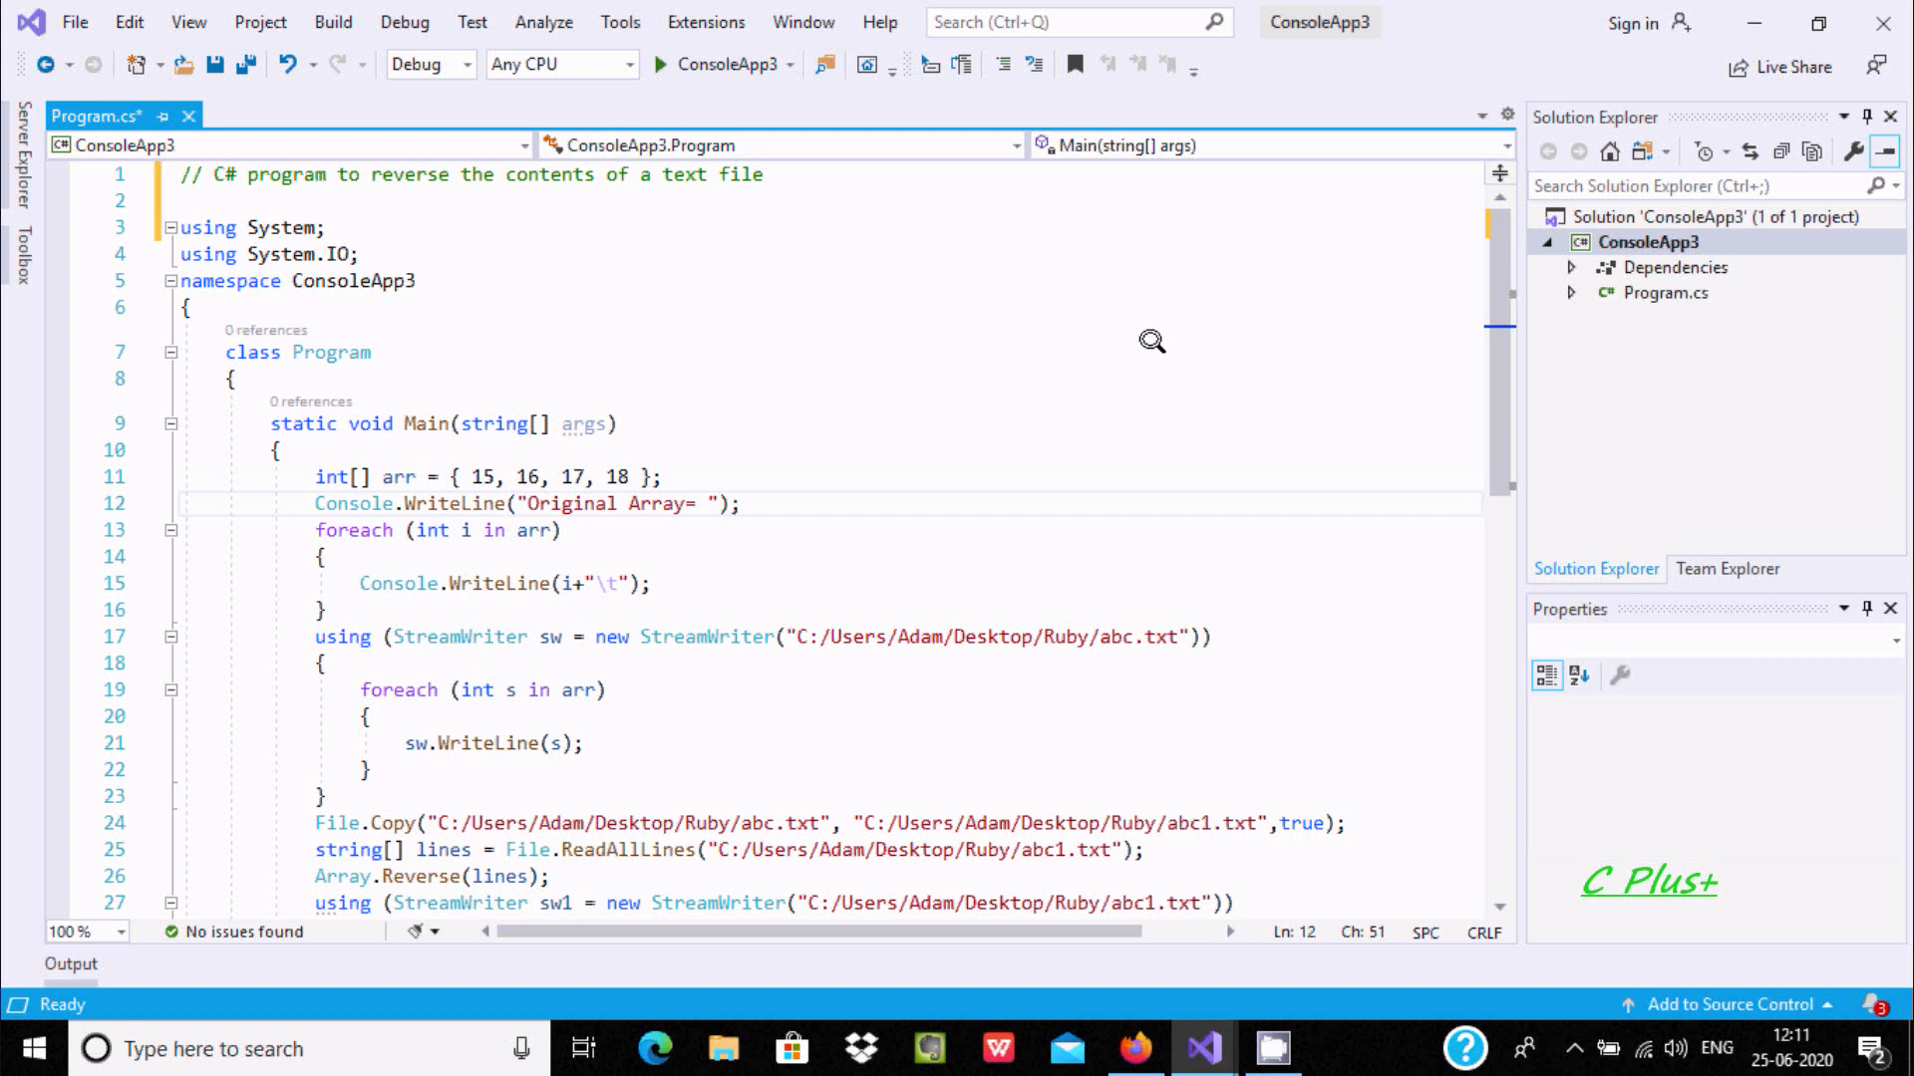
{"action": "mouse_move", "coordinate": [616, 207]}
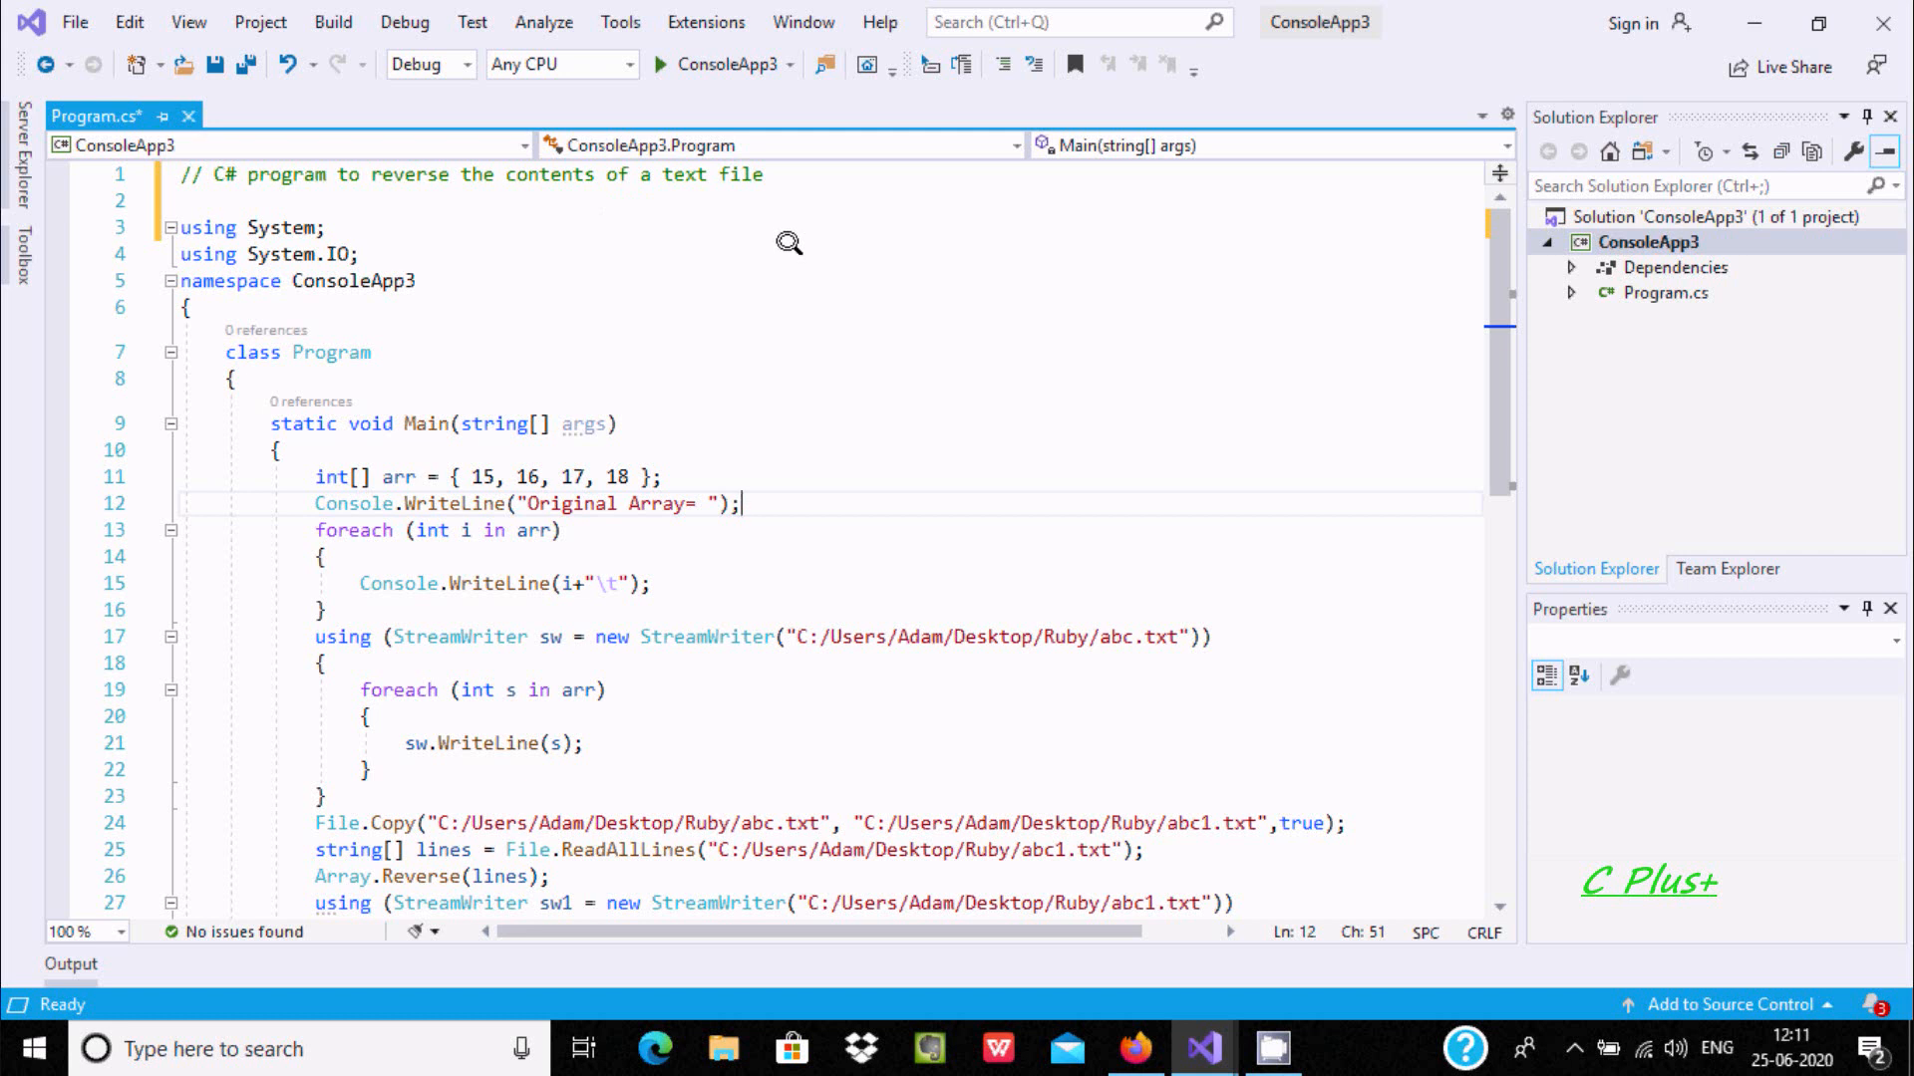
{"action": "mouse_move", "coordinate": [676, 390]}
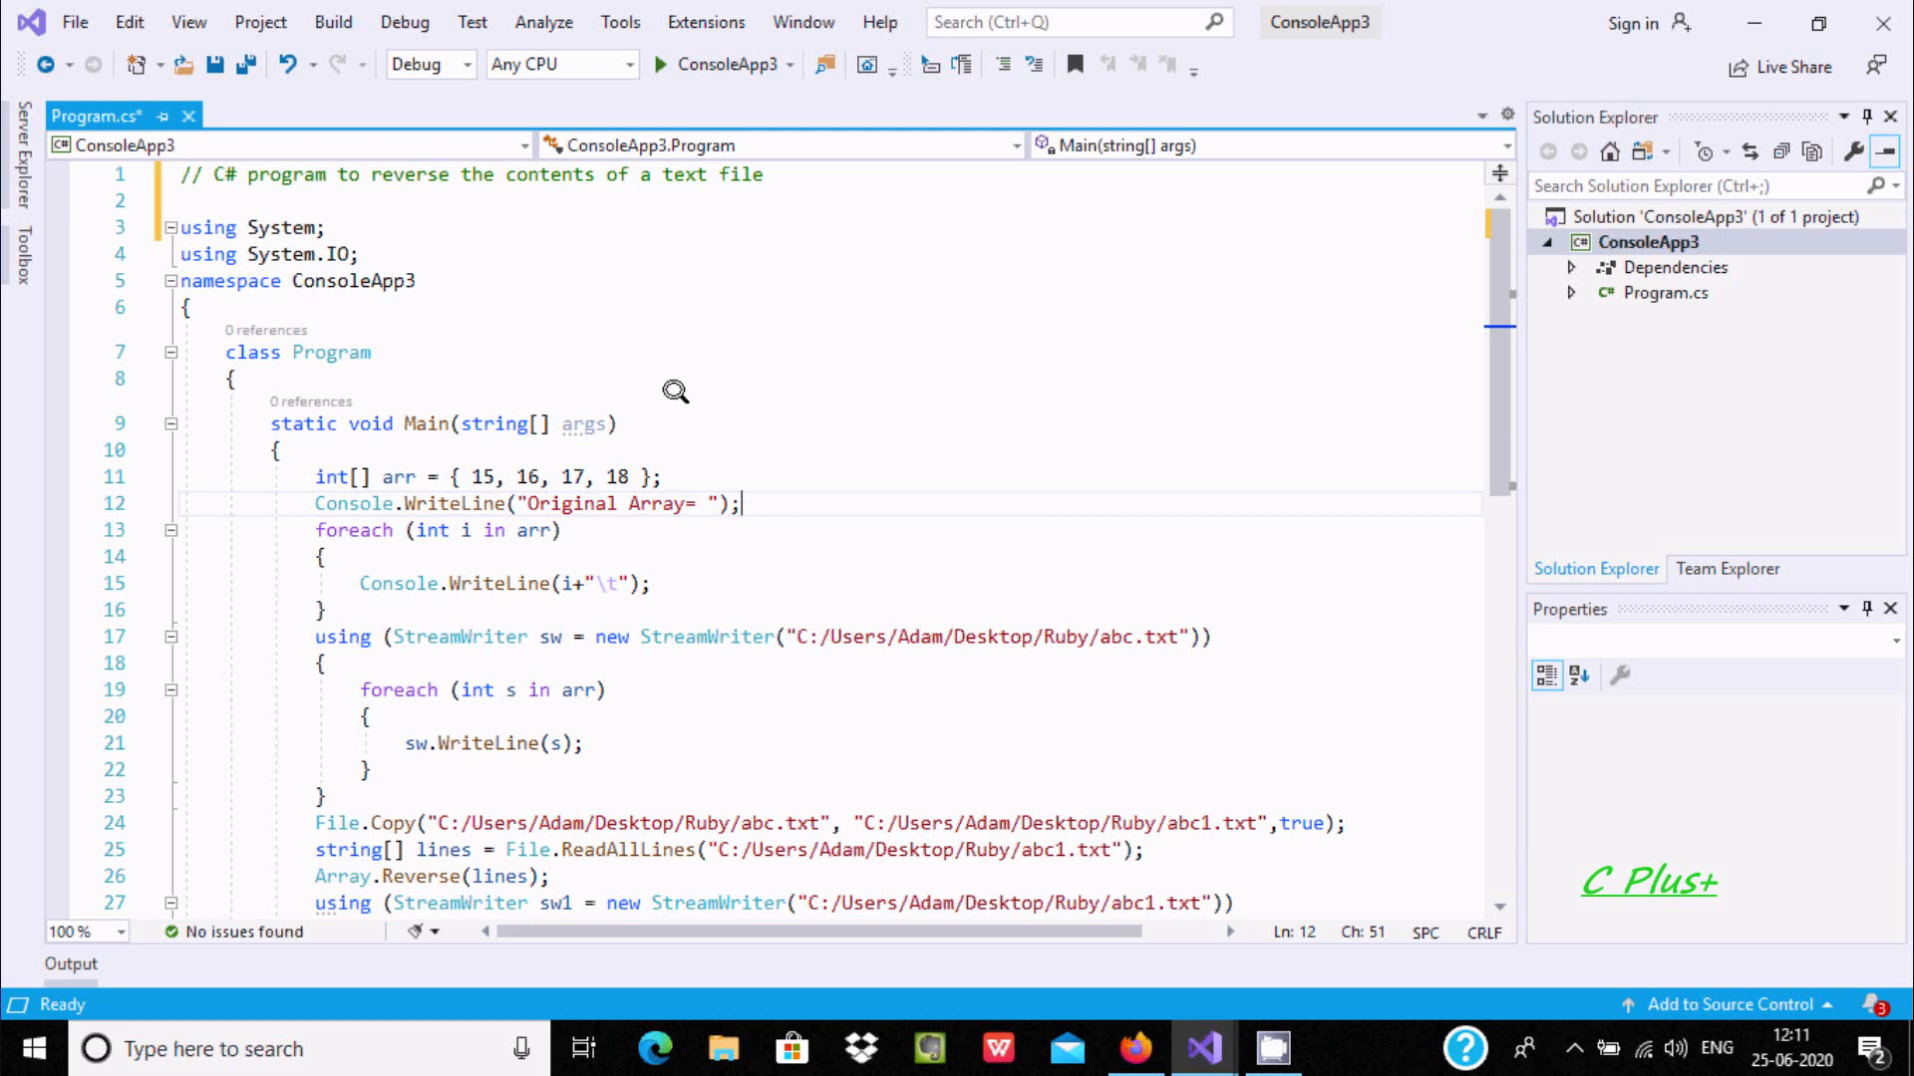
{"action": "mouse_move", "coordinate": [257, 209]}
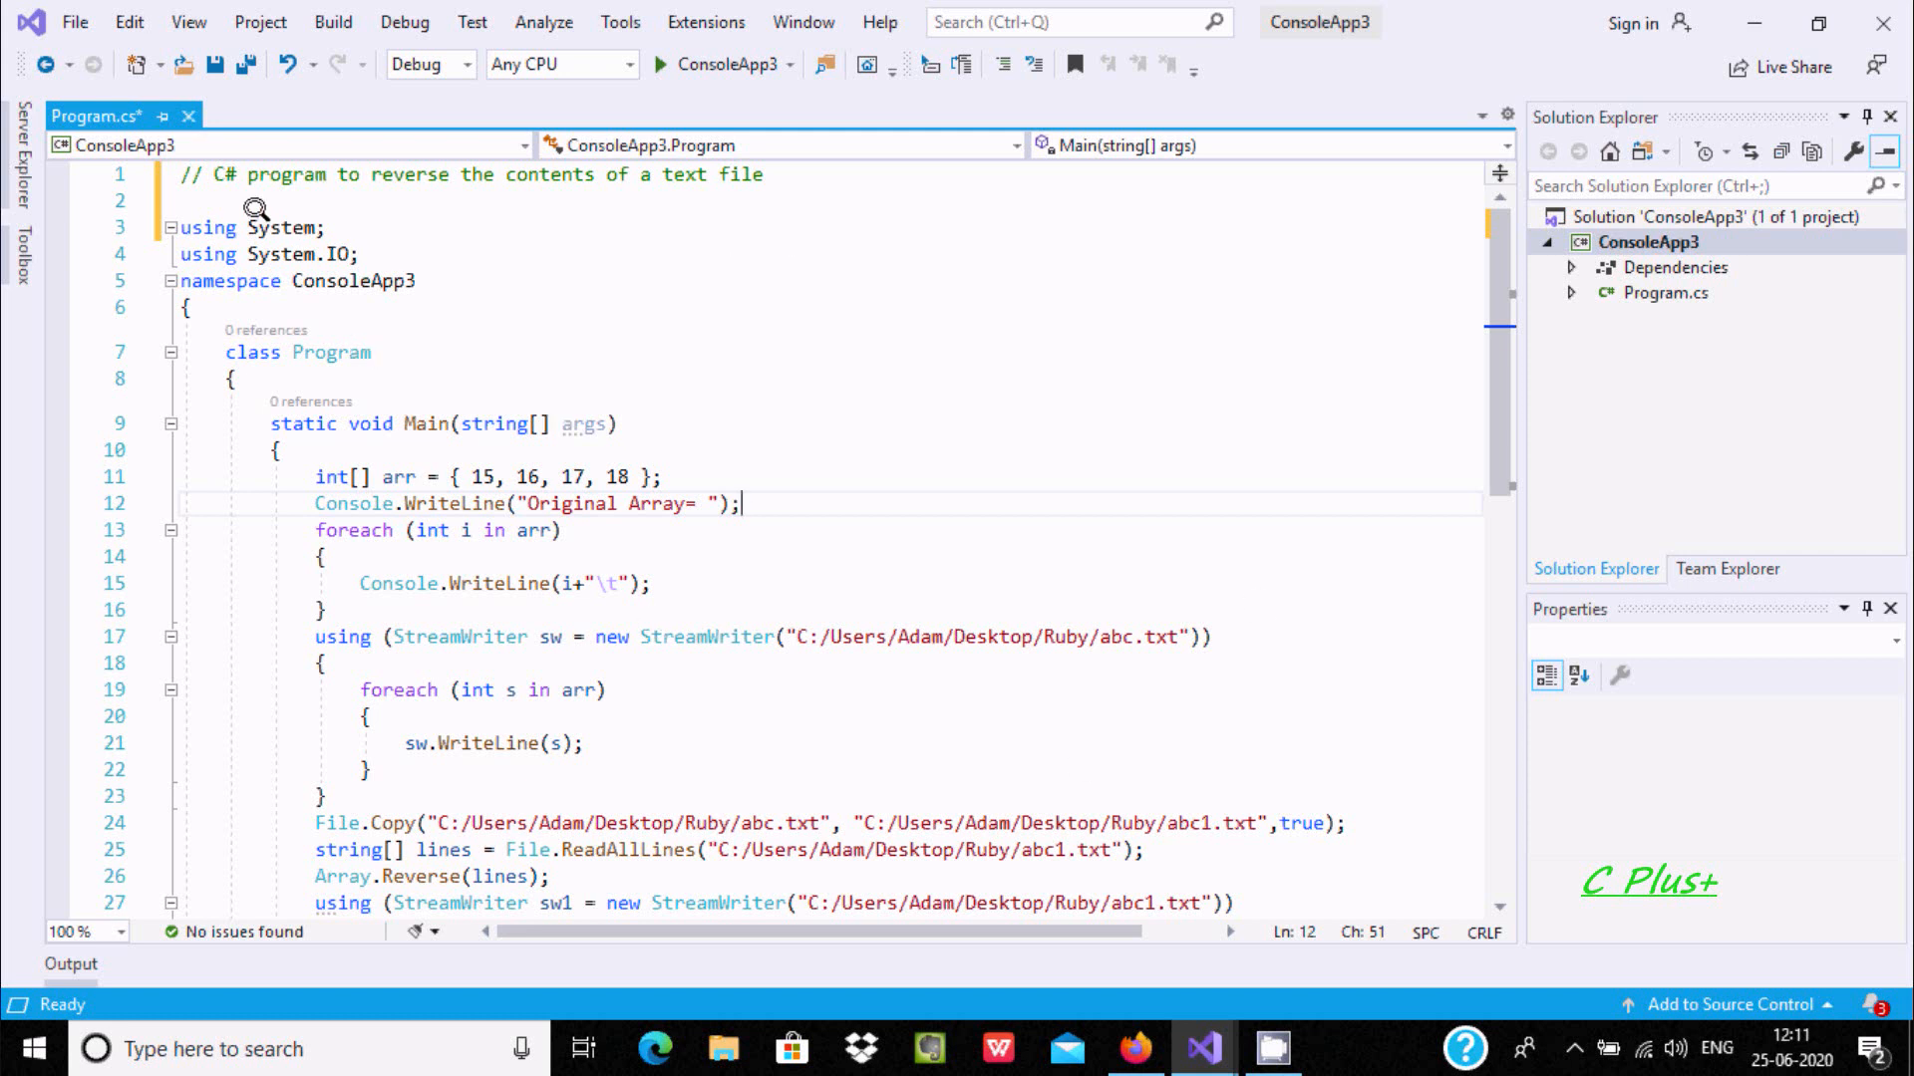
Step: Leave the code editor, browse via This PC to the Desktop Ruby folder and remove the old abc file
{"action": "scroll", "scroll_direction": "down", "scroll_amount": 3}
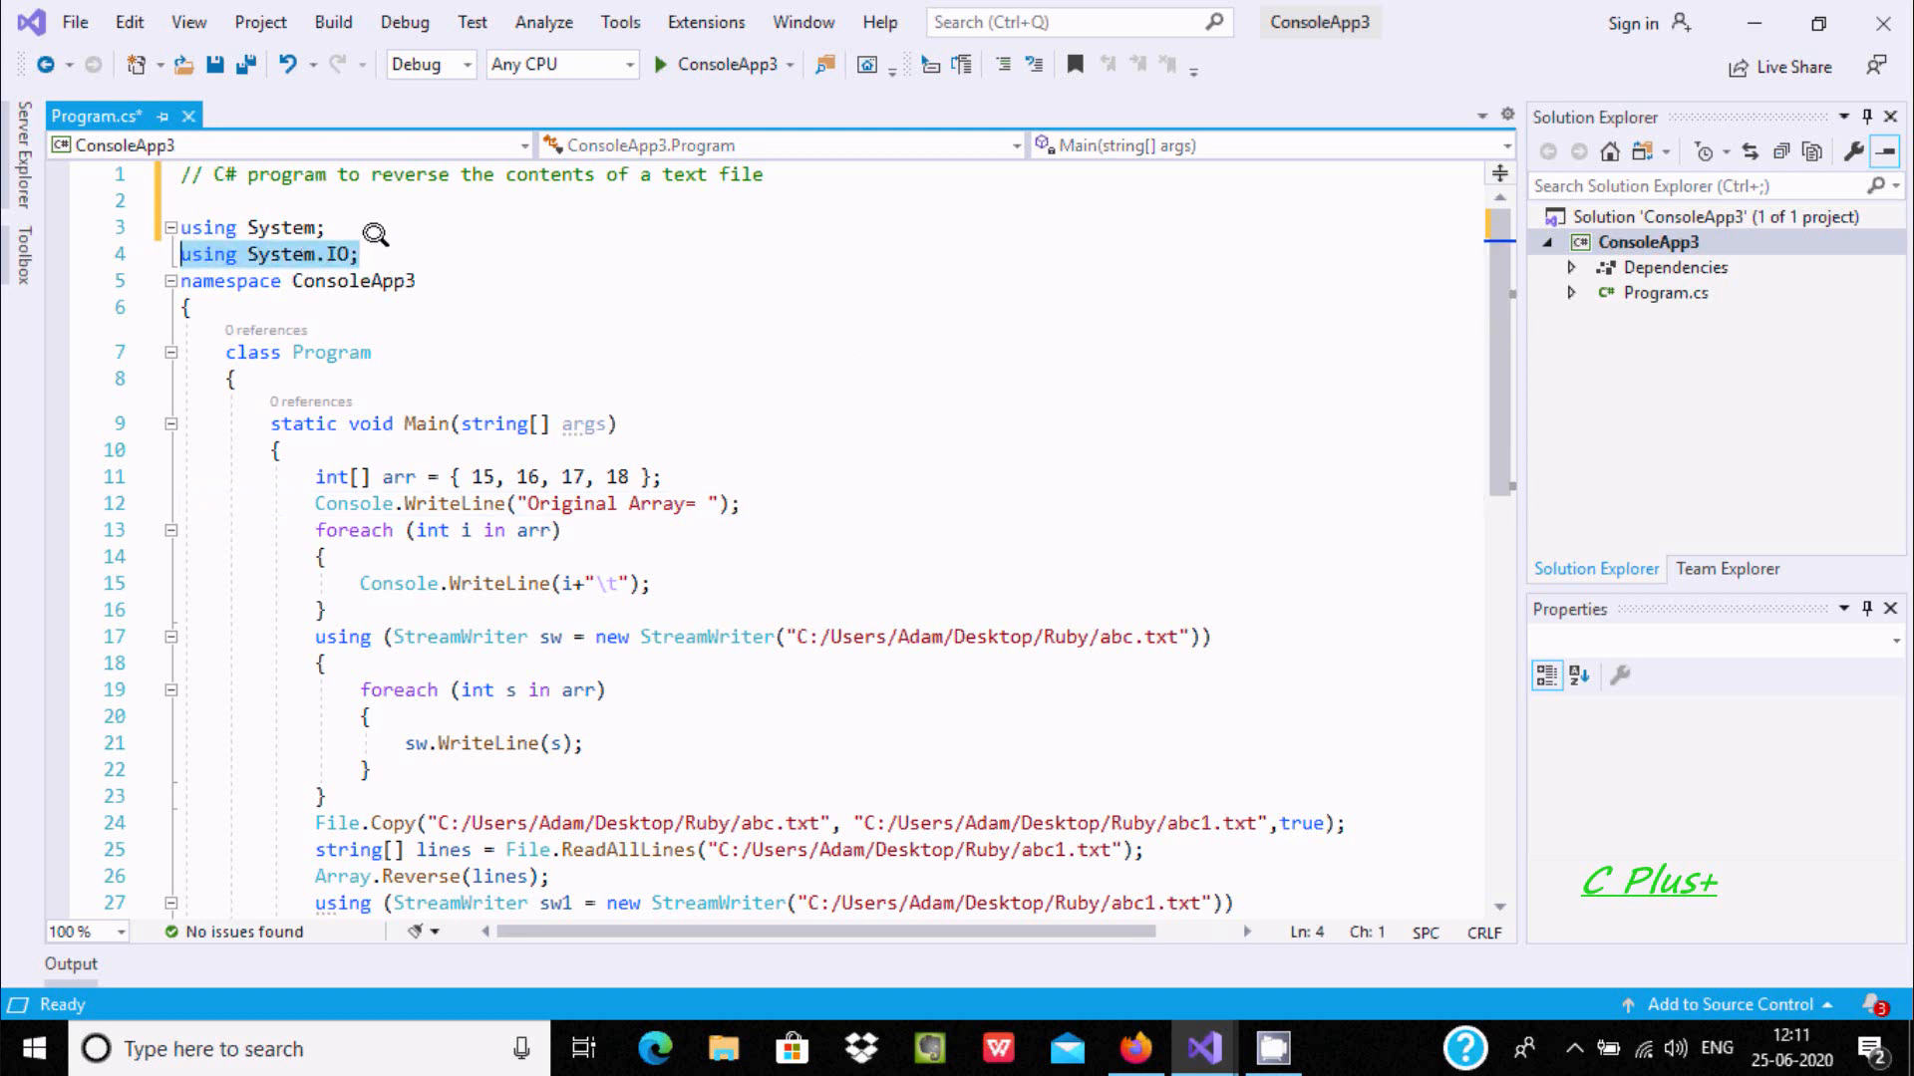
{"action": "left_click", "coordinate": [350, 253]}
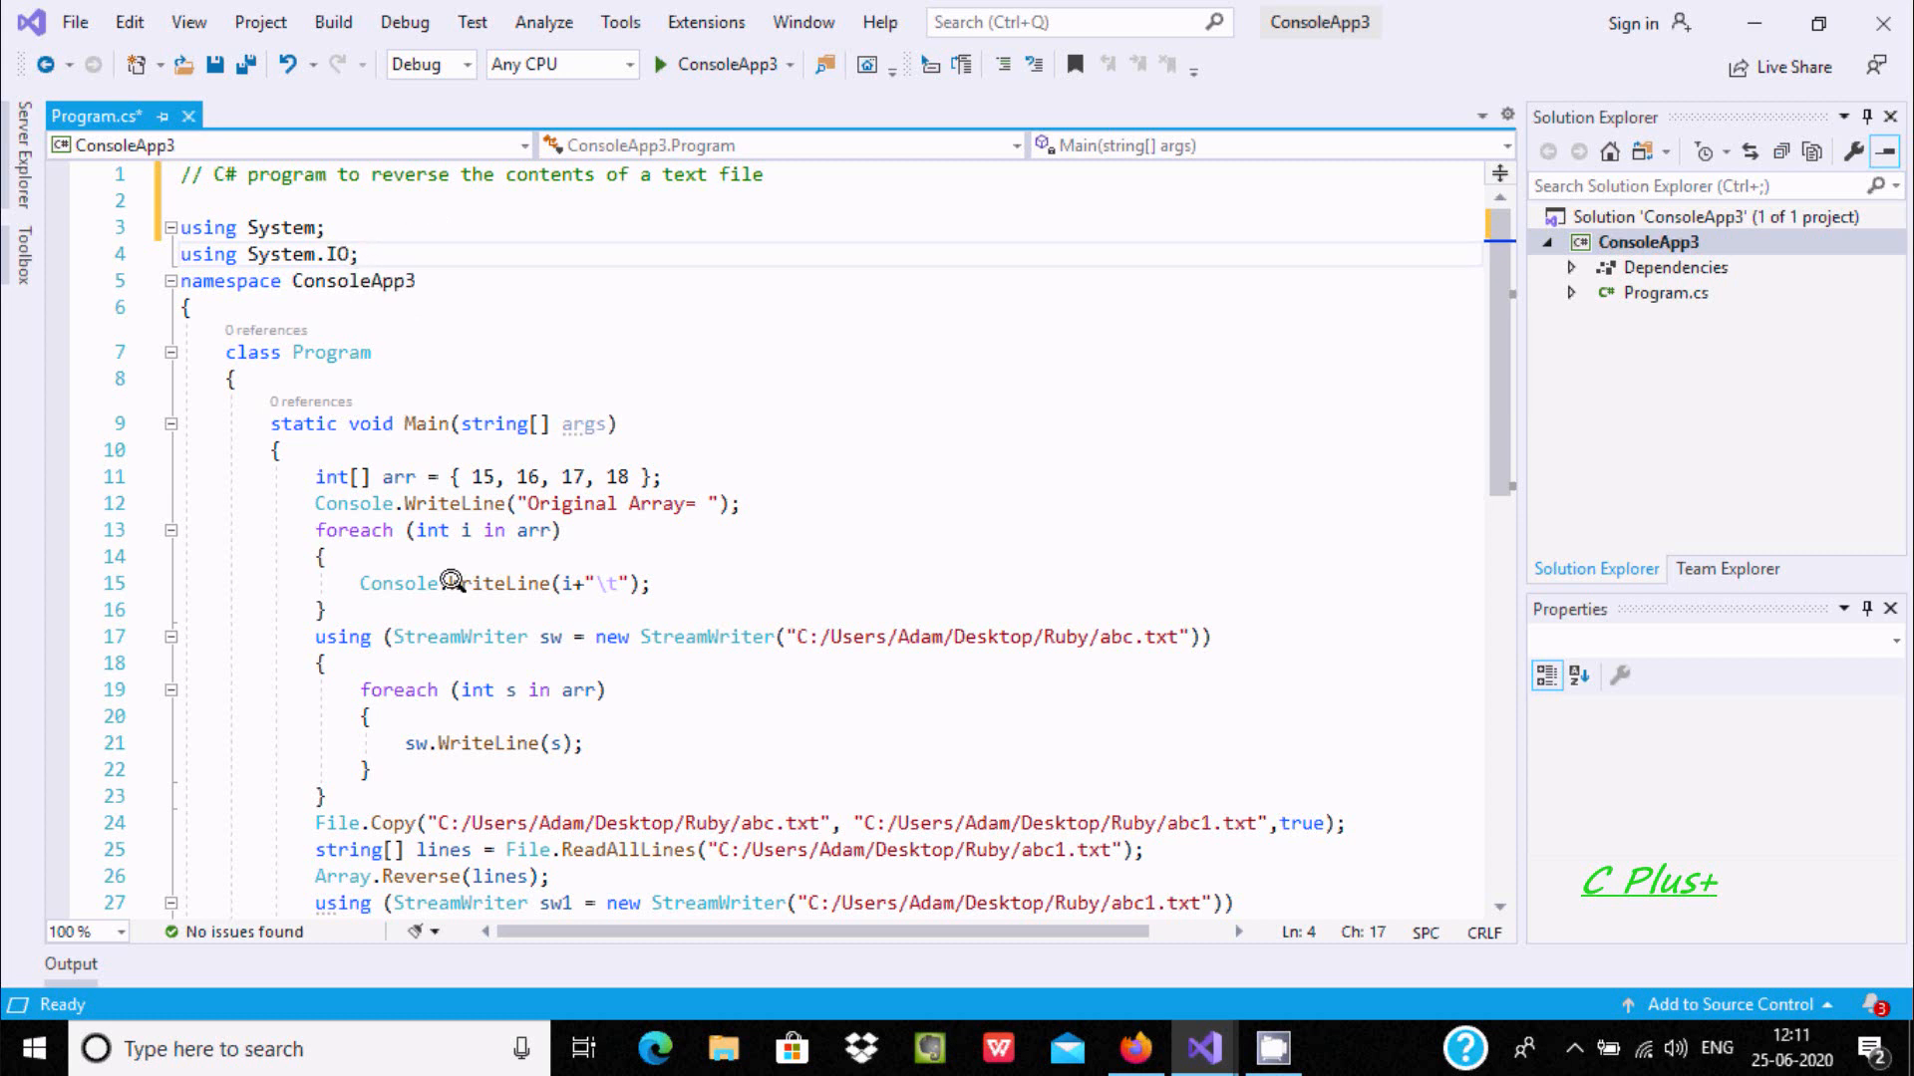
{"action": "mouse_move", "coordinate": [464, 636]}
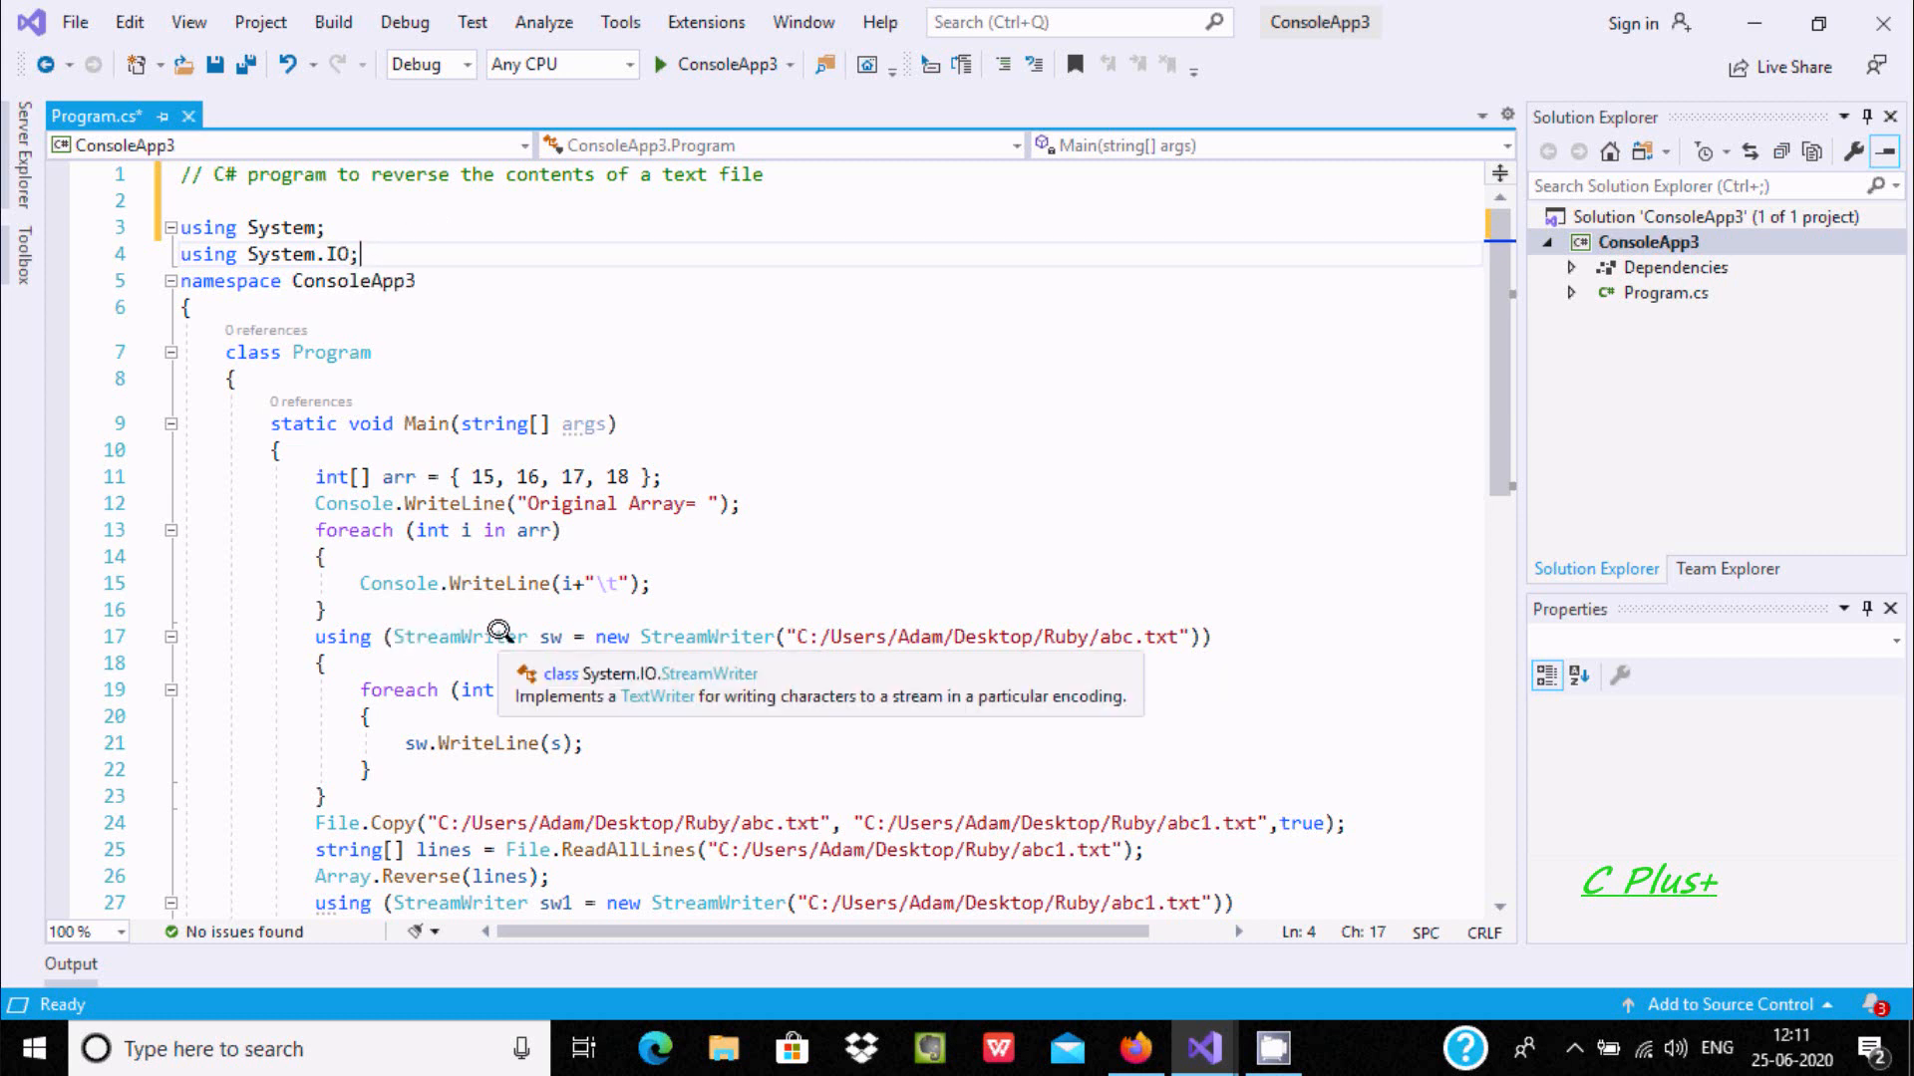
{"action": "mouse_move", "coordinate": [625, 472]}
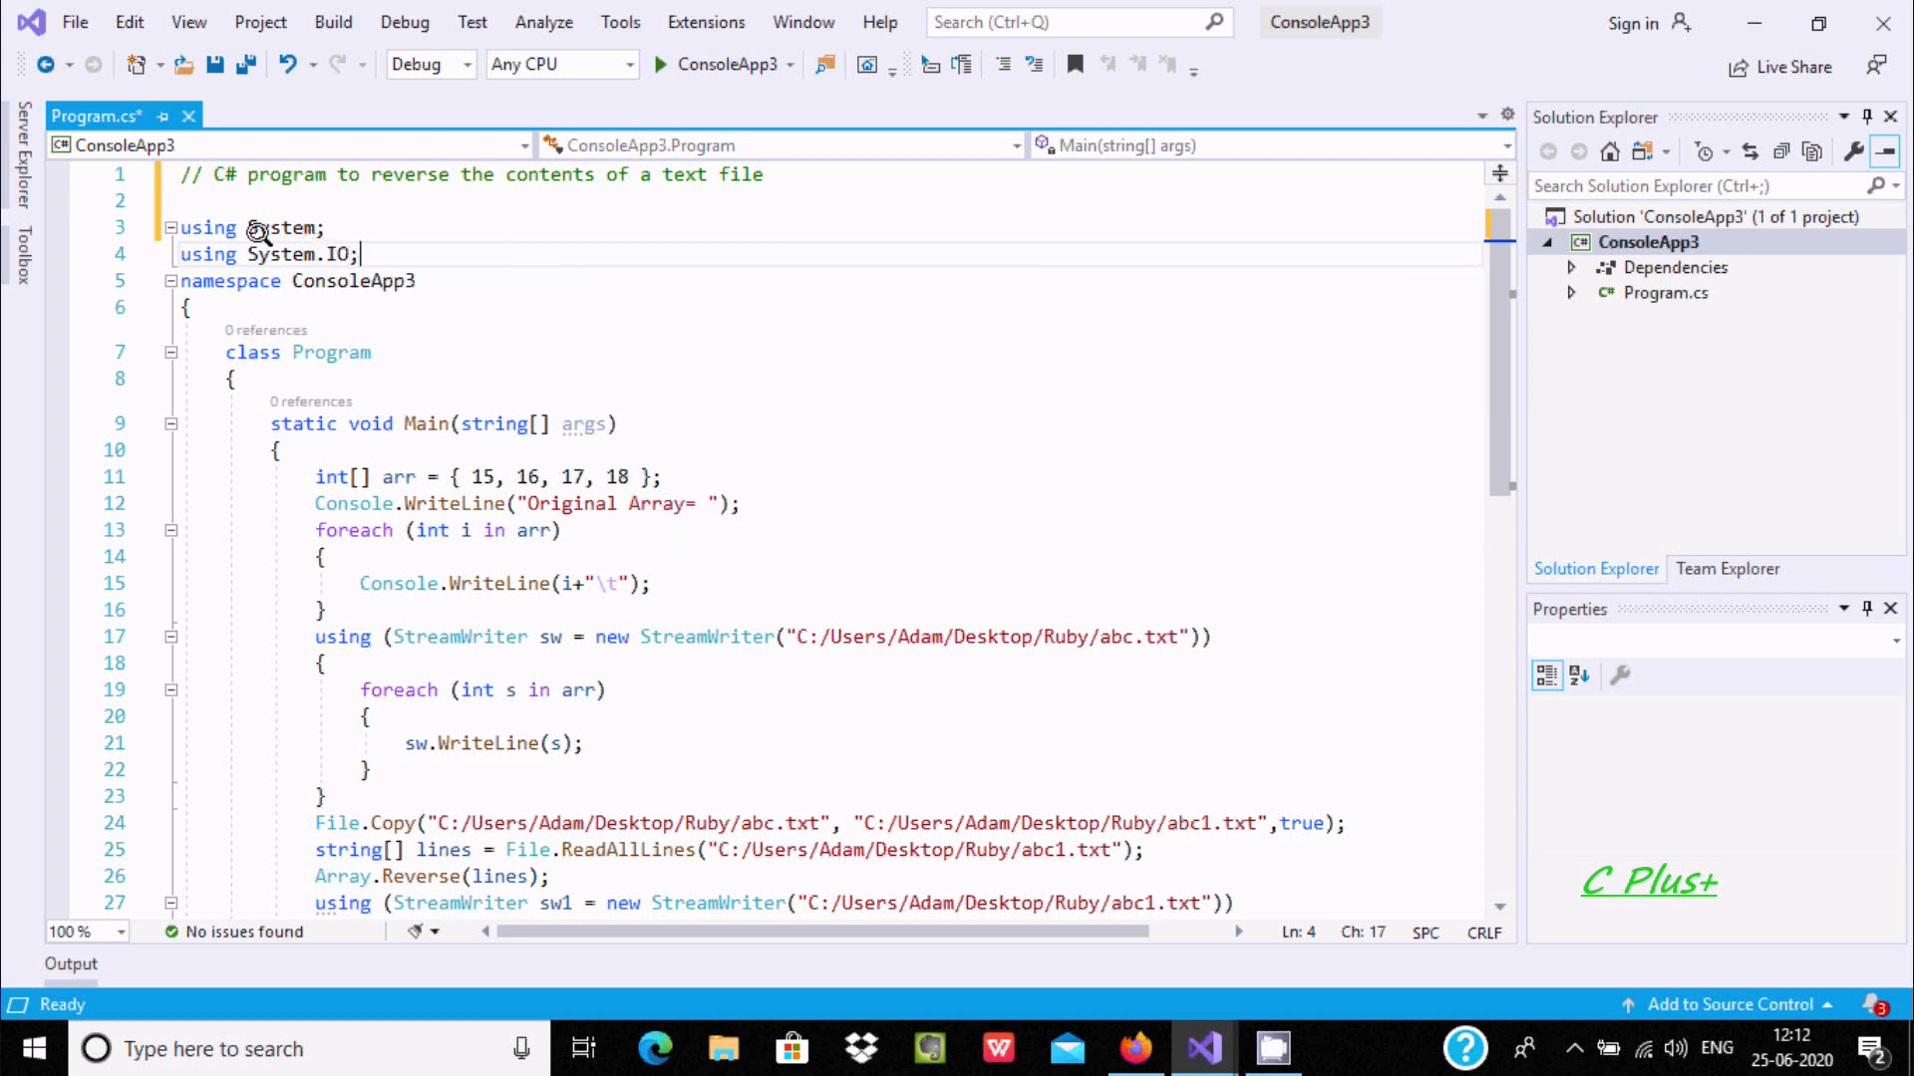
{"action": "mouse_move", "coordinate": [518, 307]}
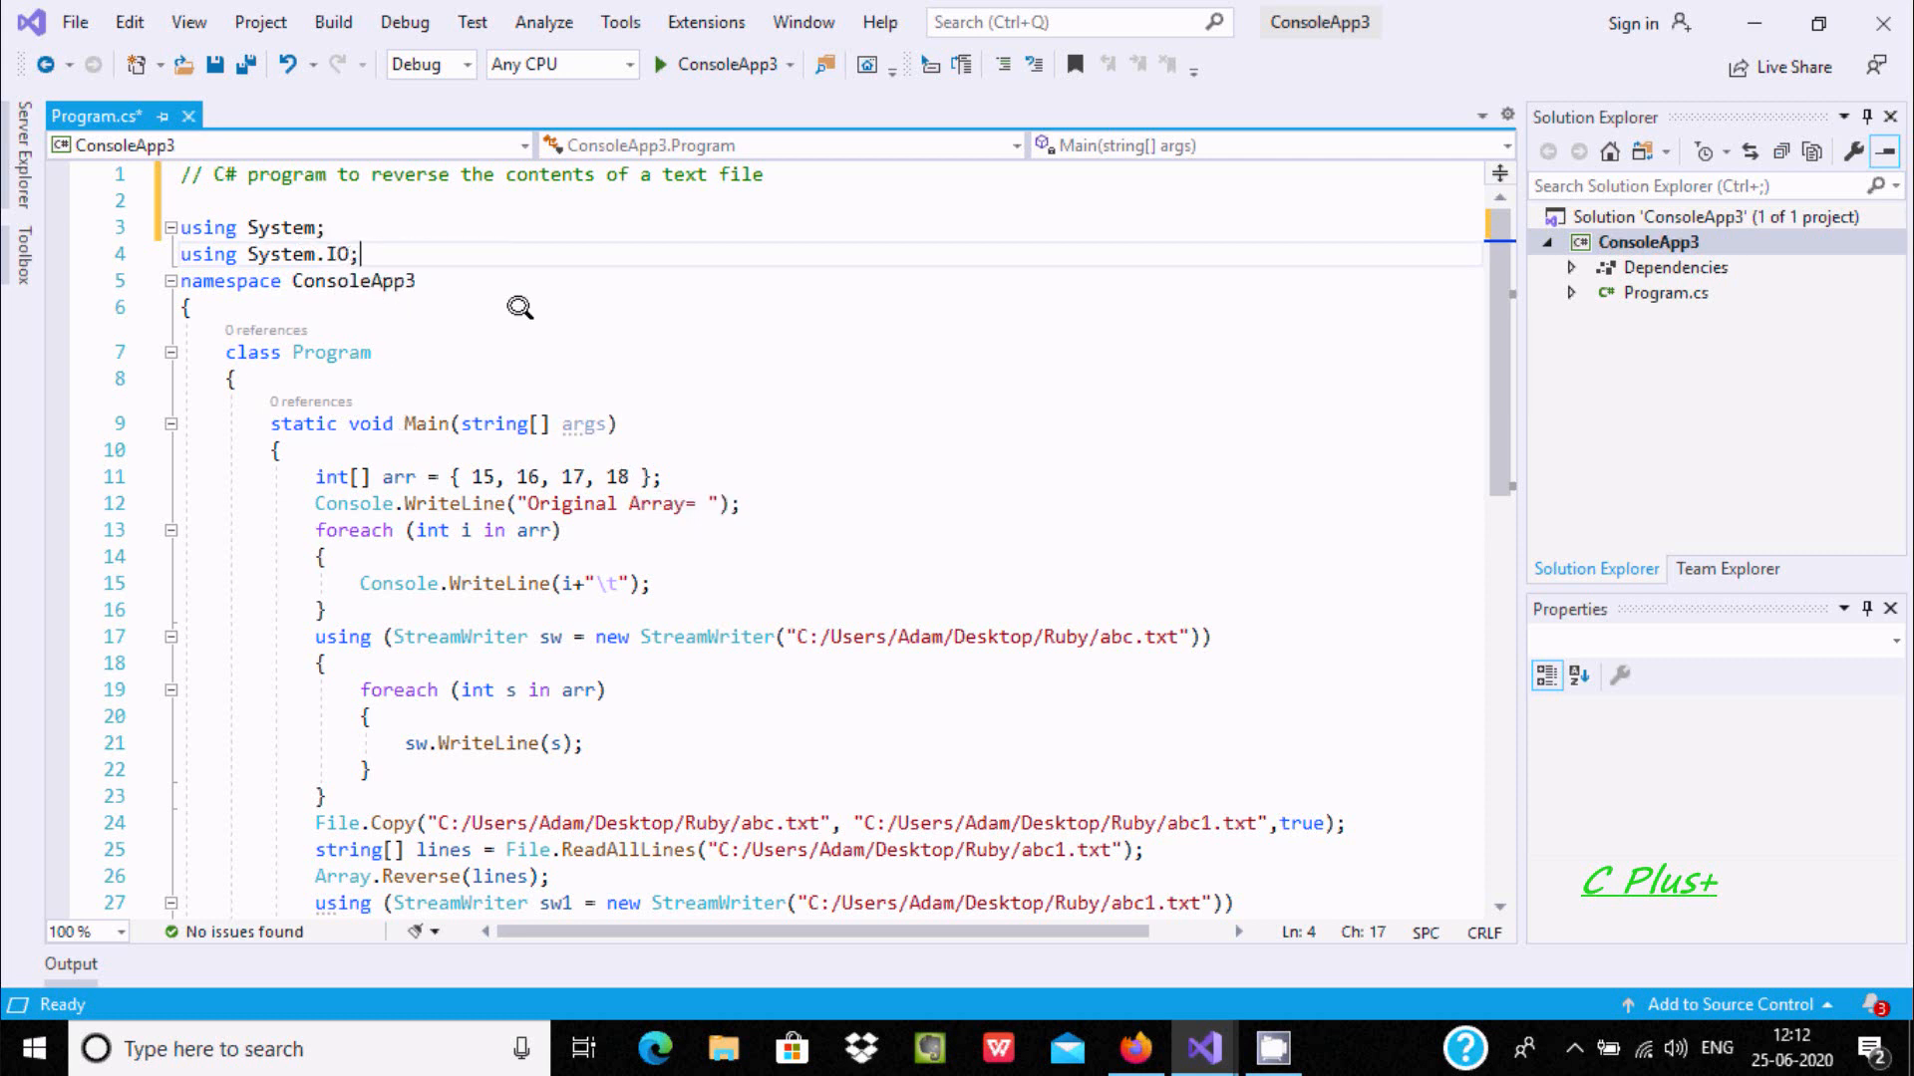
{"action": "mouse_move", "coordinate": [289, 468]}
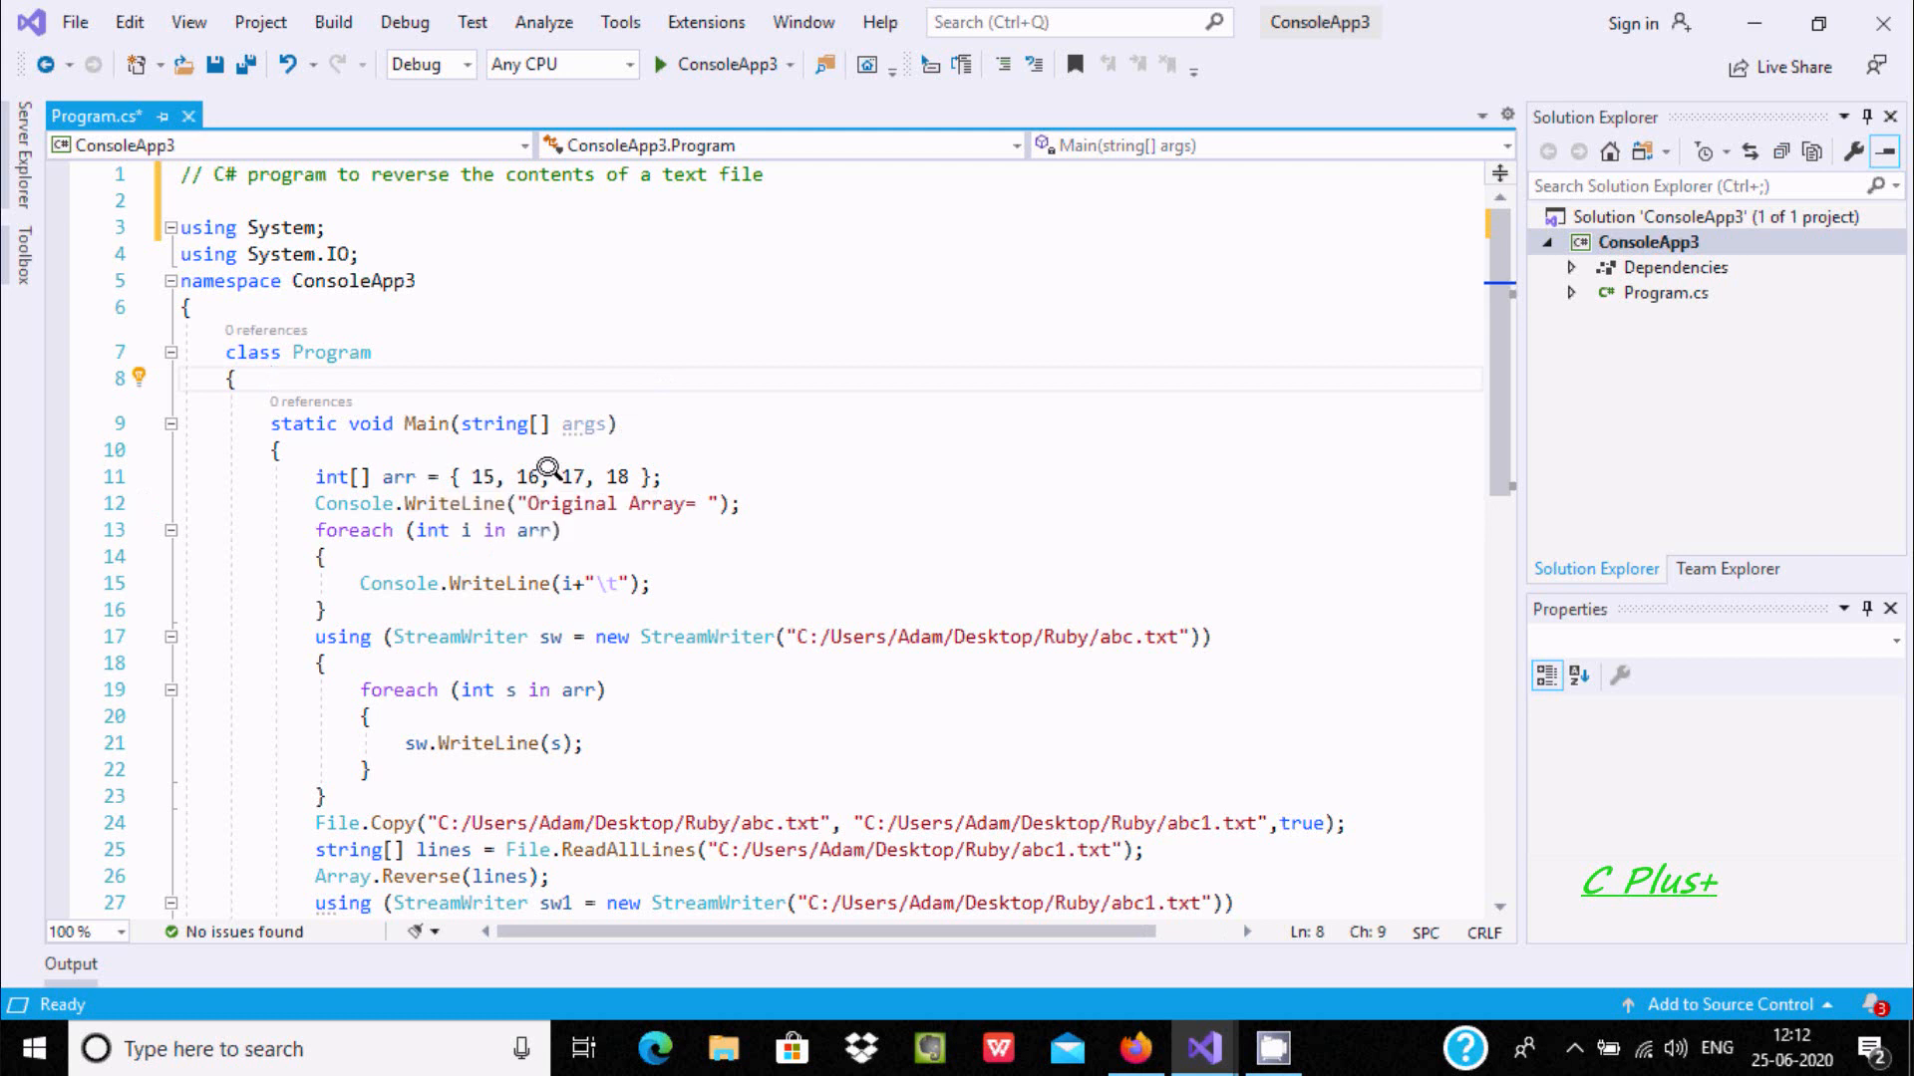
{"action": "mouse_move", "coordinate": [518, 492]}
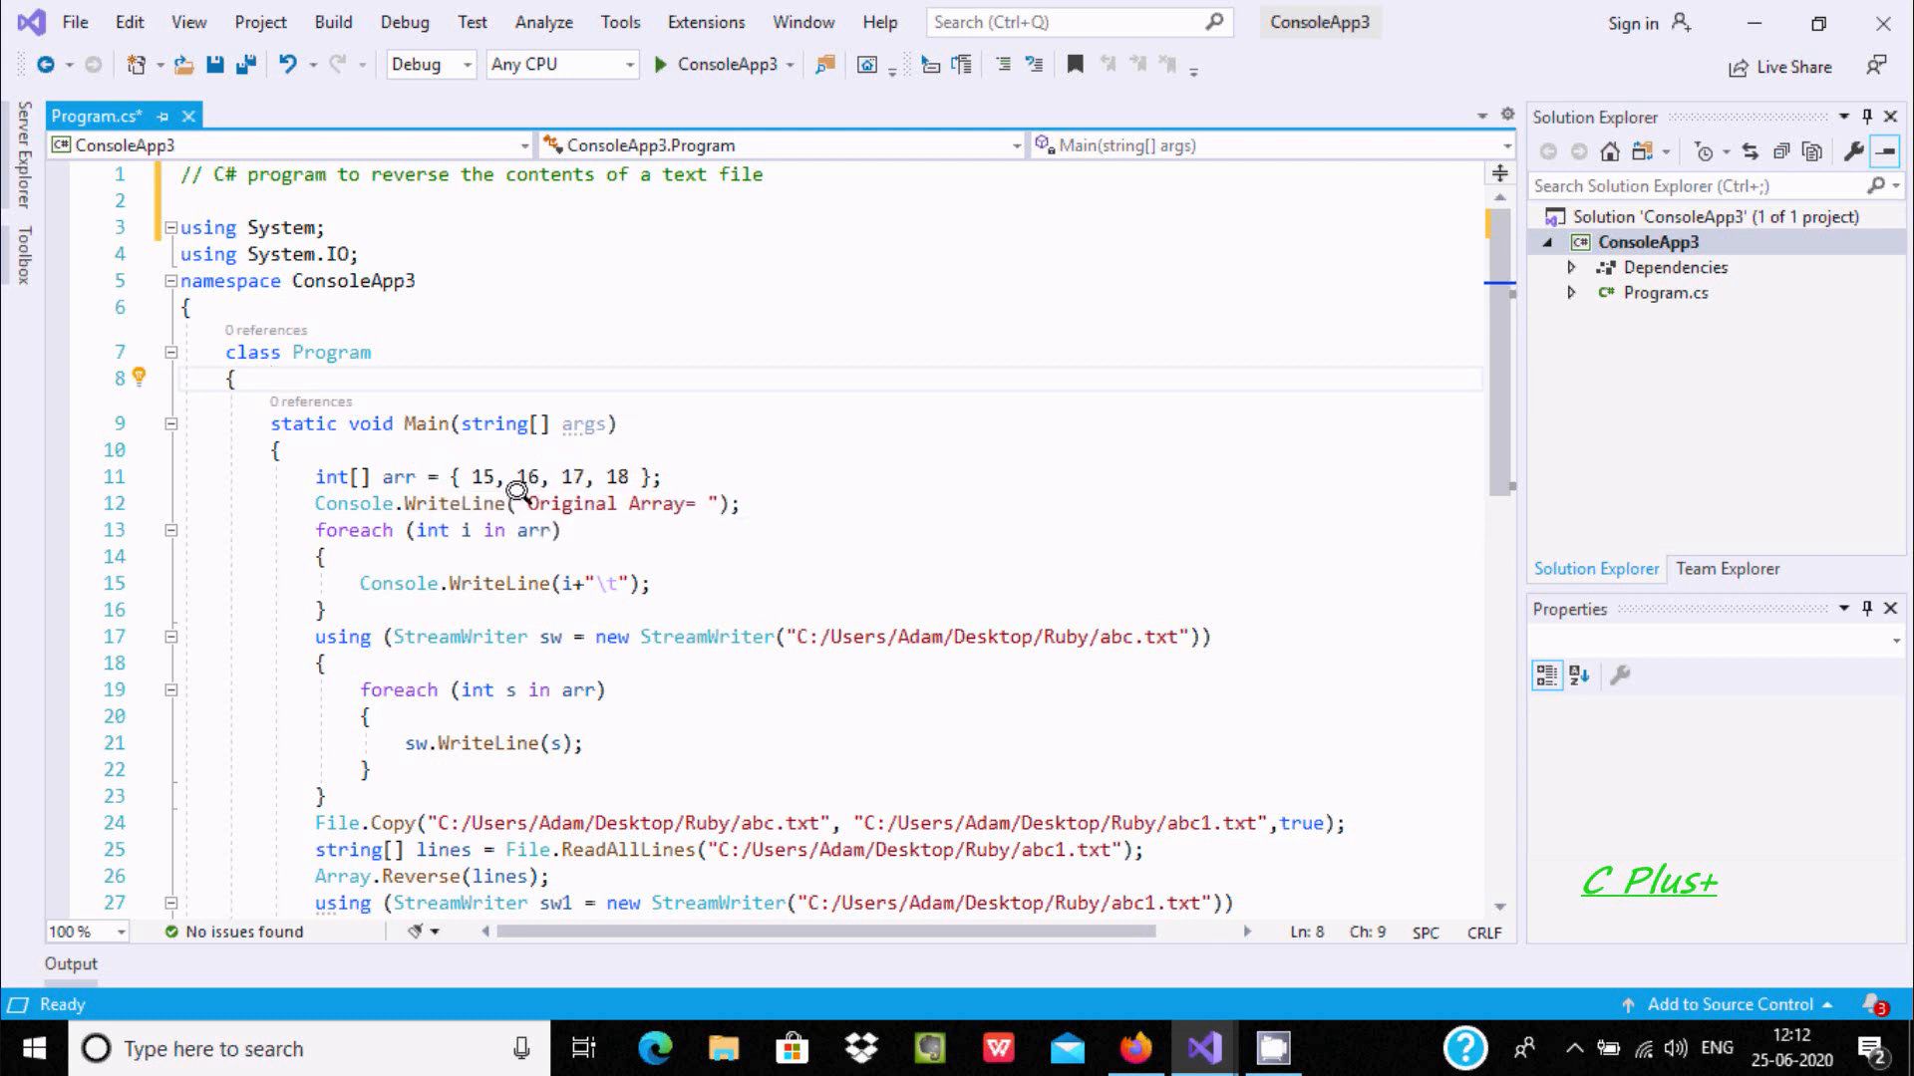
{"action": "mouse_move", "coordinate": [507, 512]}
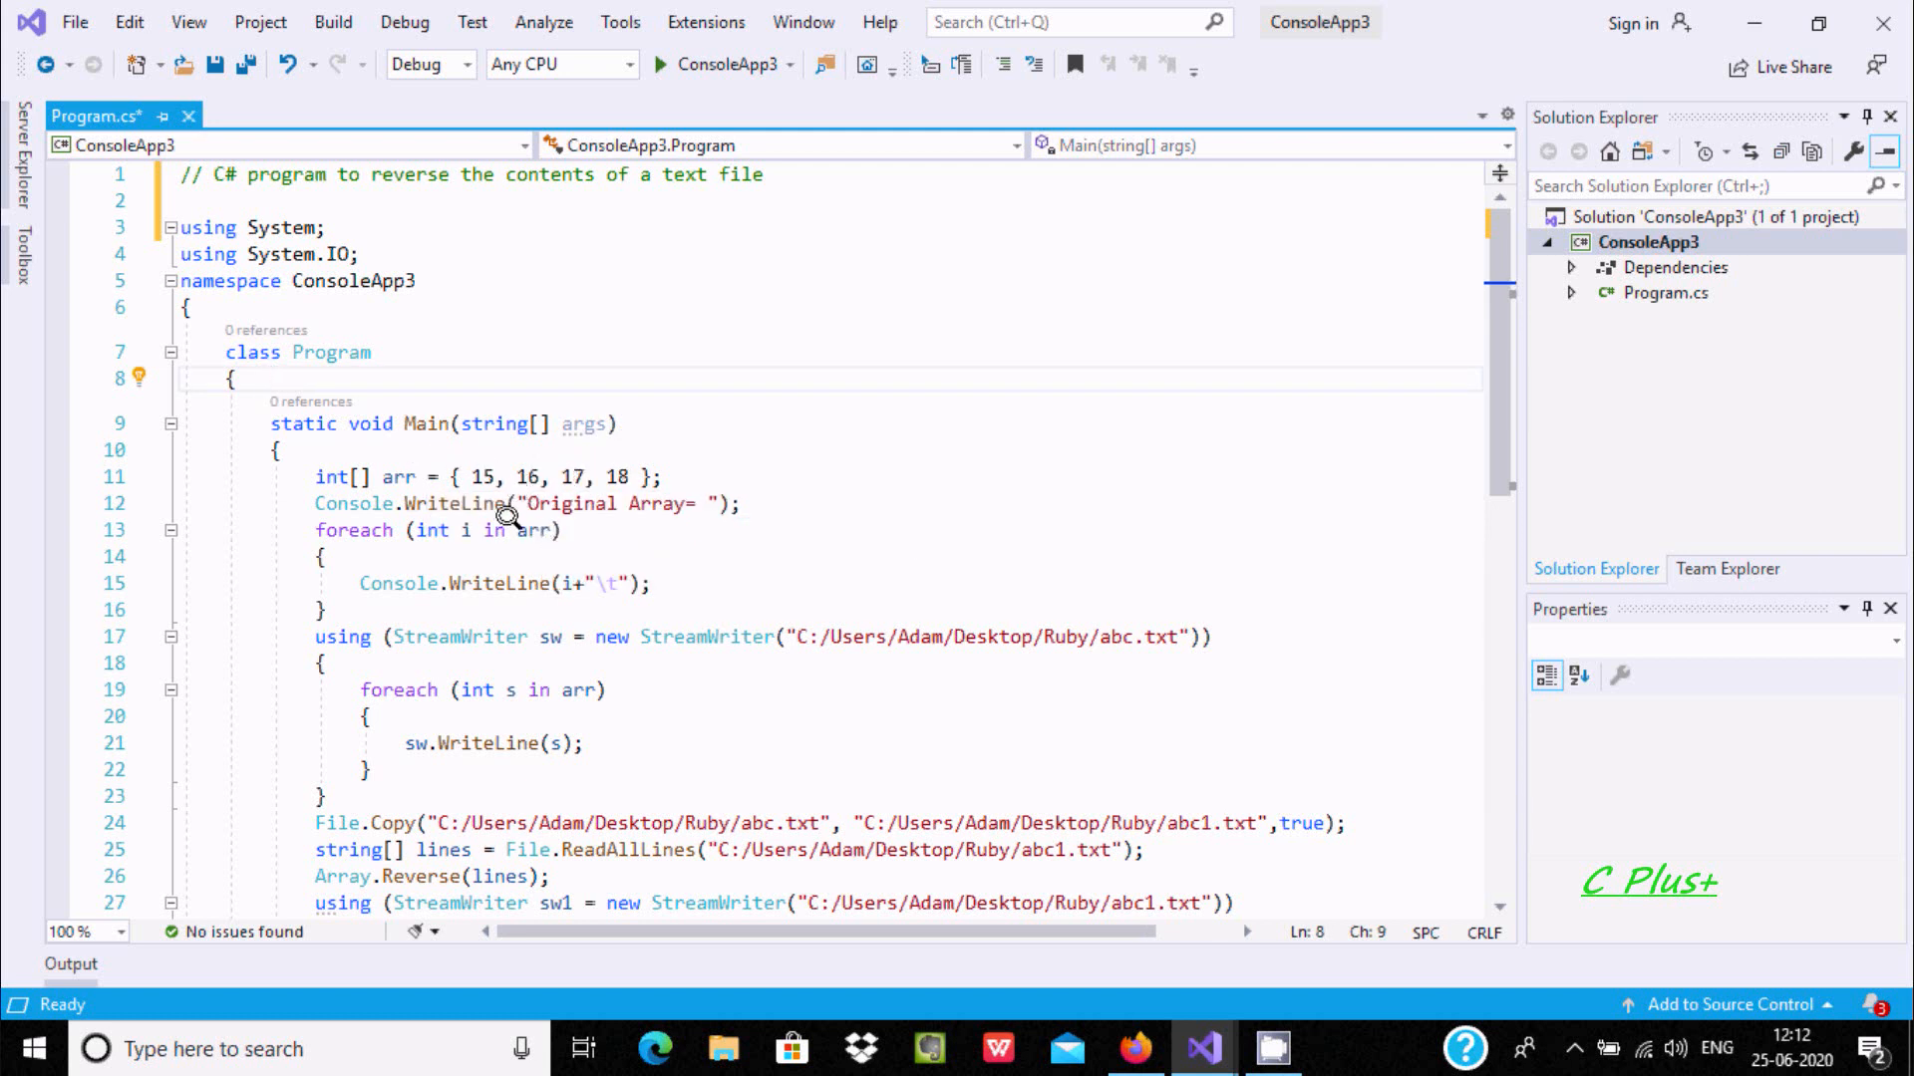
{"action": "mouse_move", "coordinate": [458, 528]}
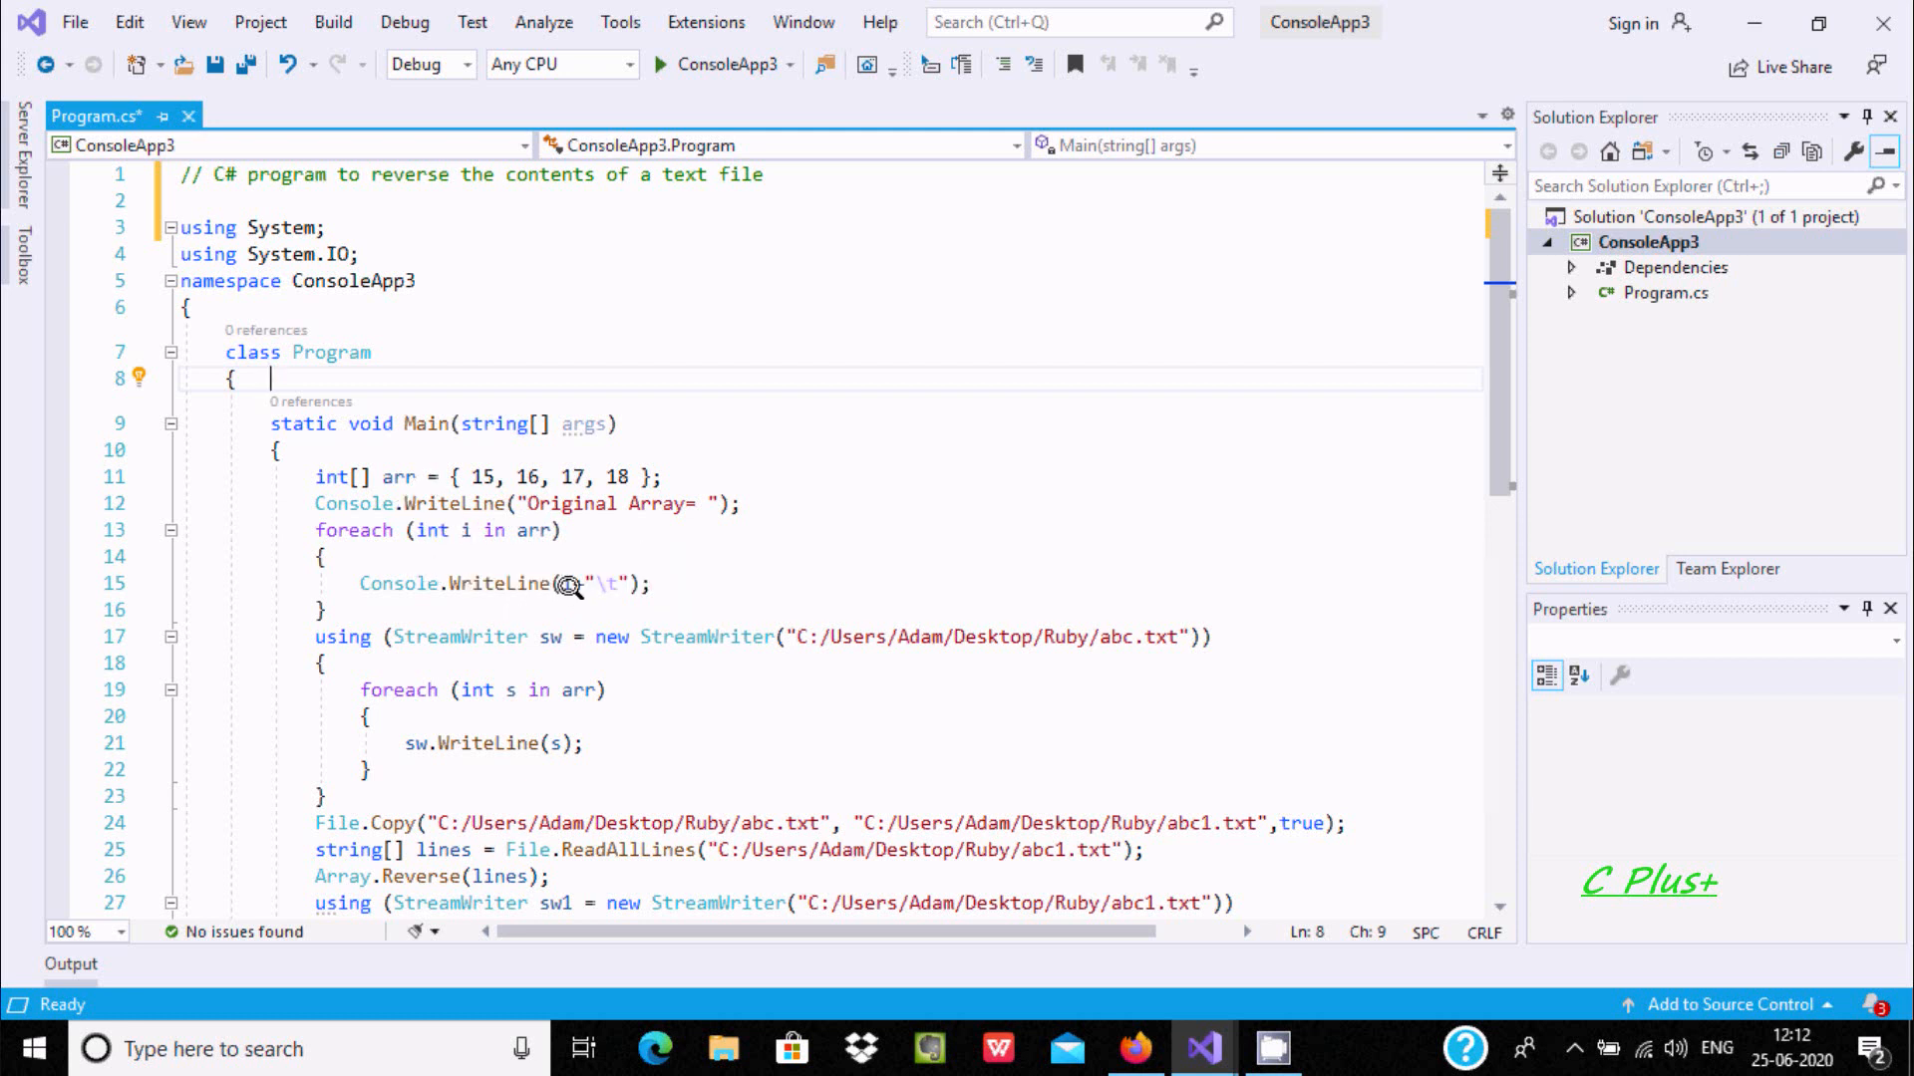
{"action": "mouse_move", "coordinate": [584, 477]}
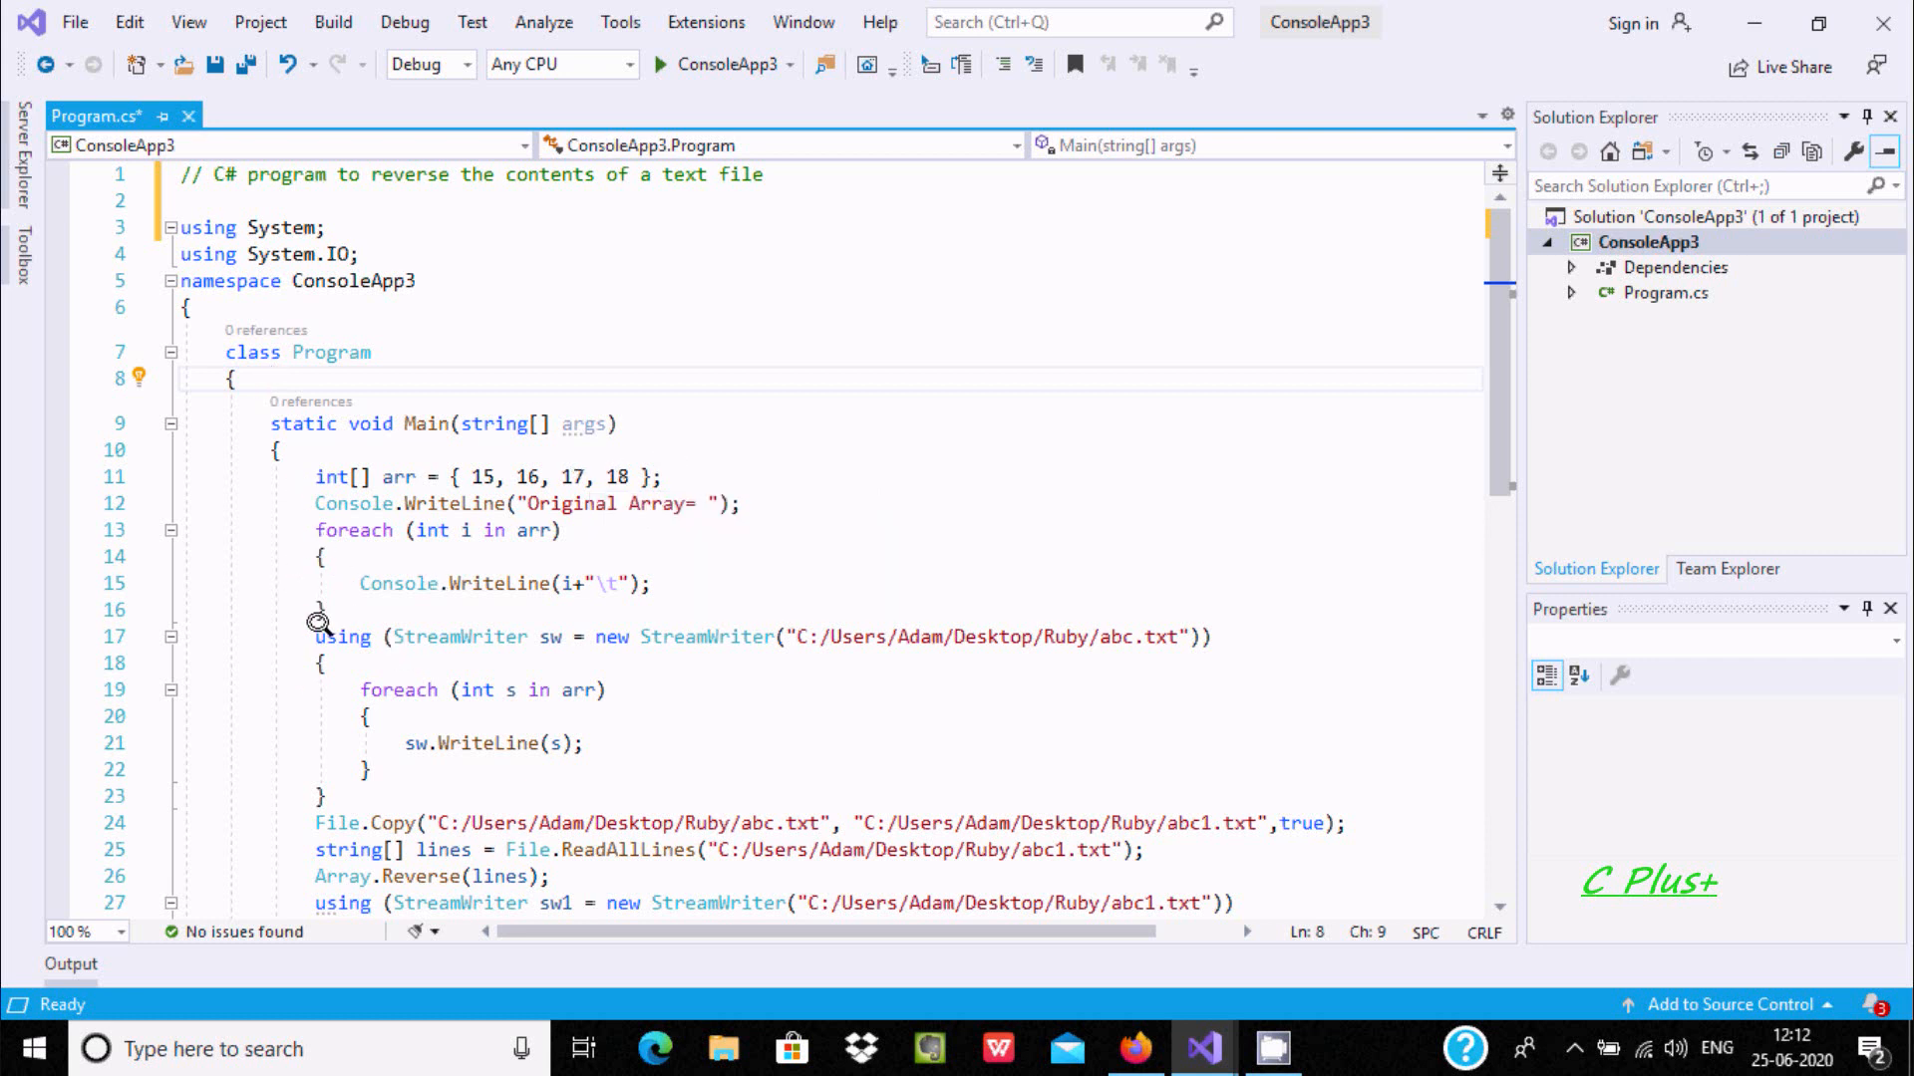
{"action": "mouse_move", "coordinate": [361, 633]}
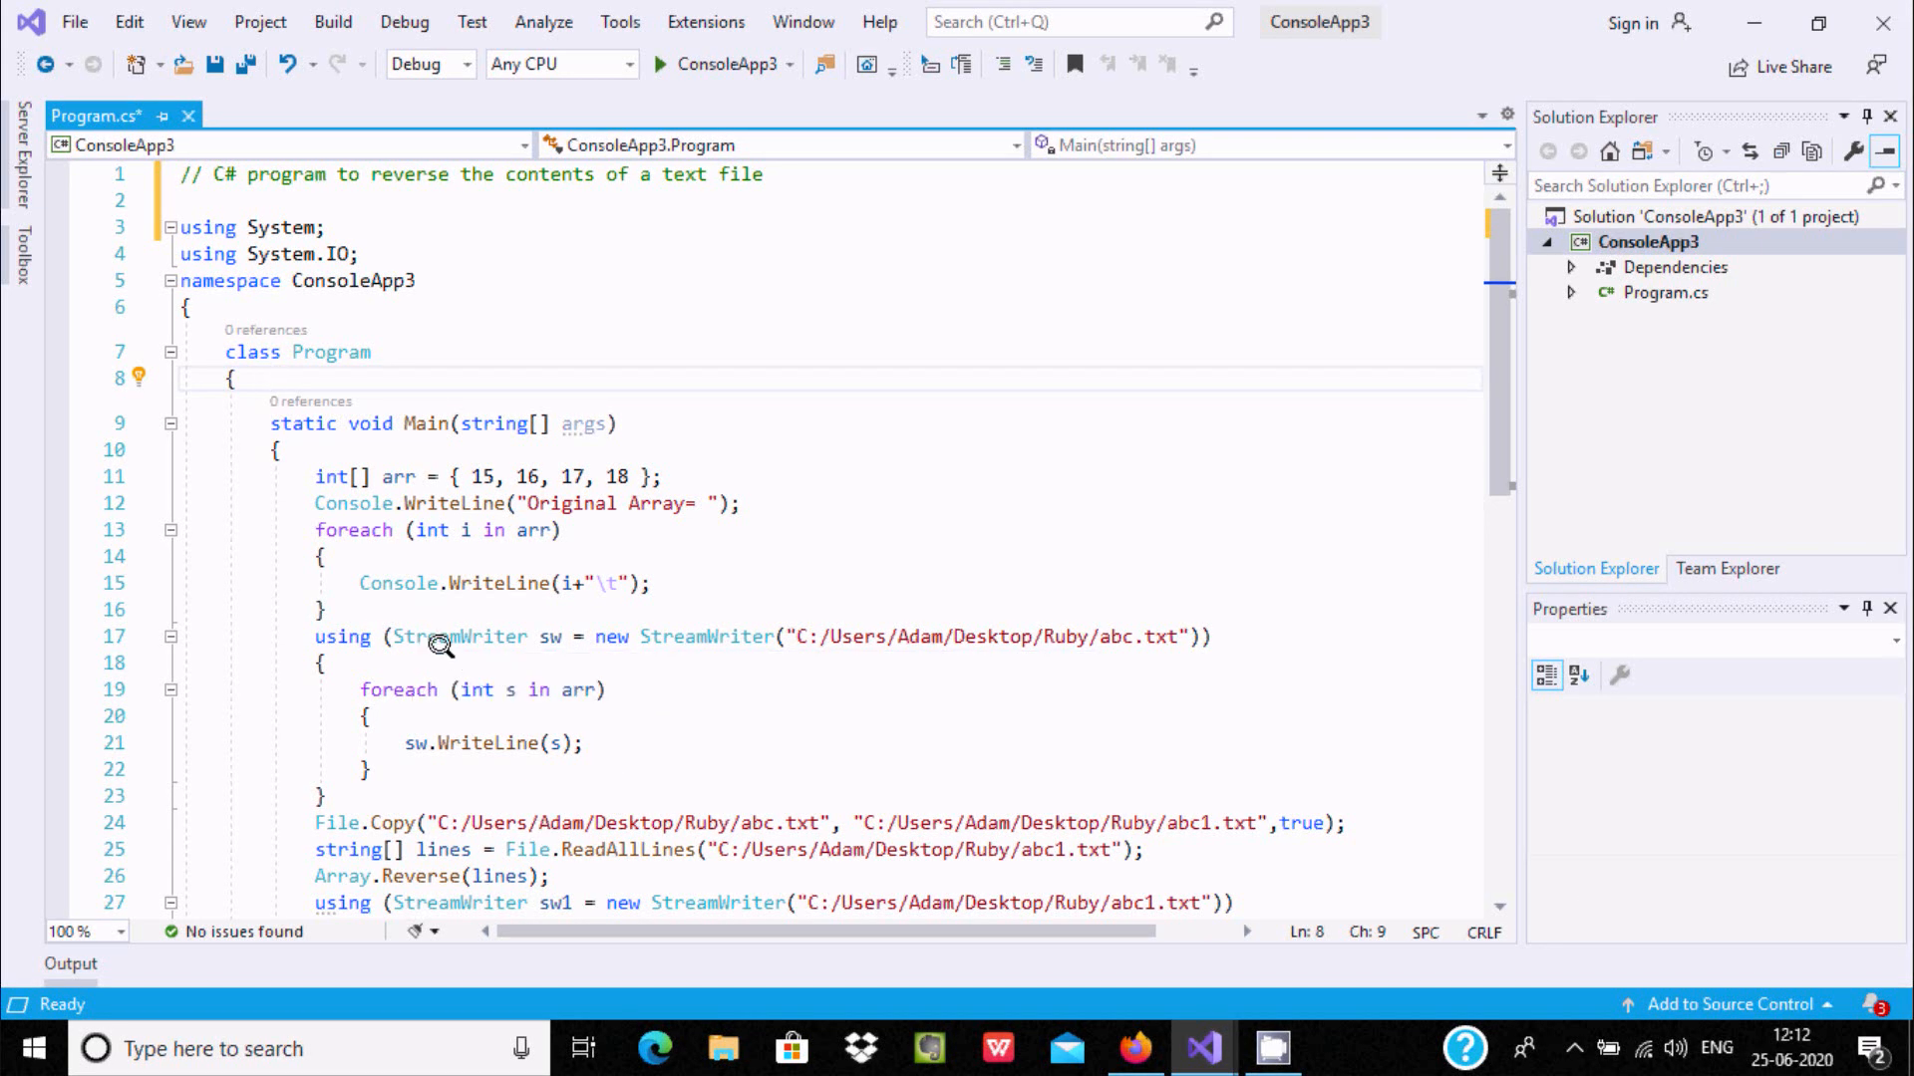
{"action": "mouse_move", "coordinate": [443, 636]}
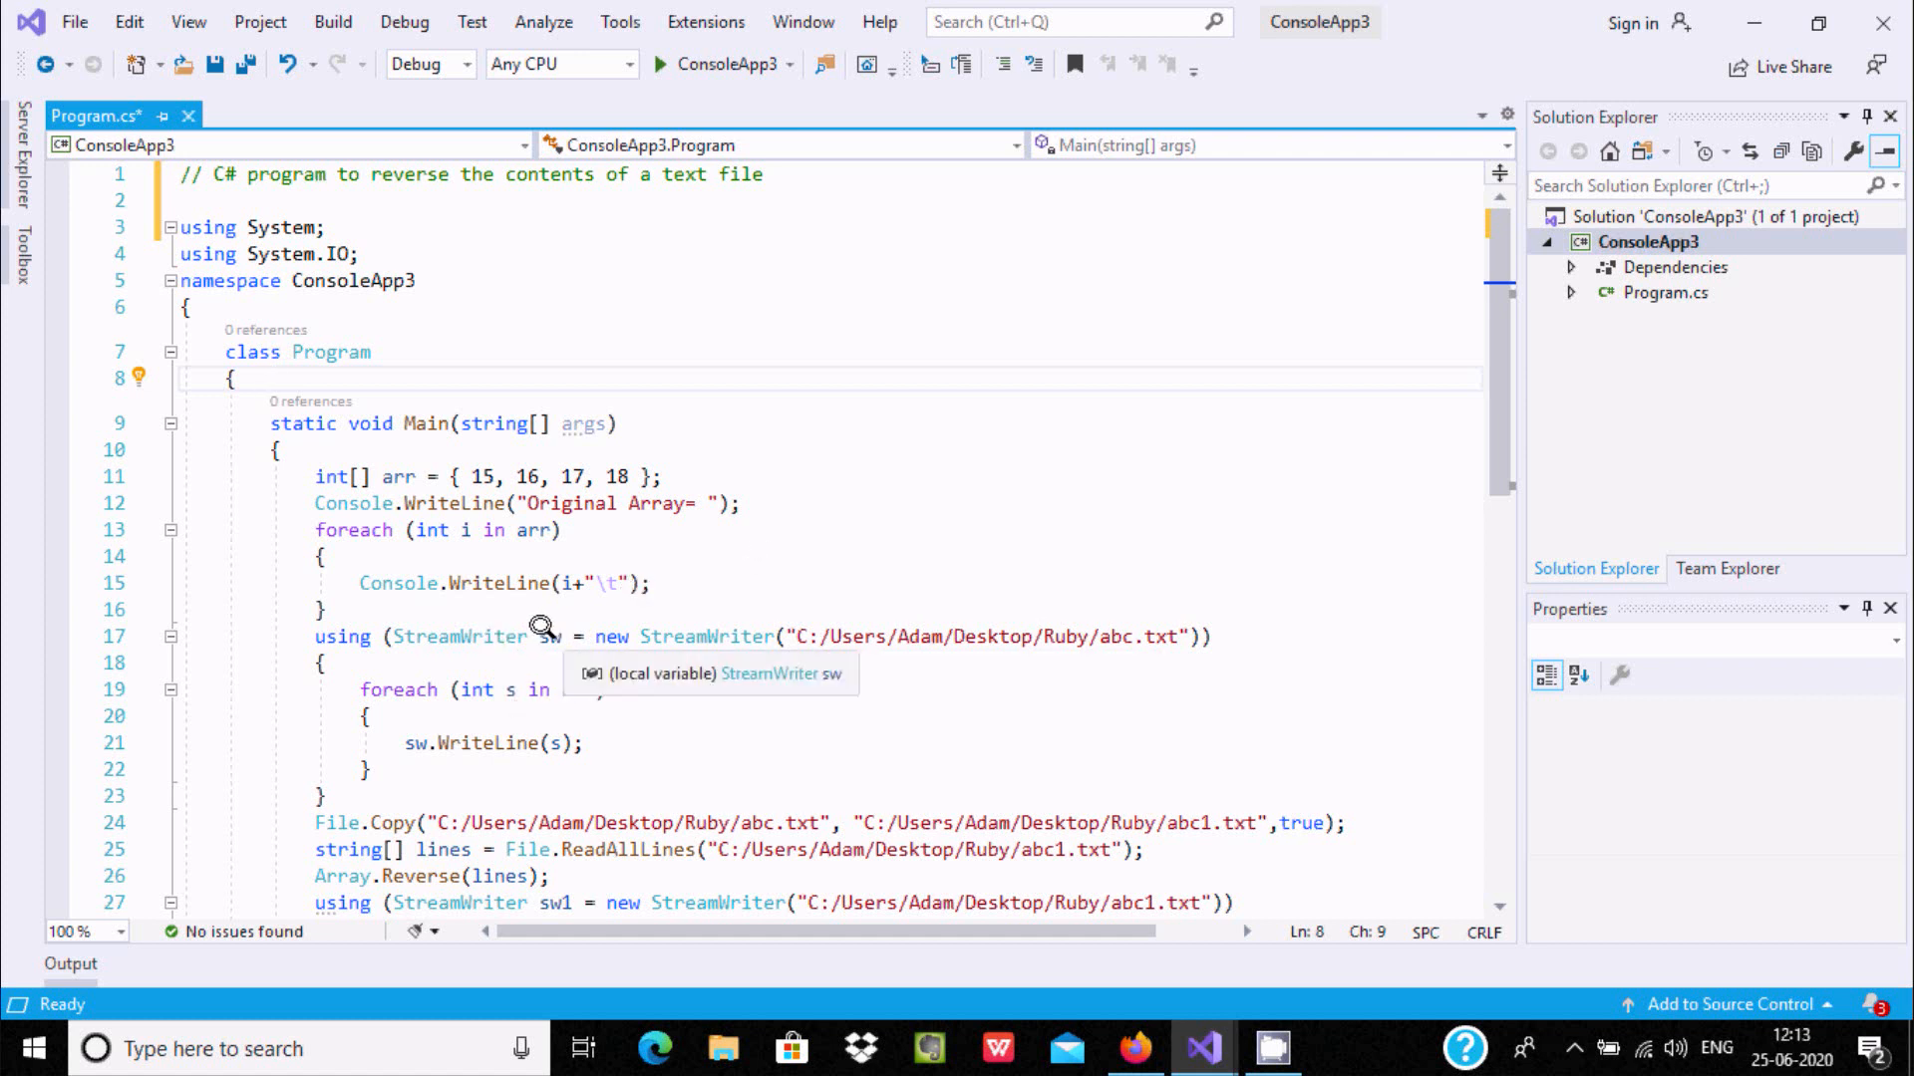
{"action": "mouse_move", "coordinate": [751, 618]}
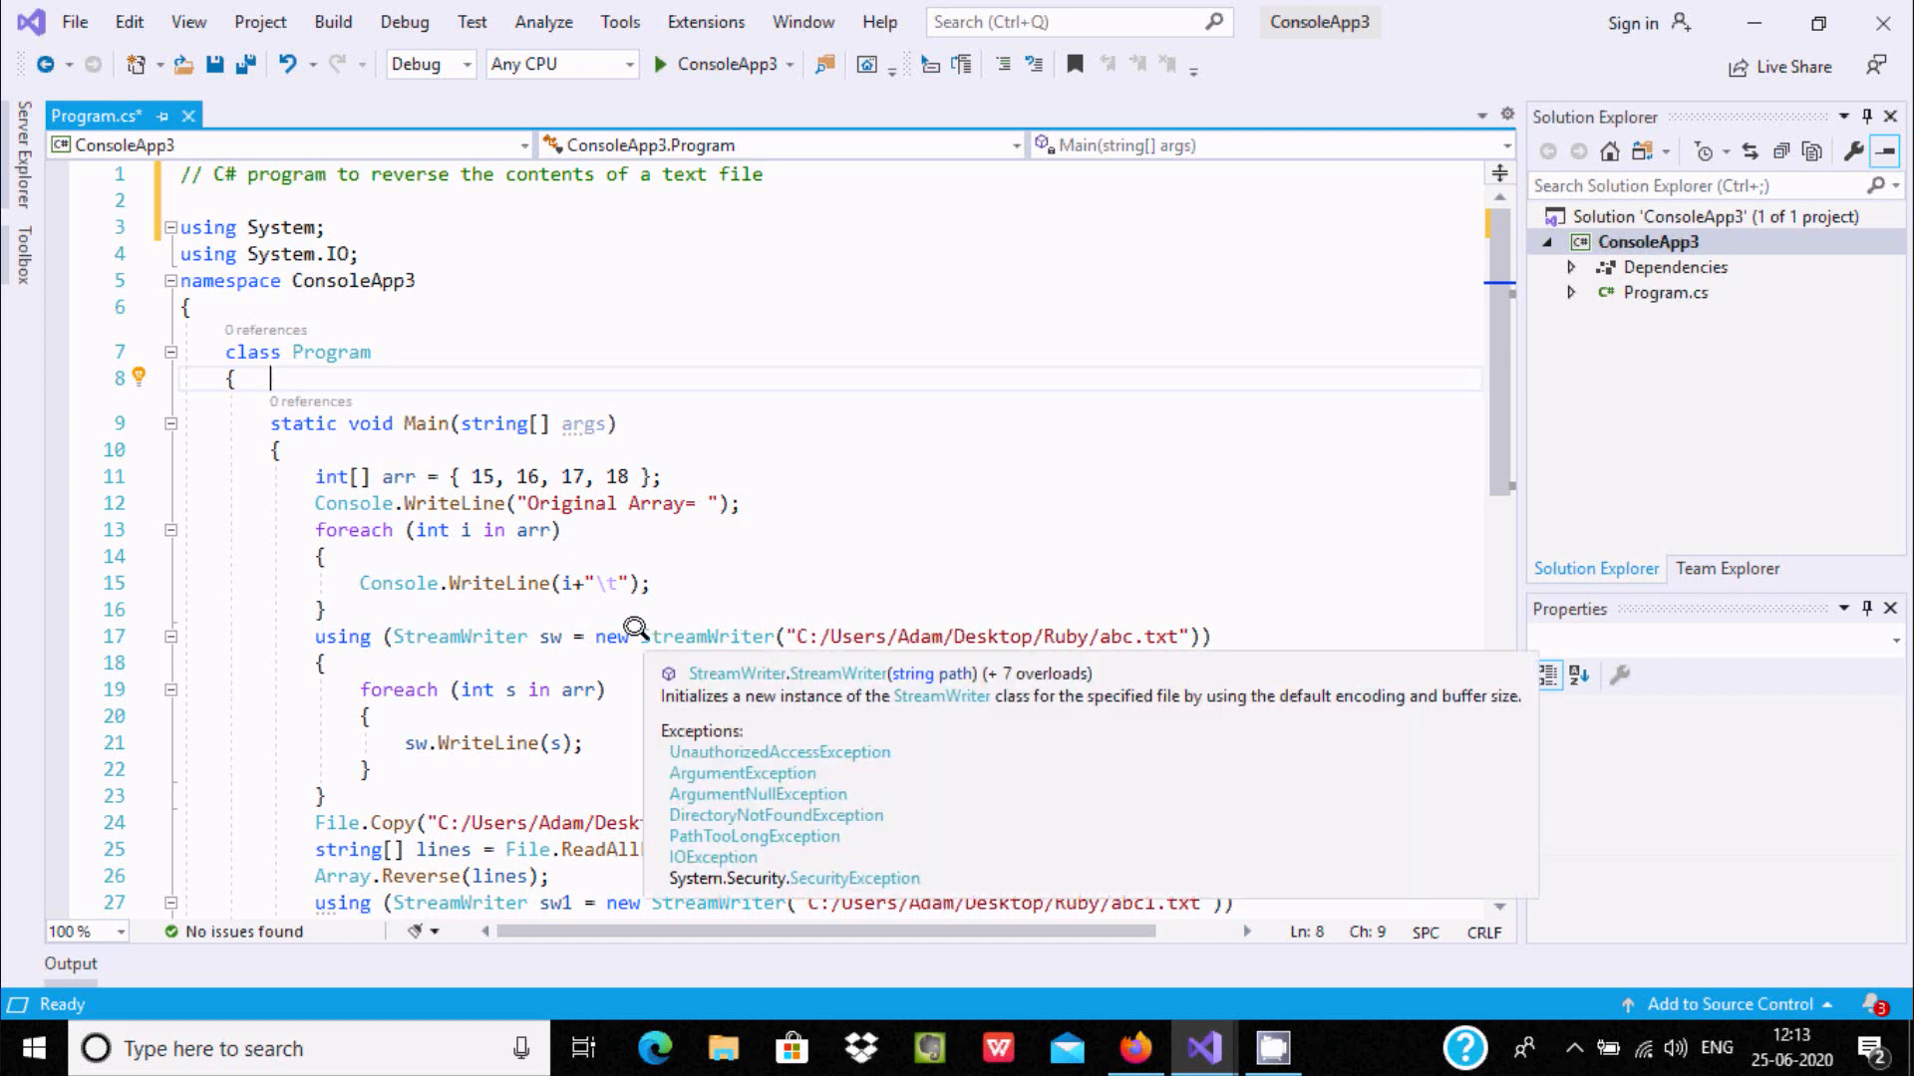
{"action": "mouse_move", "coordinate": [706, 730]}
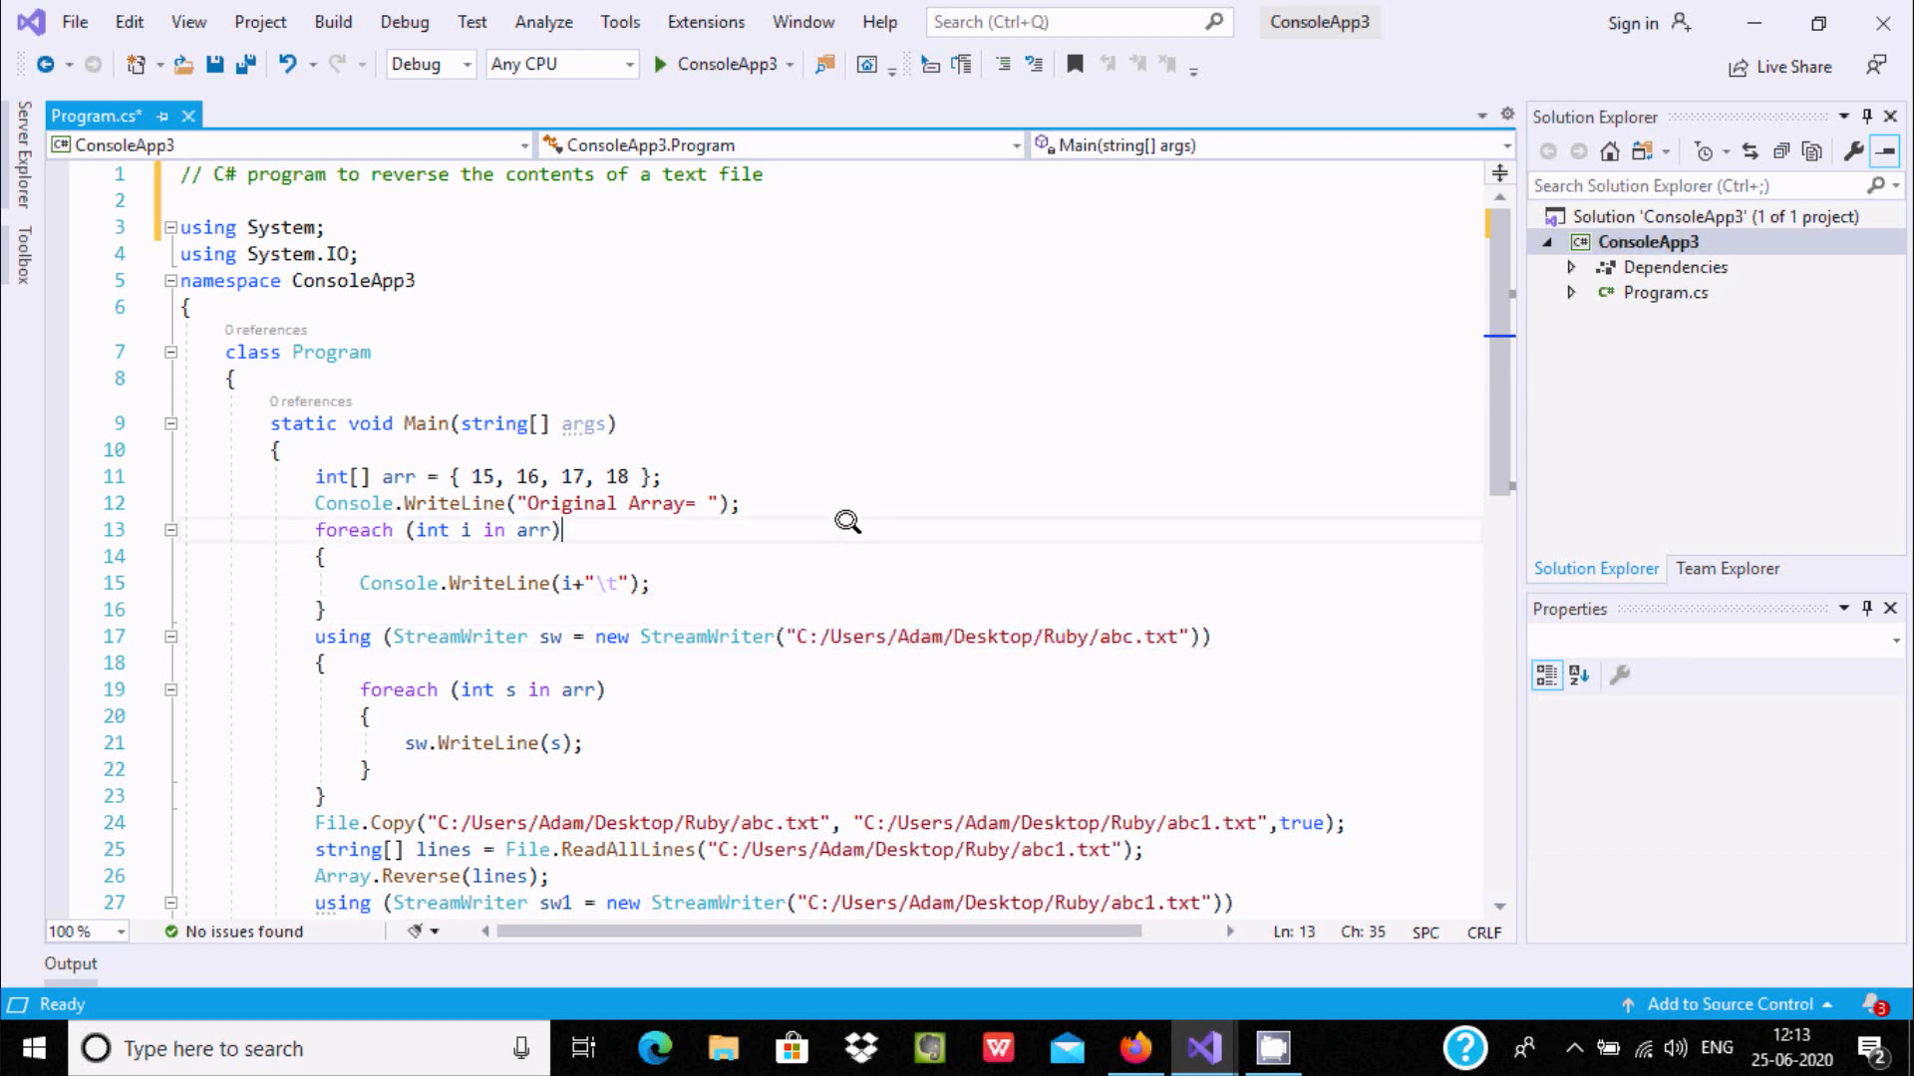
{"action": "mouse_move", "coordinate": [1122, 636]}
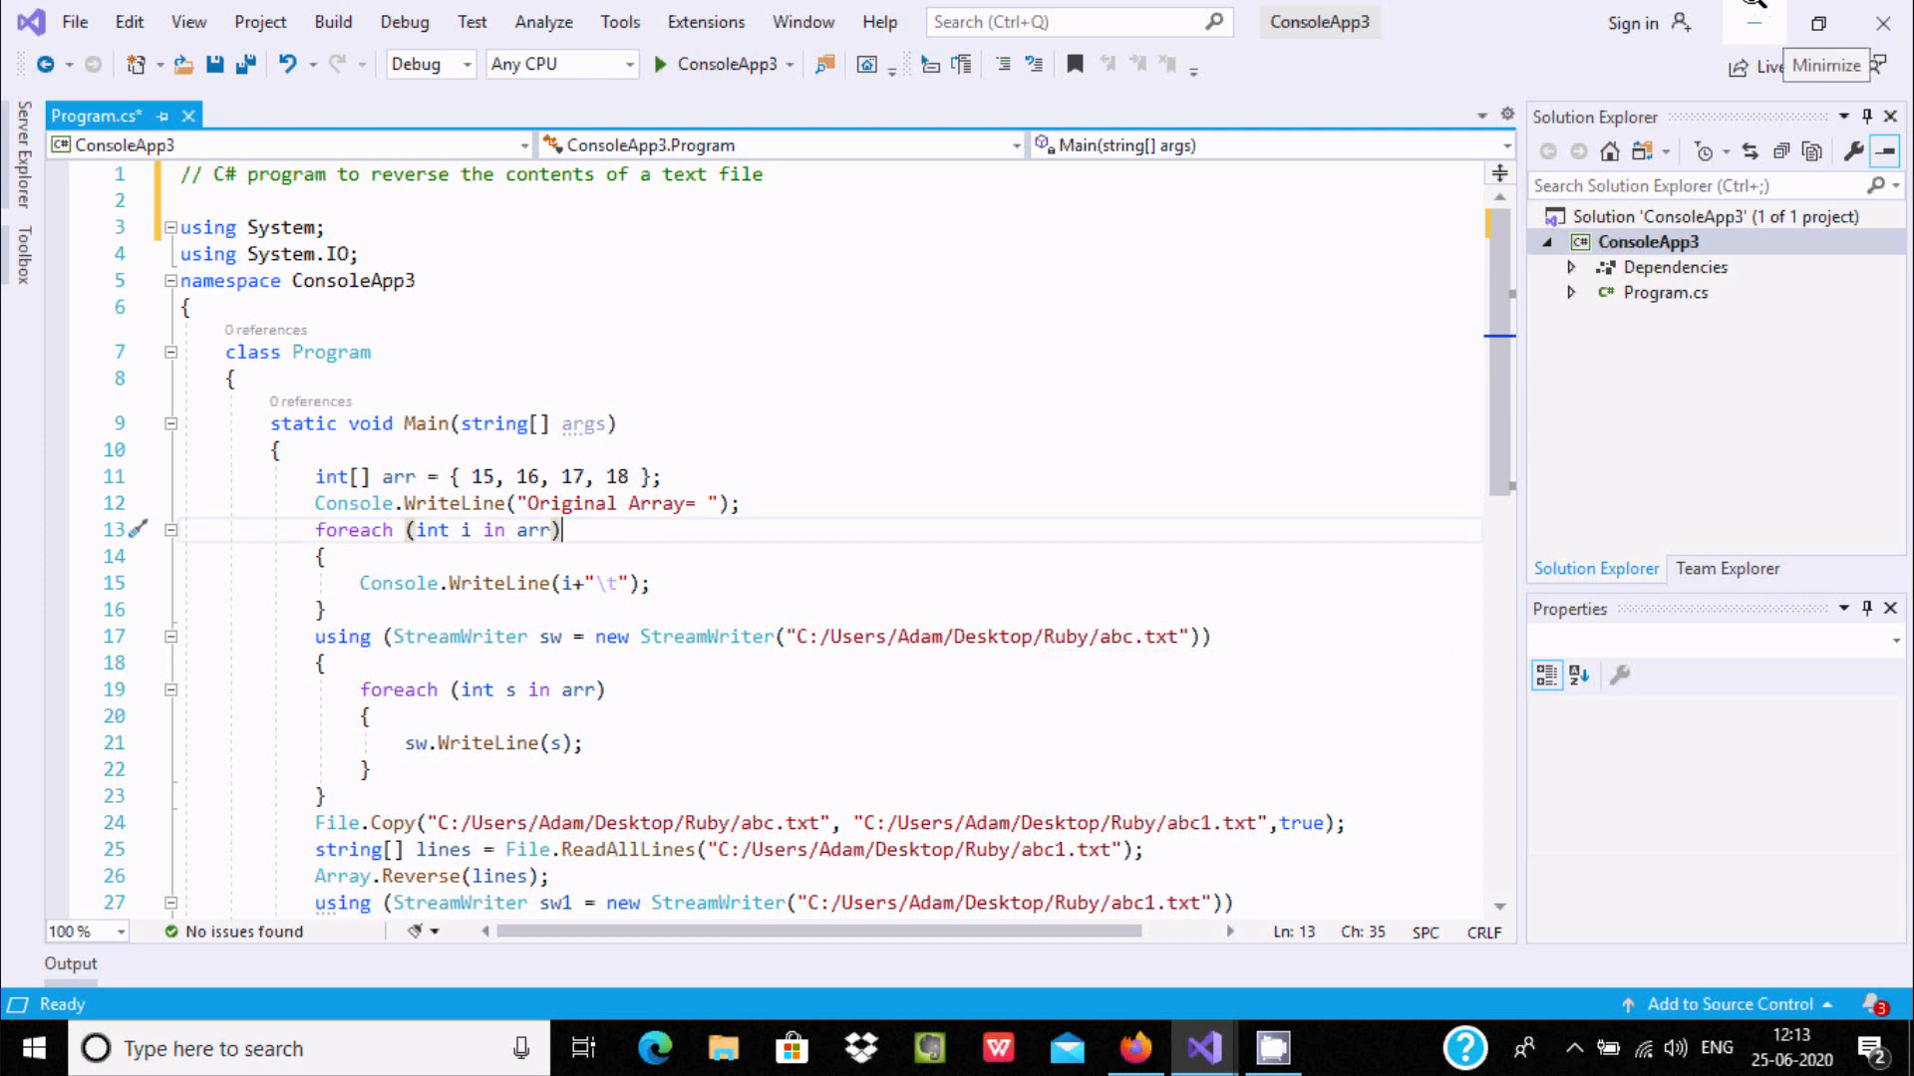
{"action": "left_click", "coordinate": [1782, 30]}
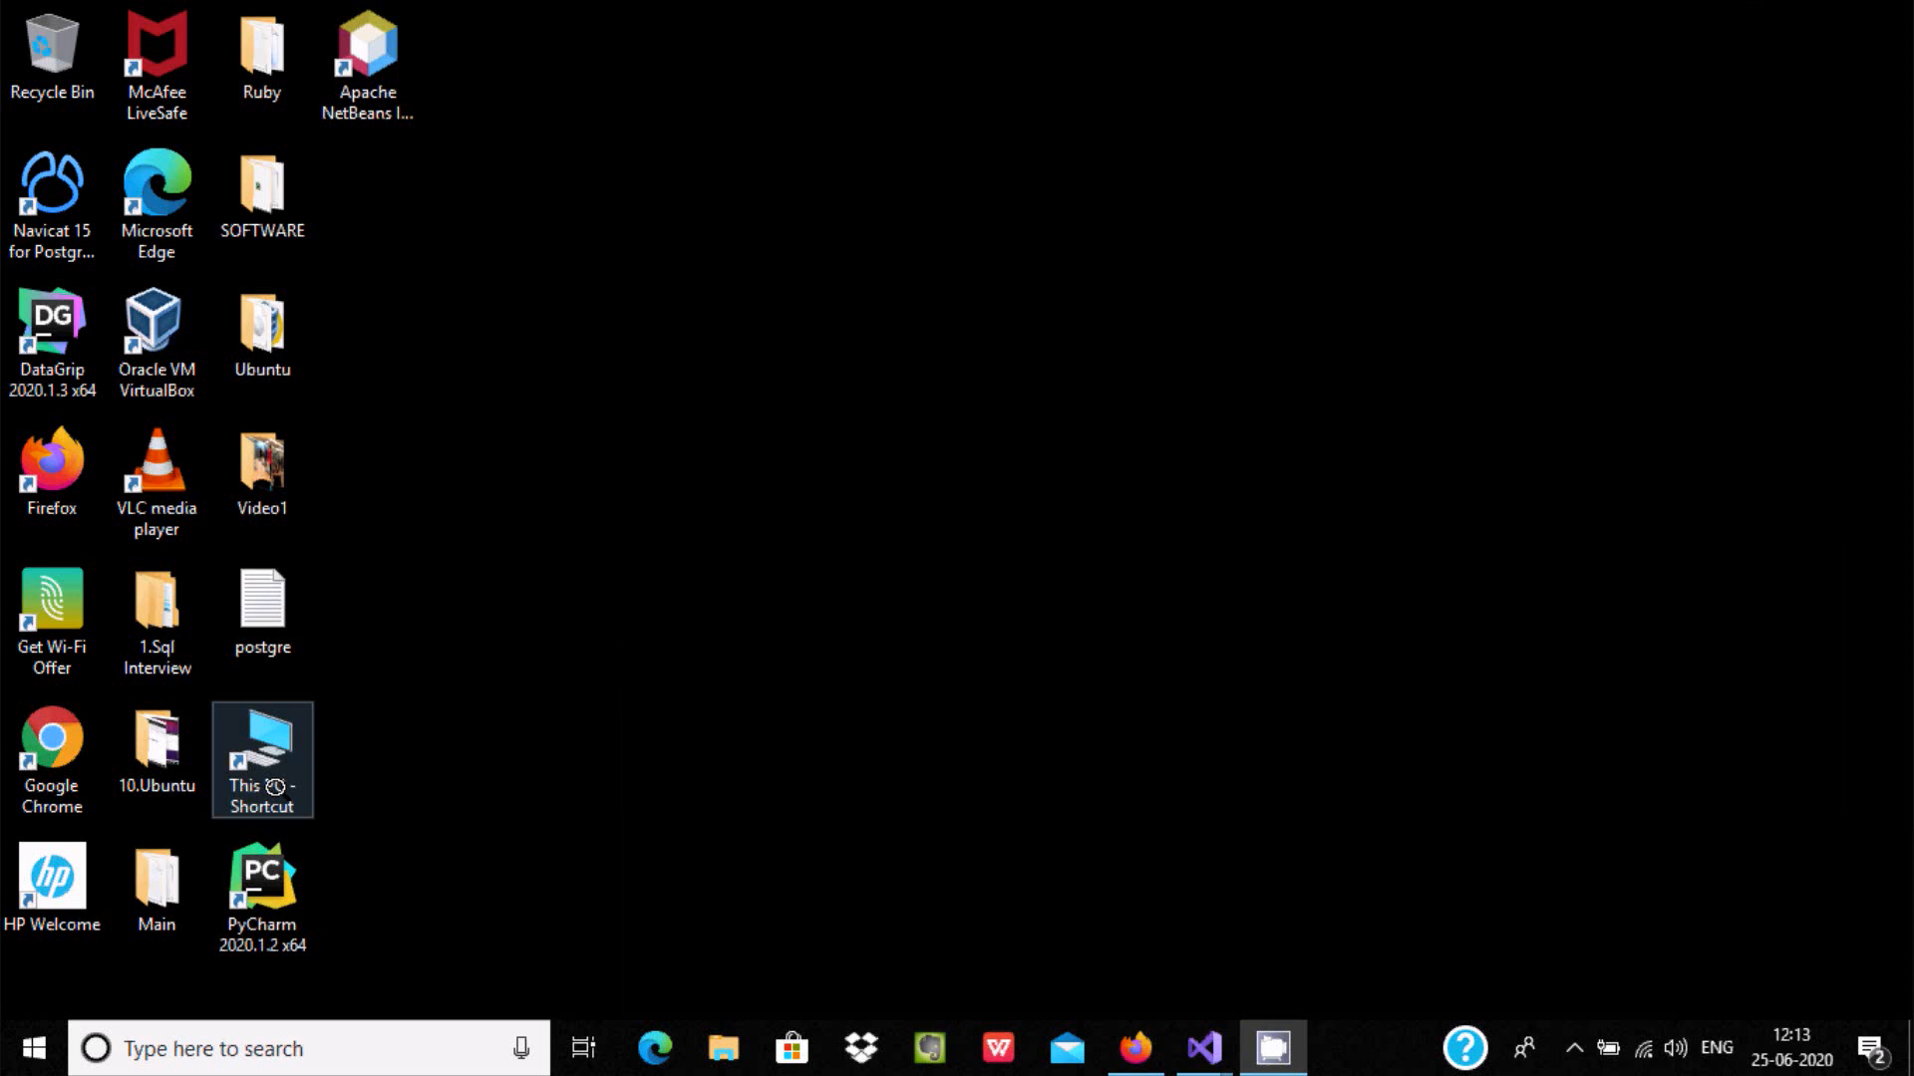
{"action": "double_click", "coordinate": [261, 757]}
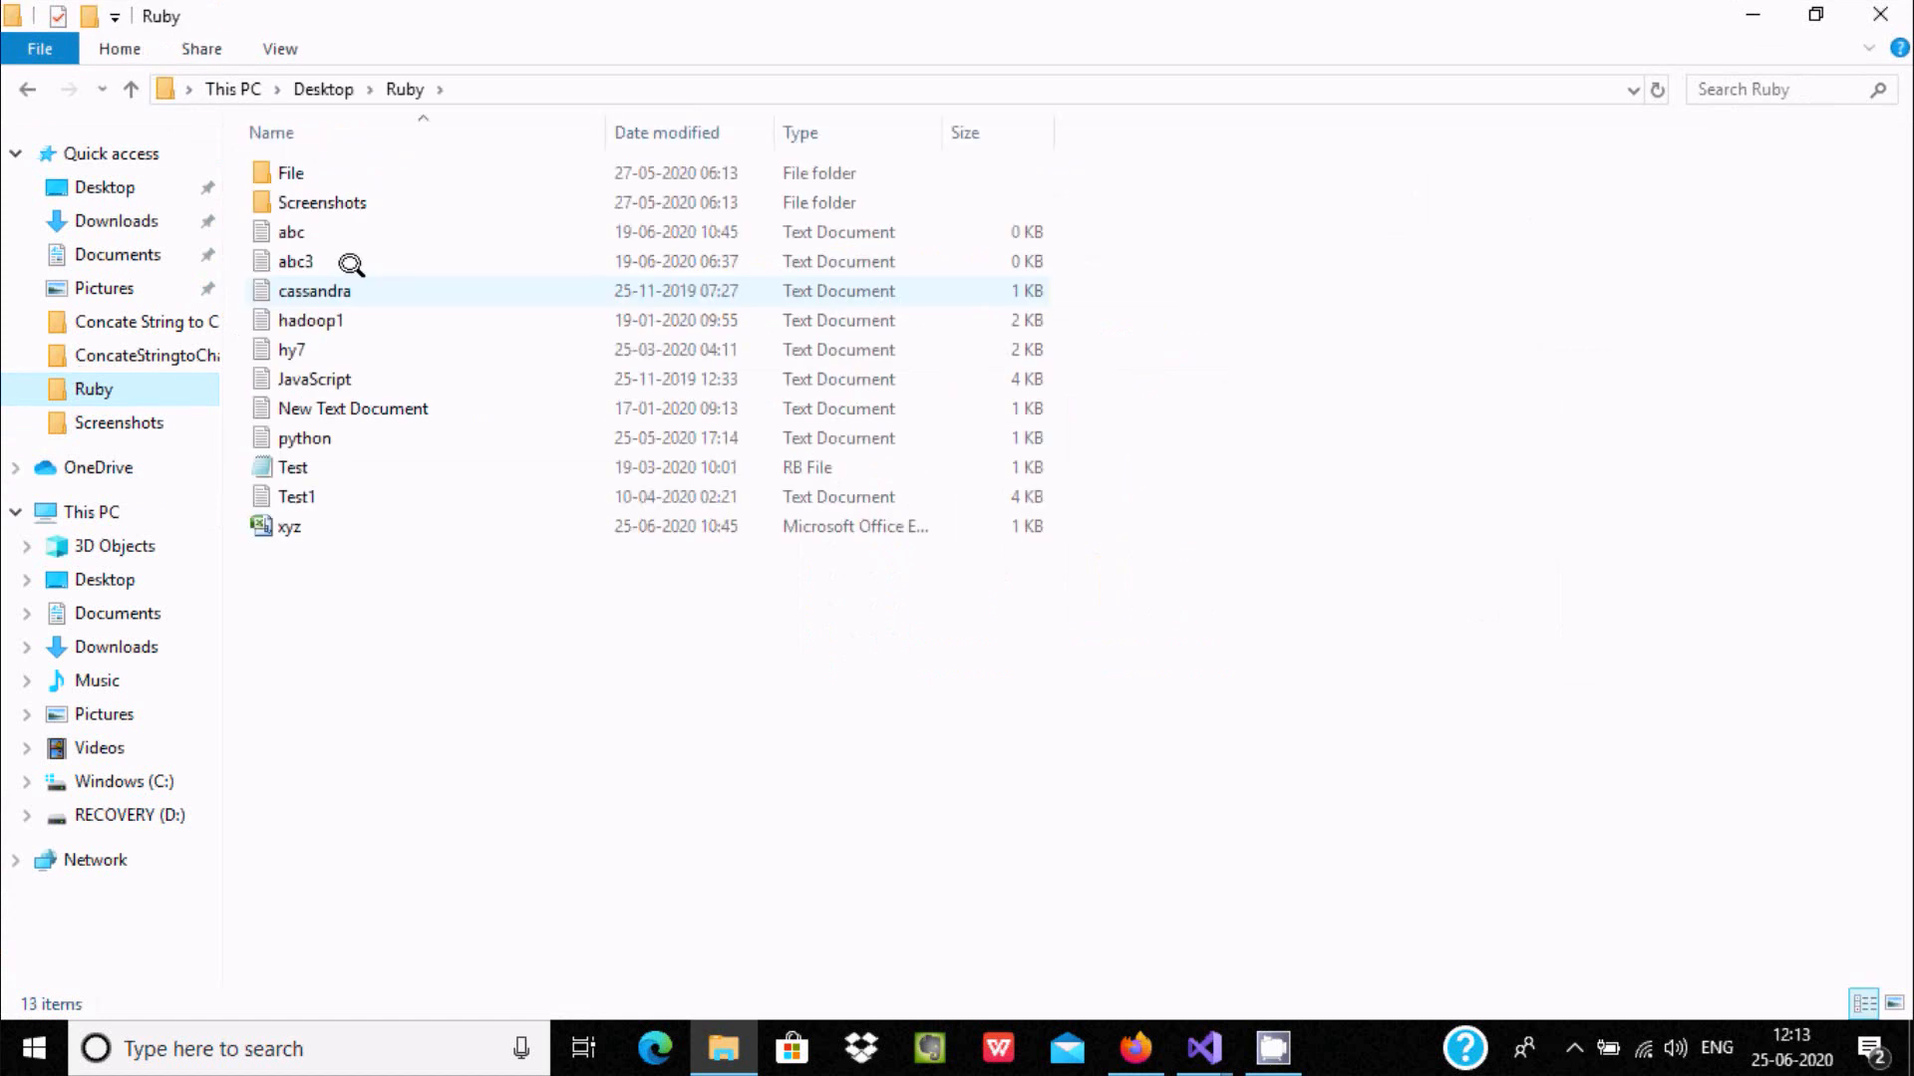
{"action": "left_click", "coordinate": [291, 231]}
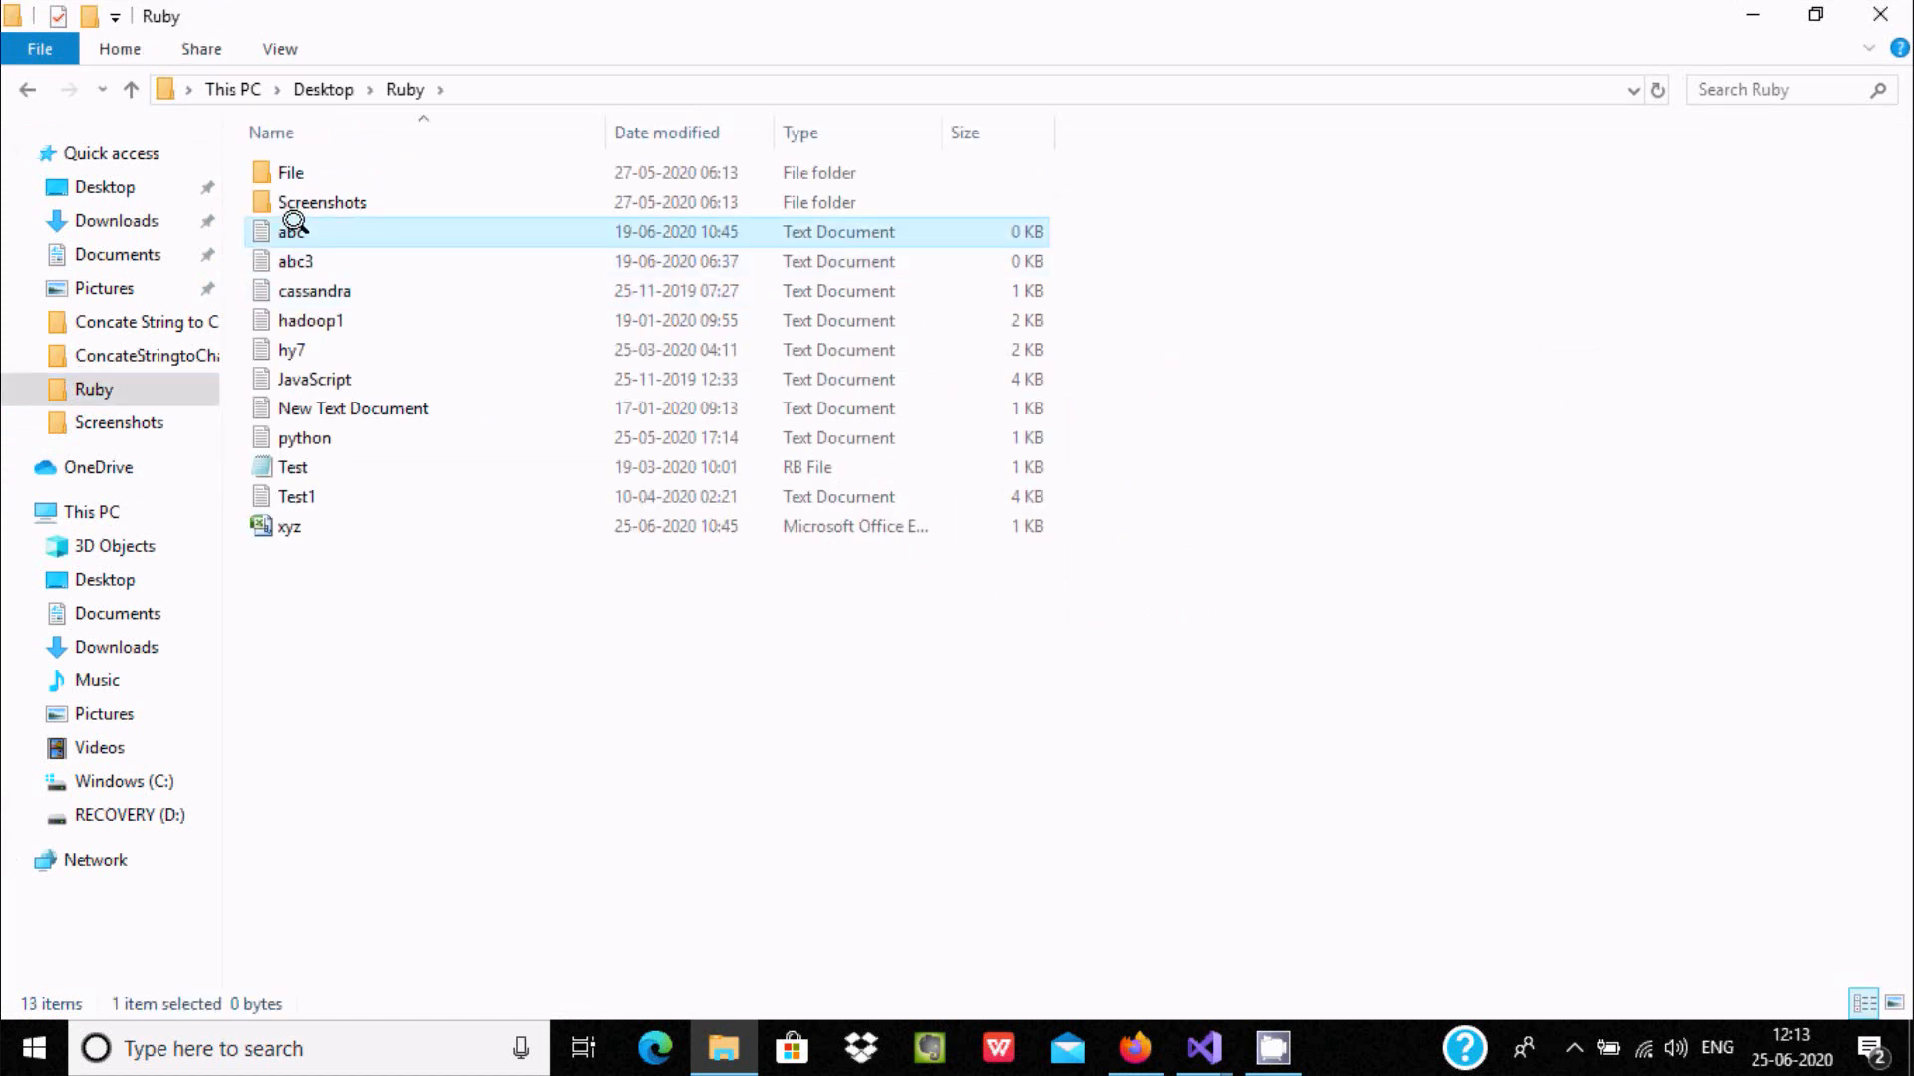
{"action": "key", "text": "Delete"}
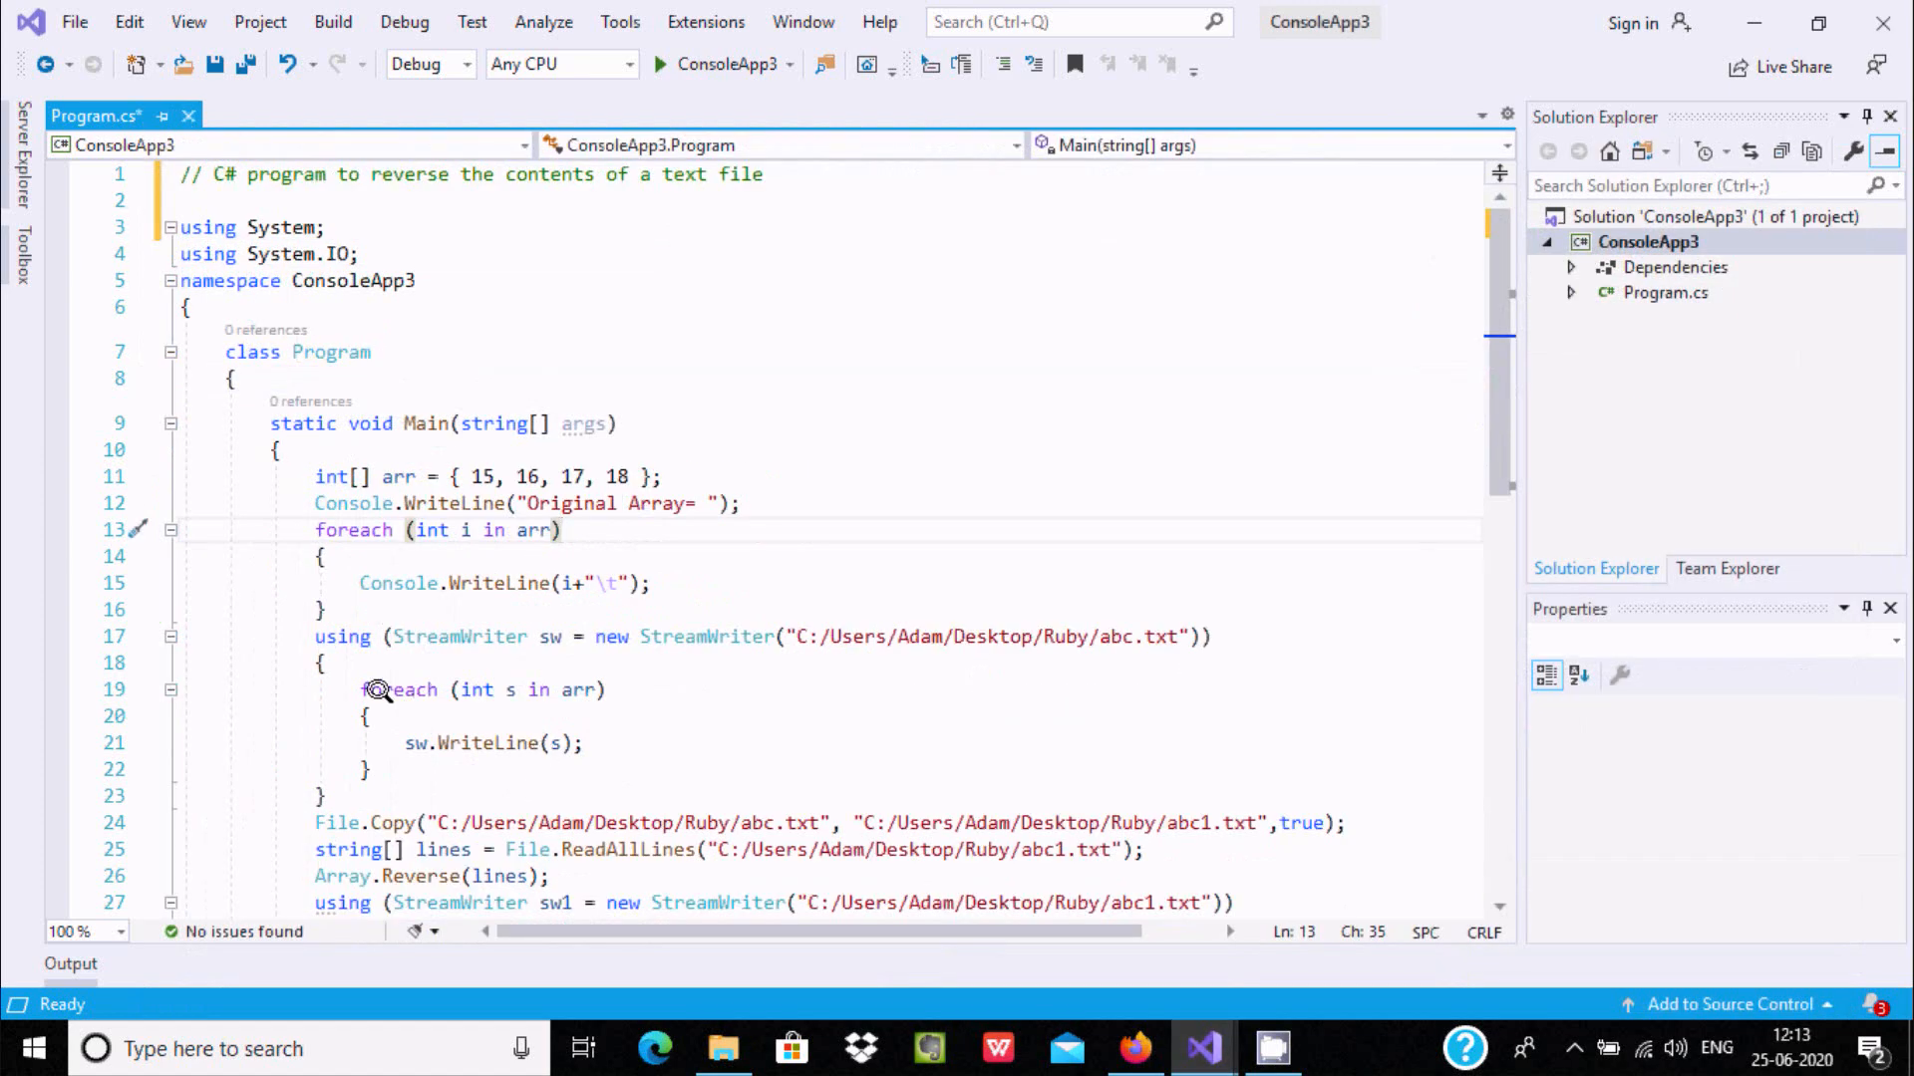
{"action": "mouse_move", "coordinate": [574, 689]}
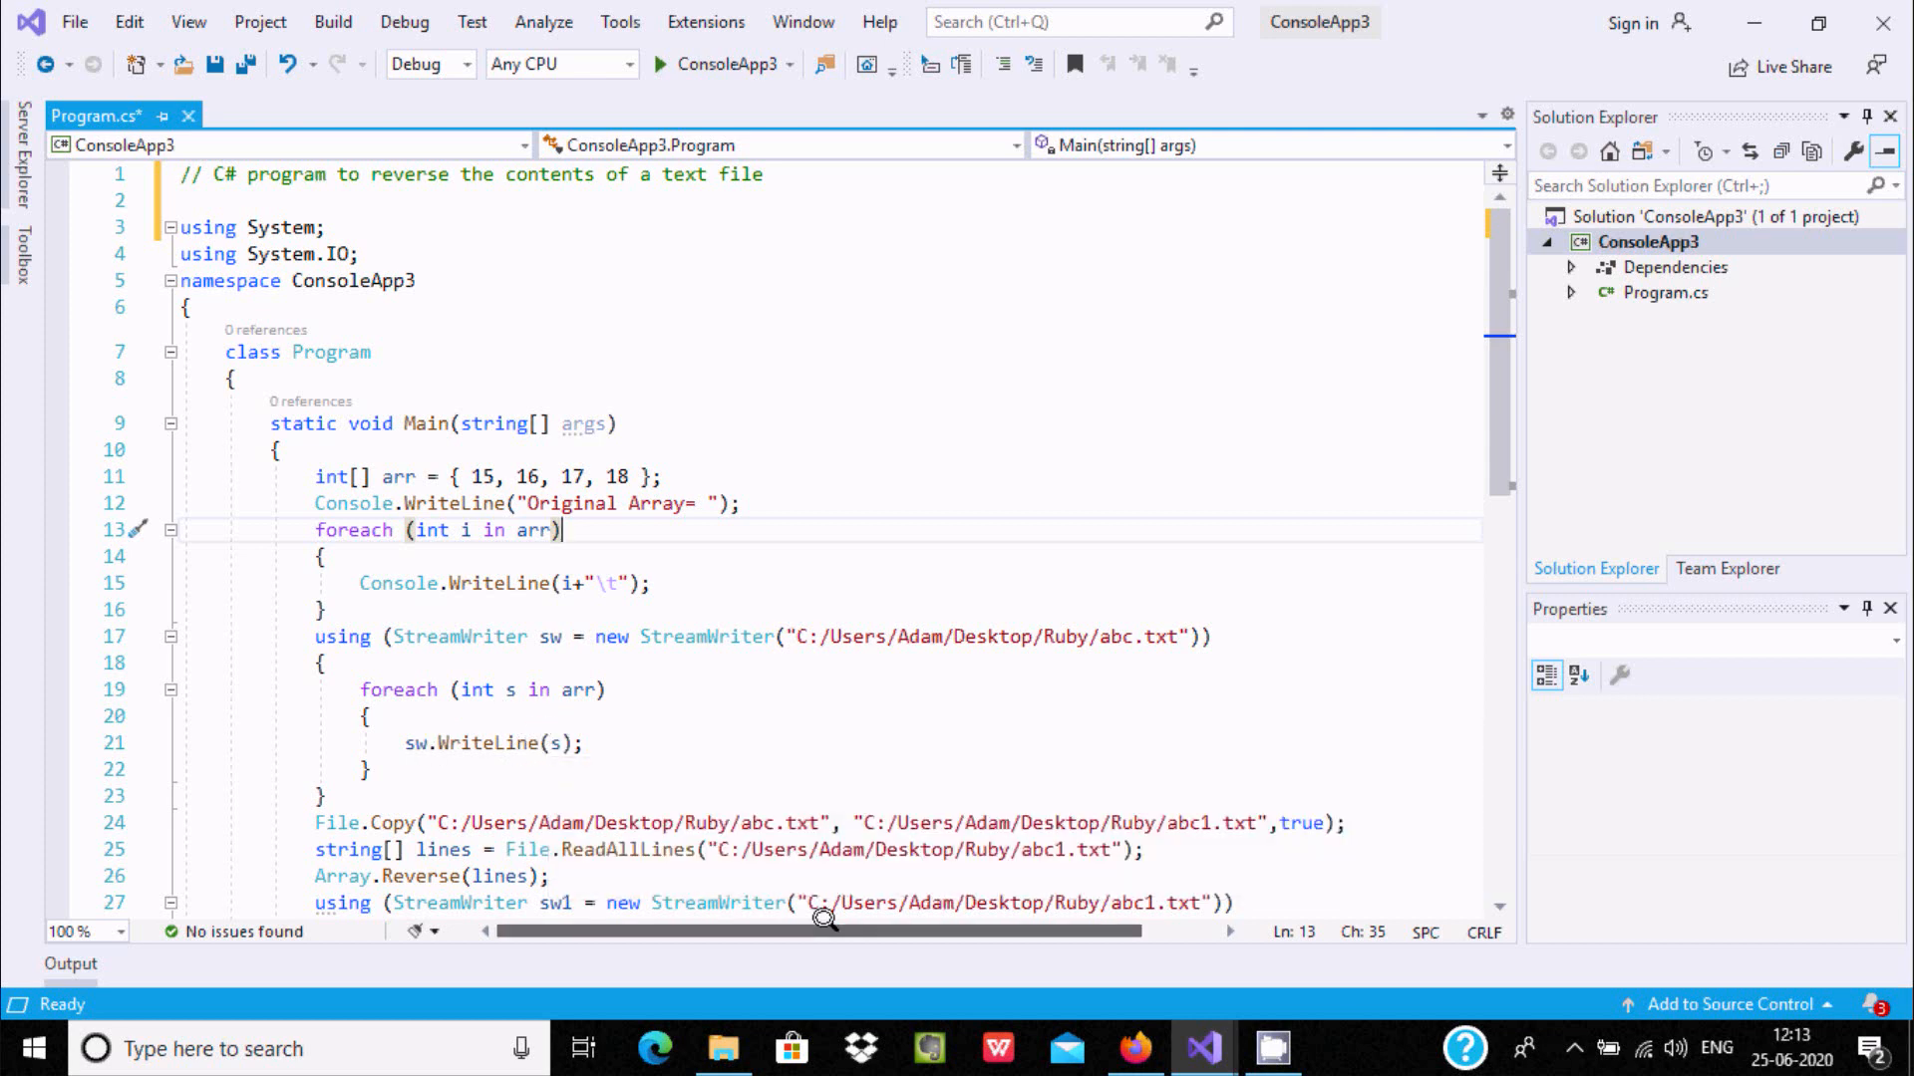
Step: Scroll Program.cs down to the StreamWriter loop writing reversed lines into abc1.txt
{"action": "scroll", "scroll_direction": "down", "scroll_amount": 3}
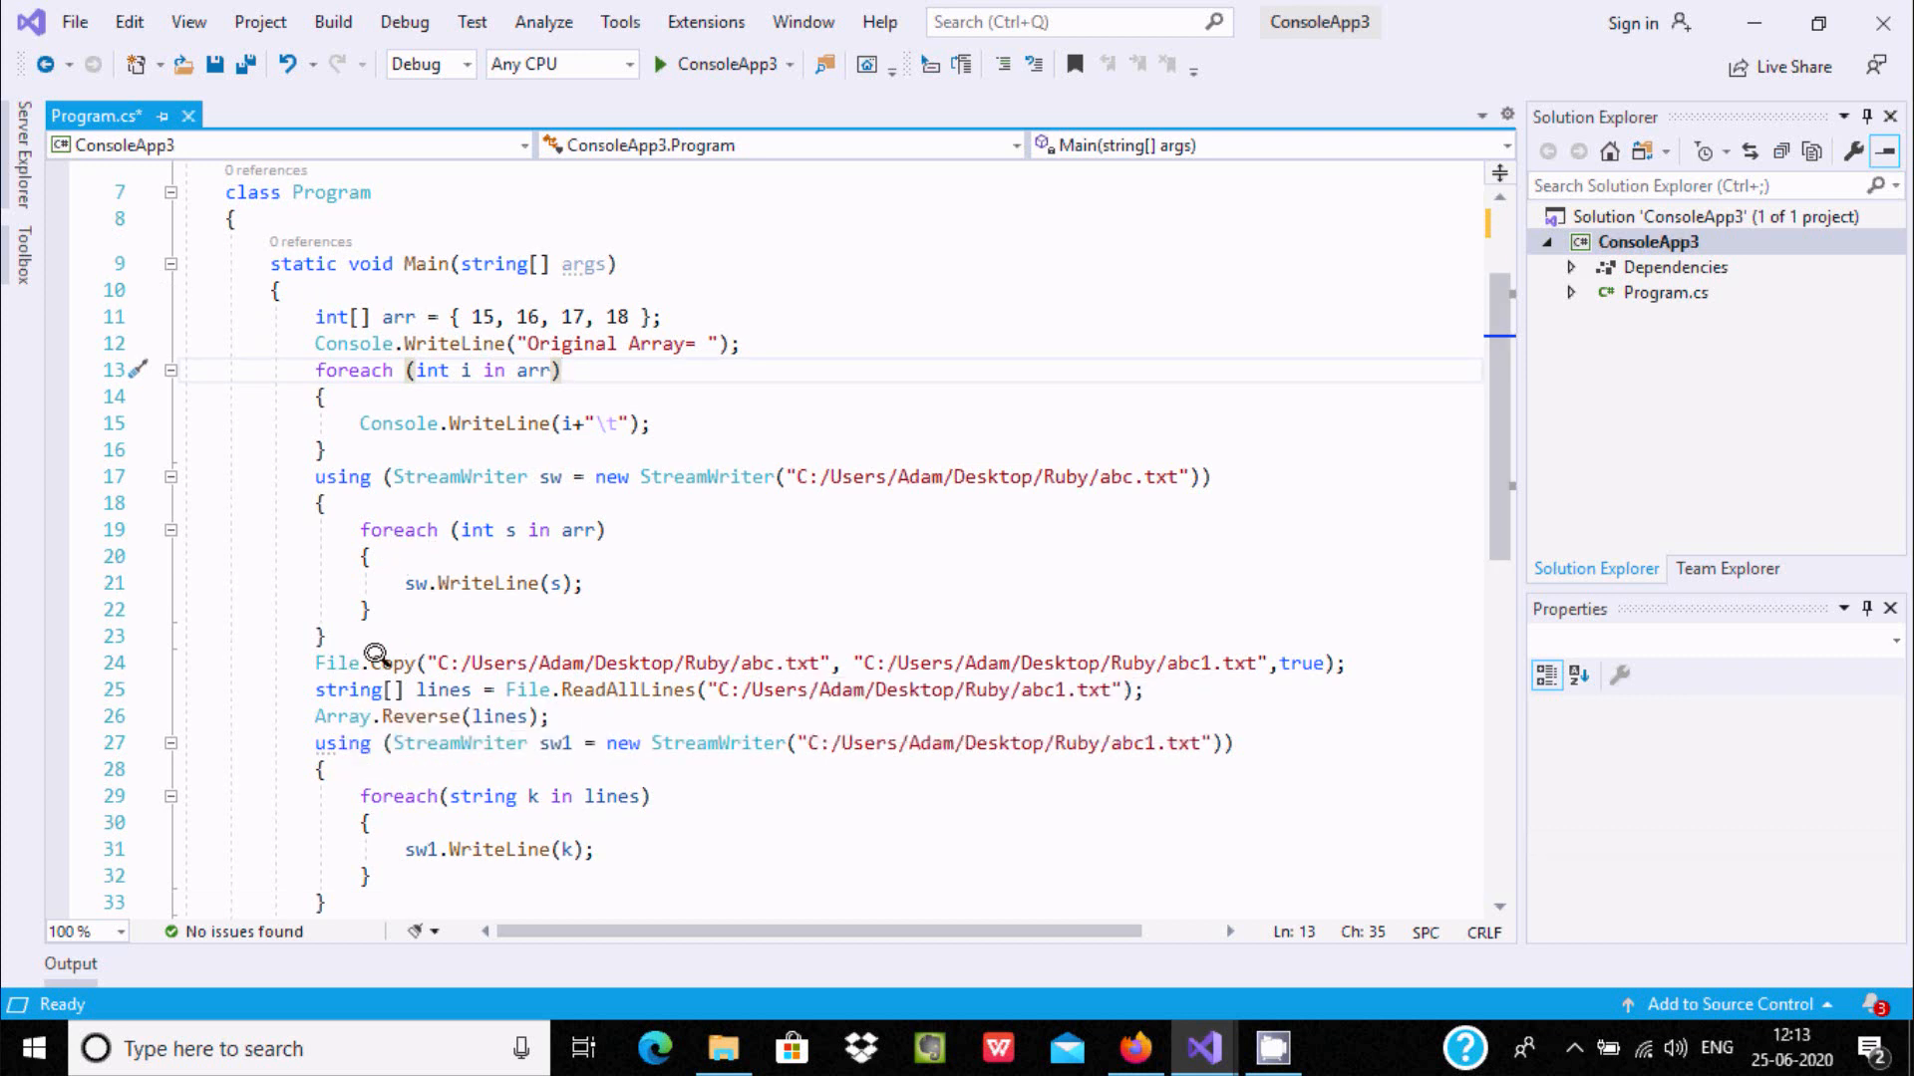
{"action": "mouse_move", "coordinate": [335, 662]}
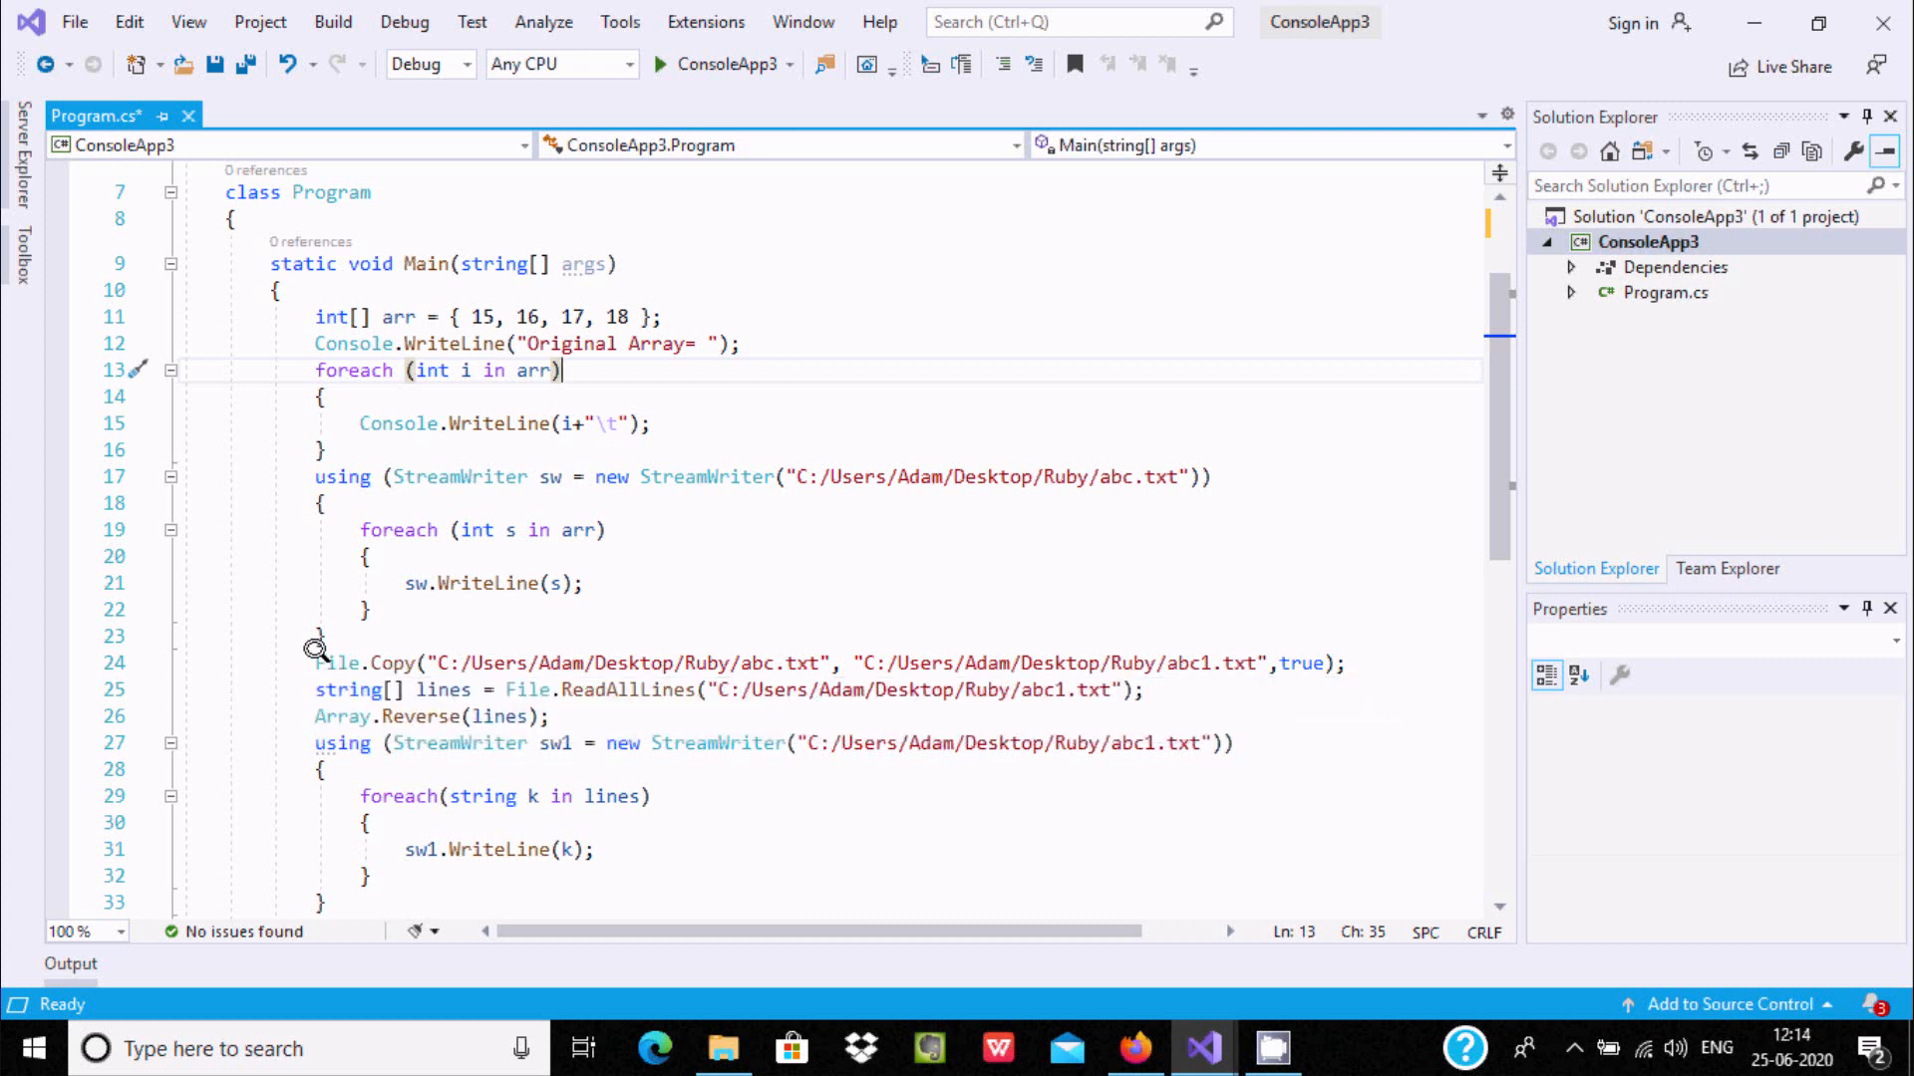
{"action": "mouse_move", "coordinate": [335, 661]}
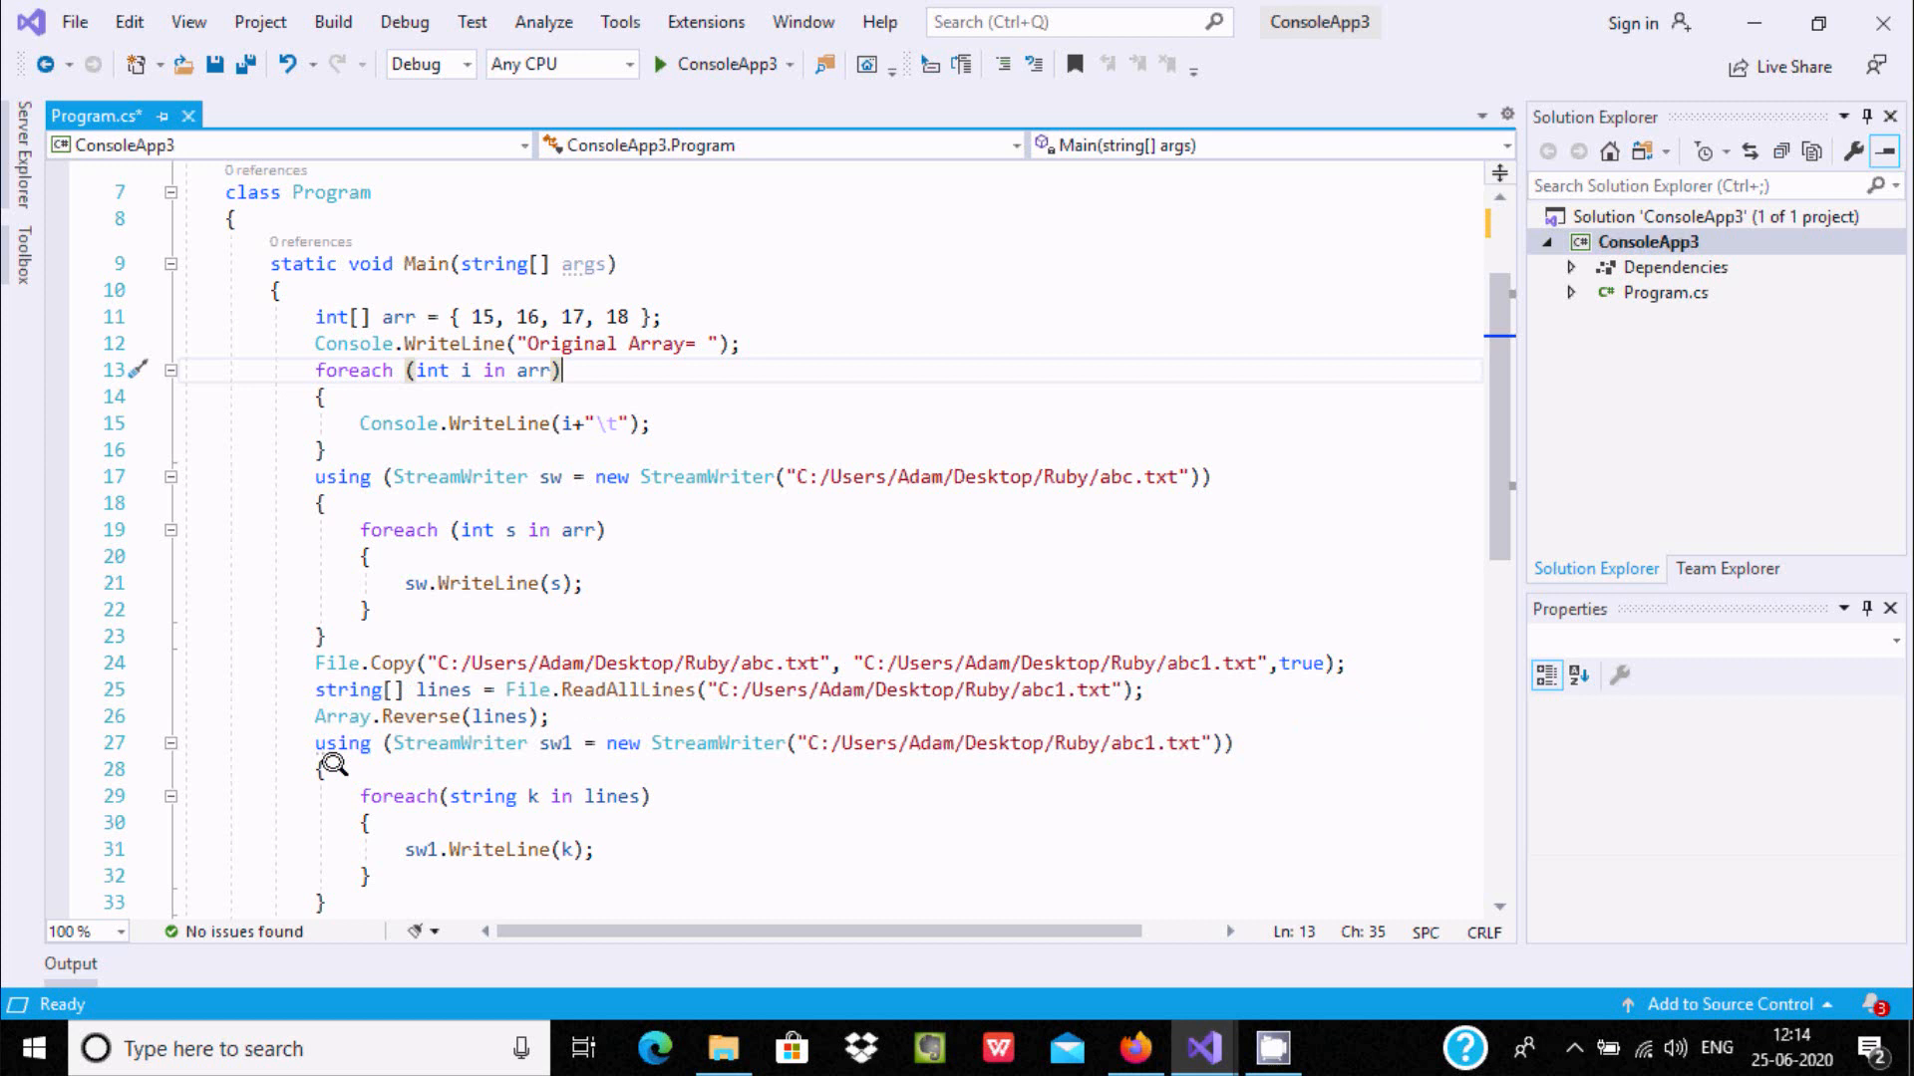
{"action": "mouse_move", "coordinate": [393, 662]}
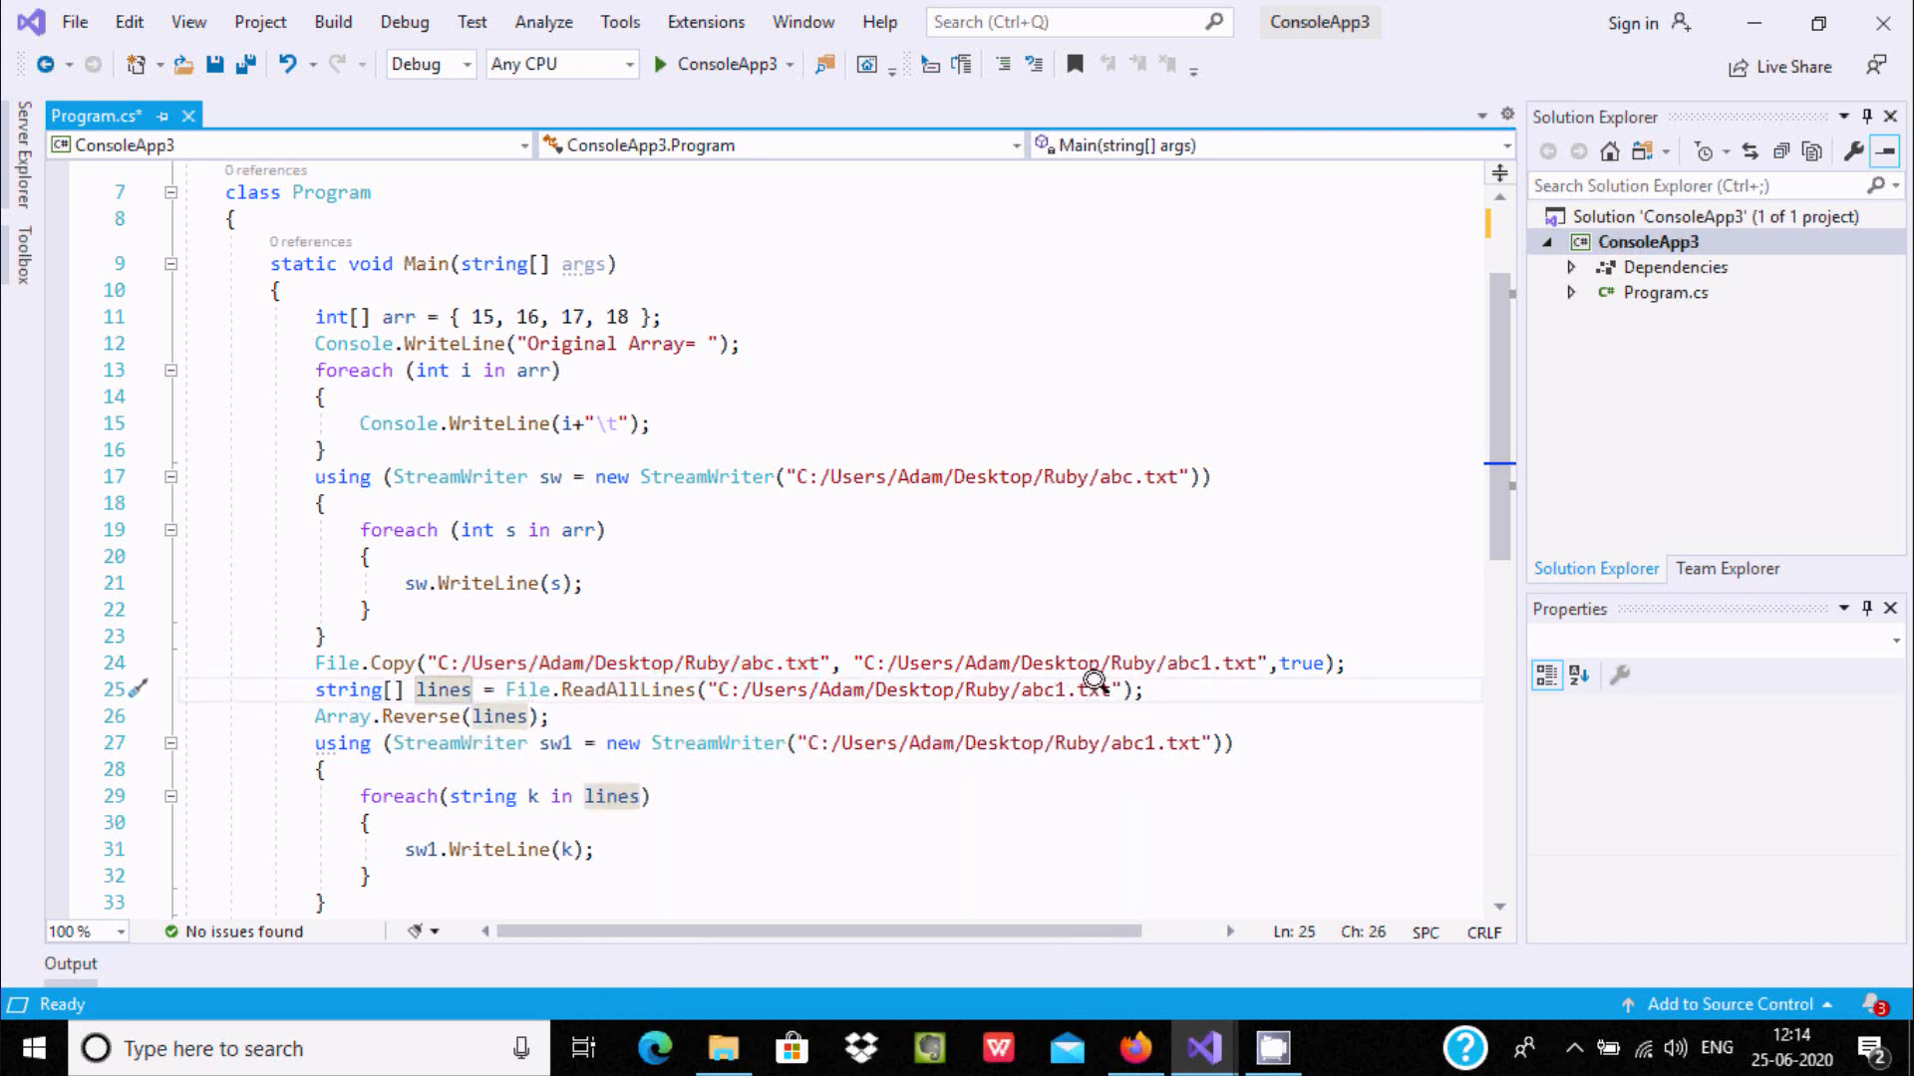
{"action": "mouse_move", "coordinate": [341, 716]}
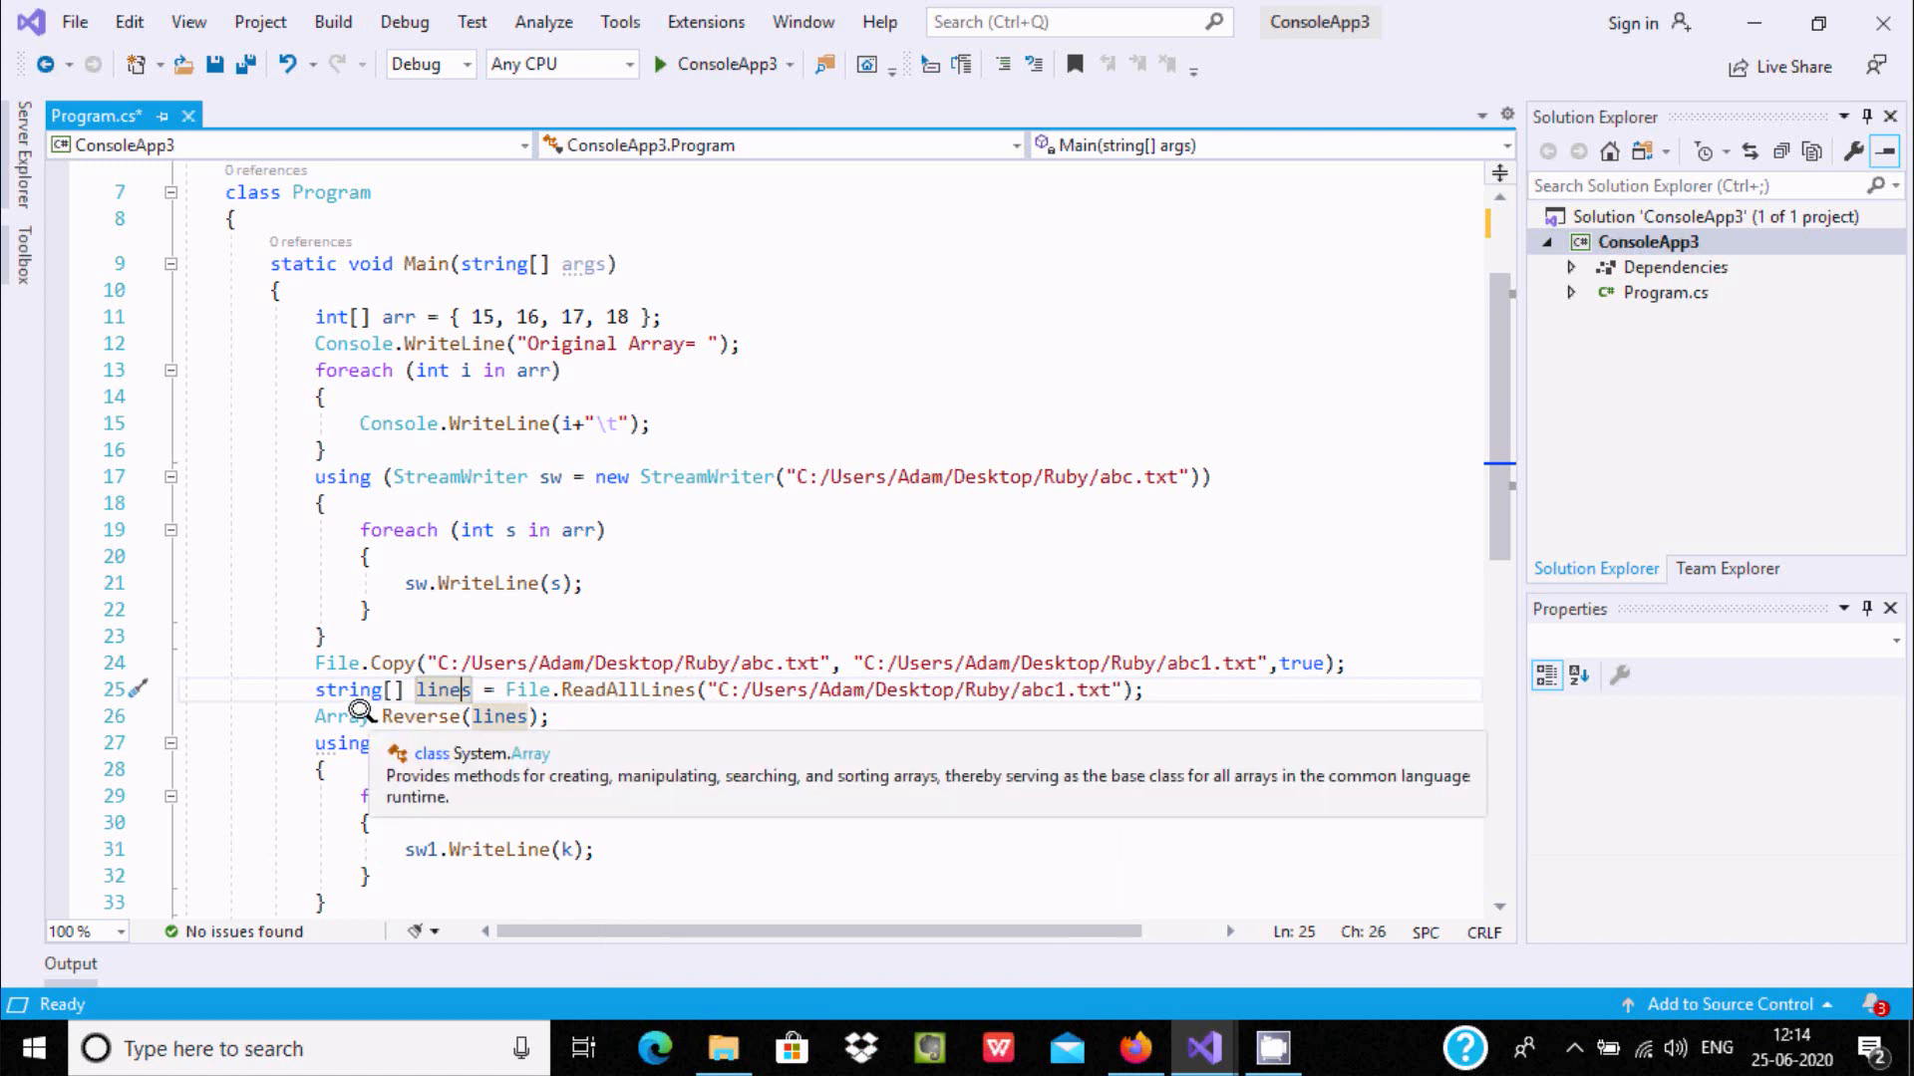
{"action": "mouse_move", "coordinate": [351, 714]}
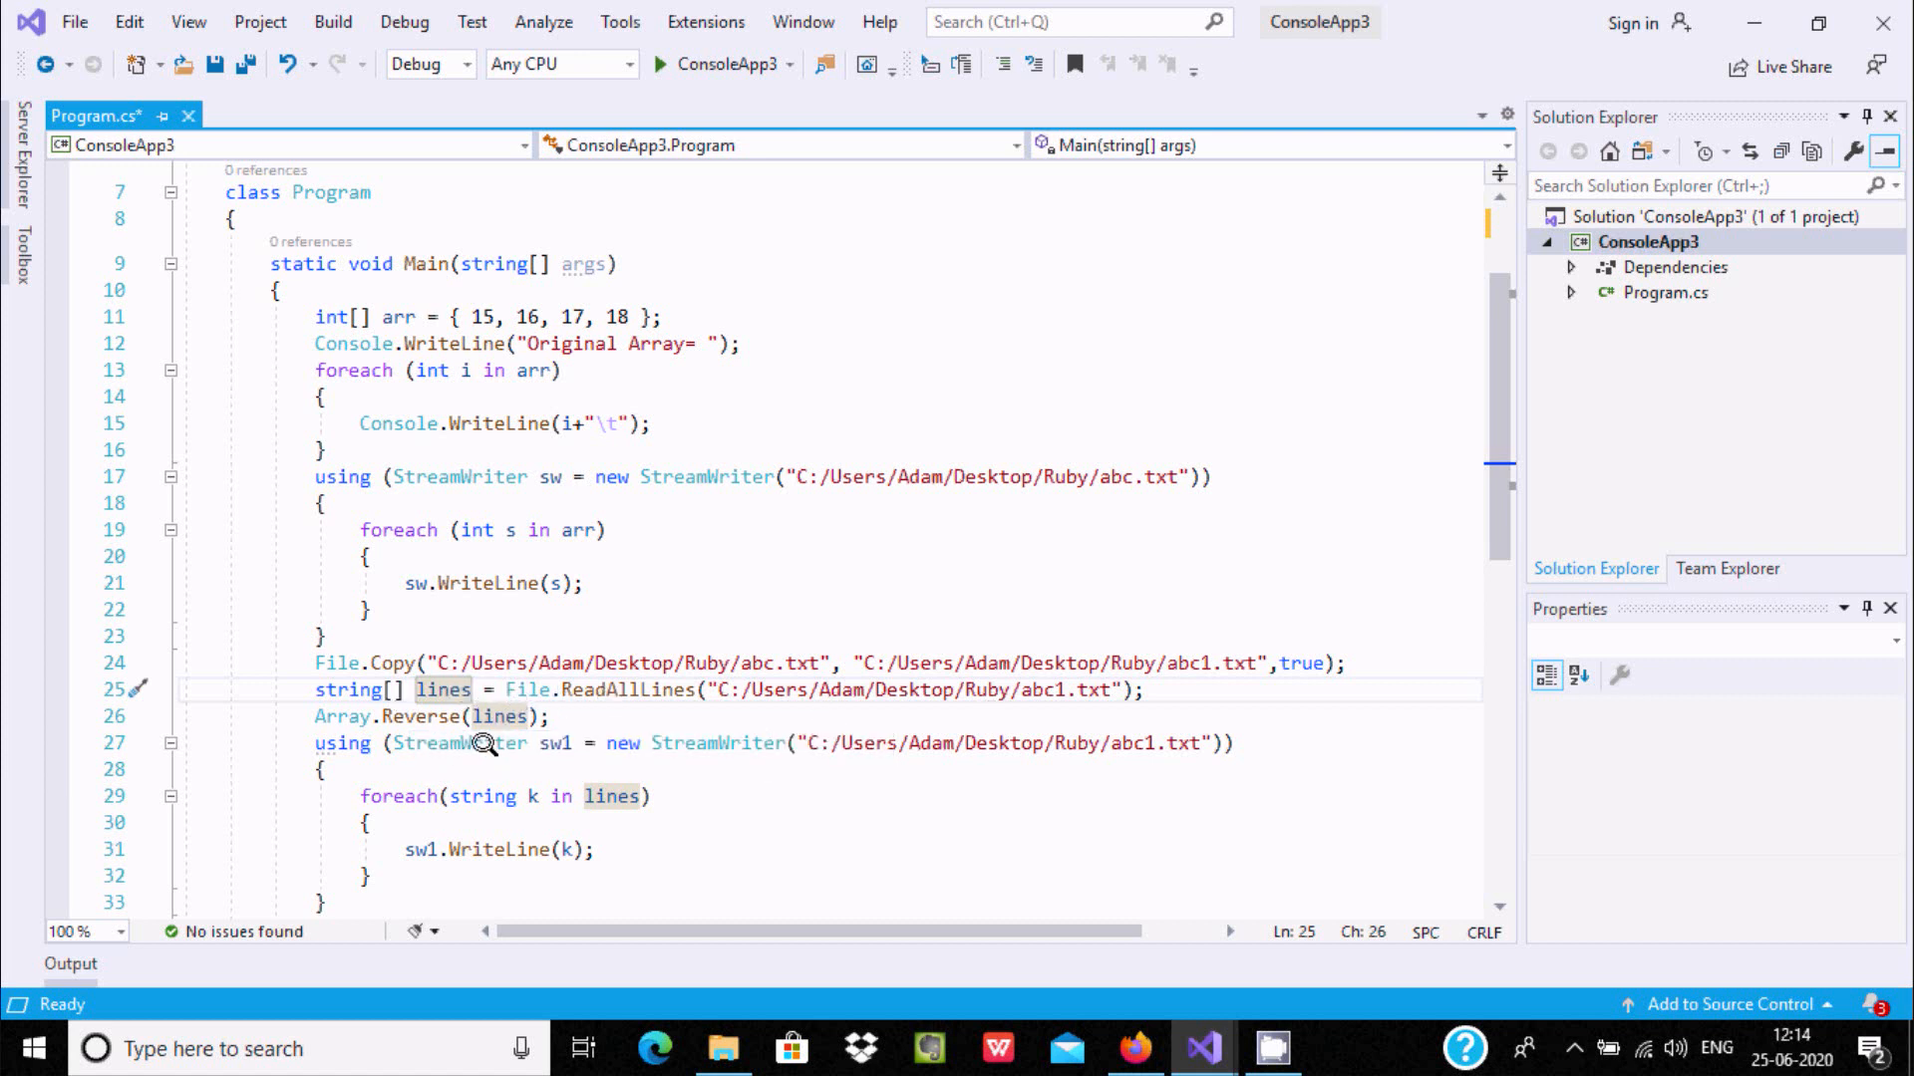
{"action": "mouse_move", "coordinate": [420, 687]}
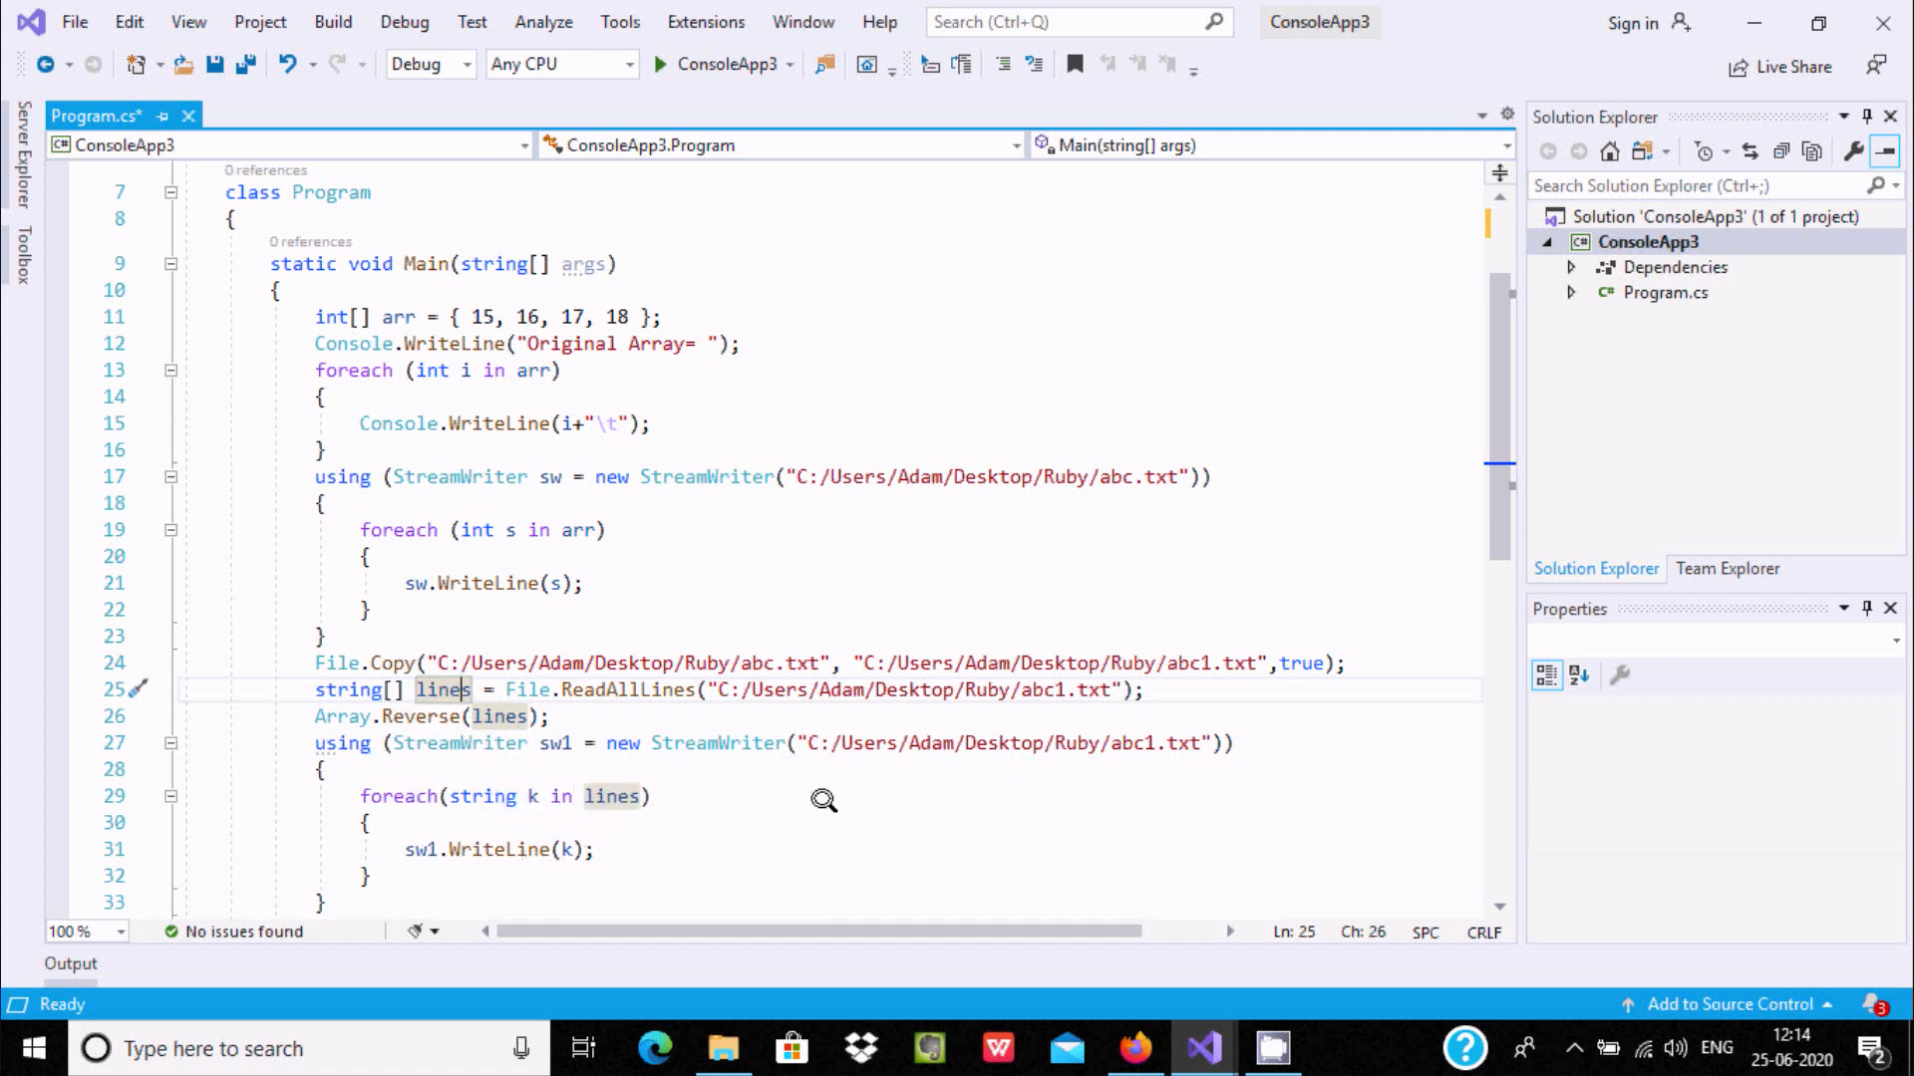
{"action": "mouse_move", "coordinate": [1145, 741]}
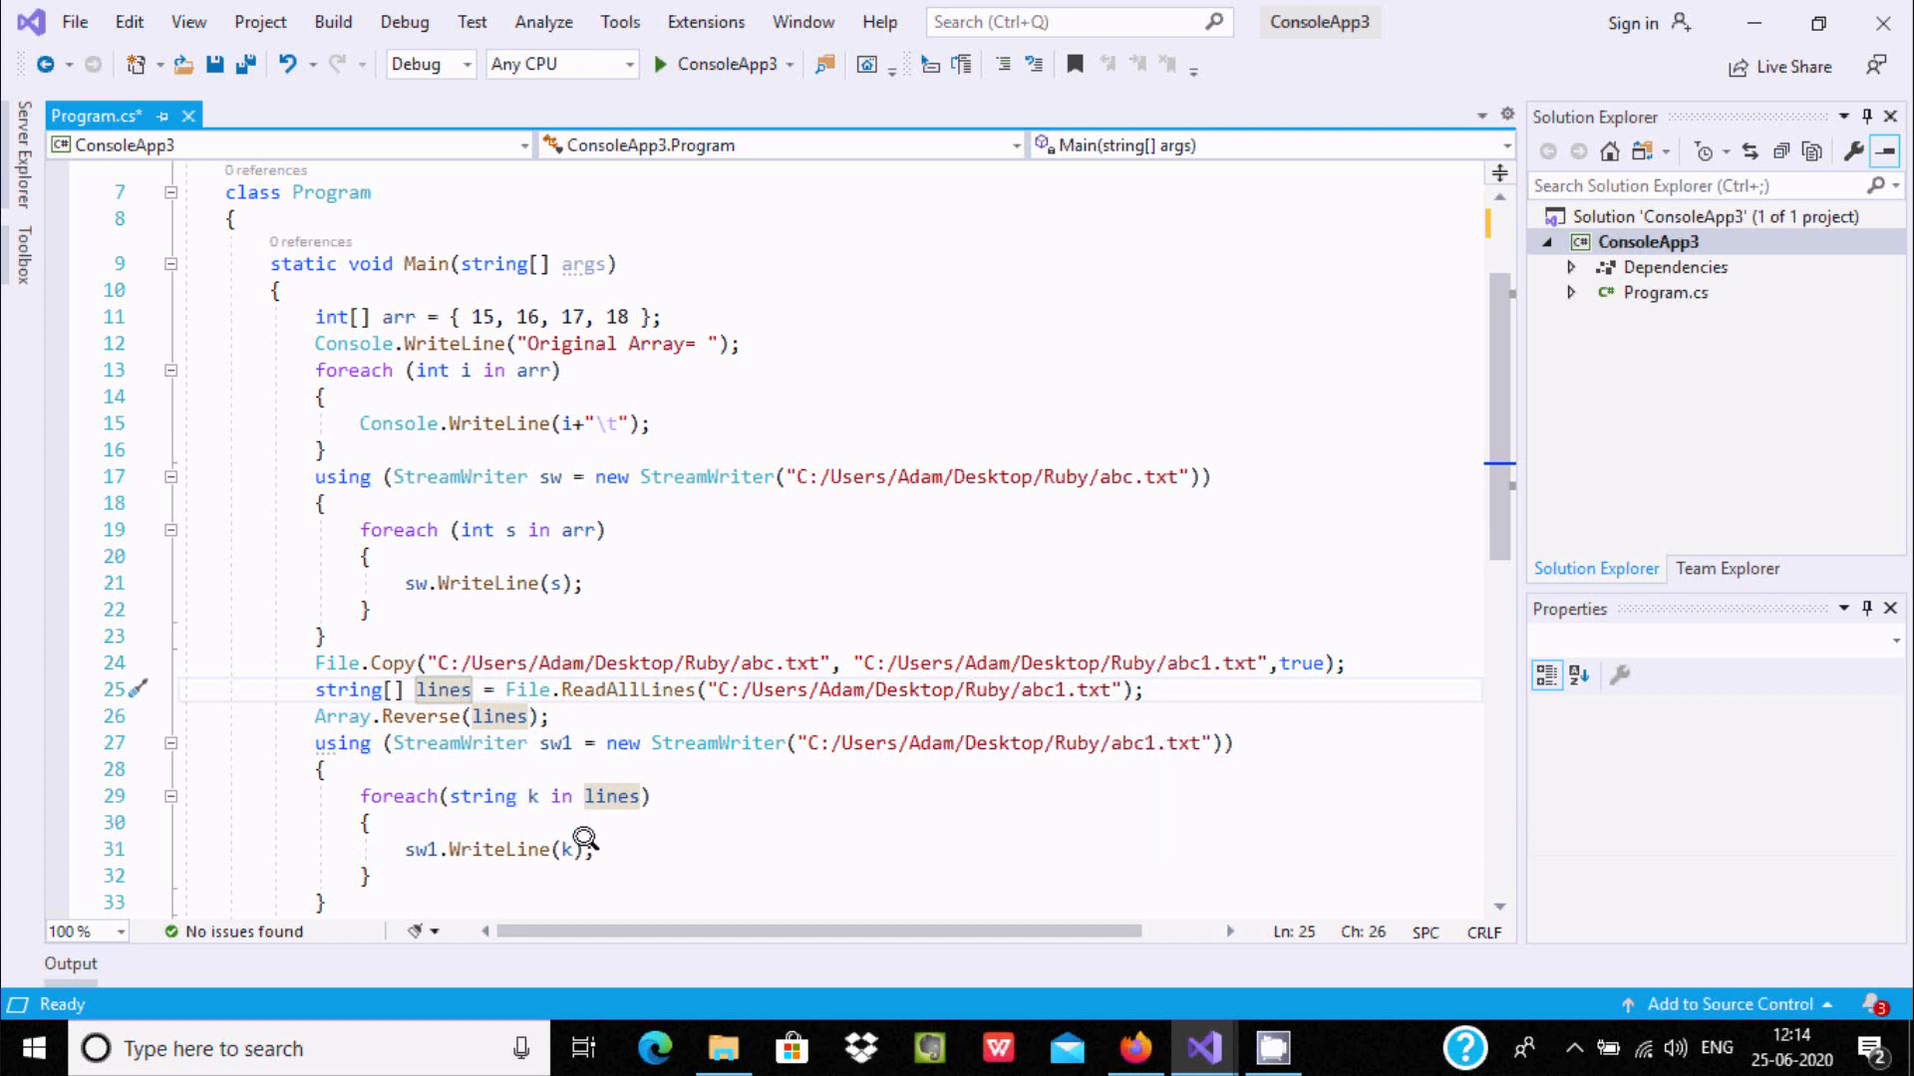
{"action": "mouse_move", "coordinate": [518, 776]}
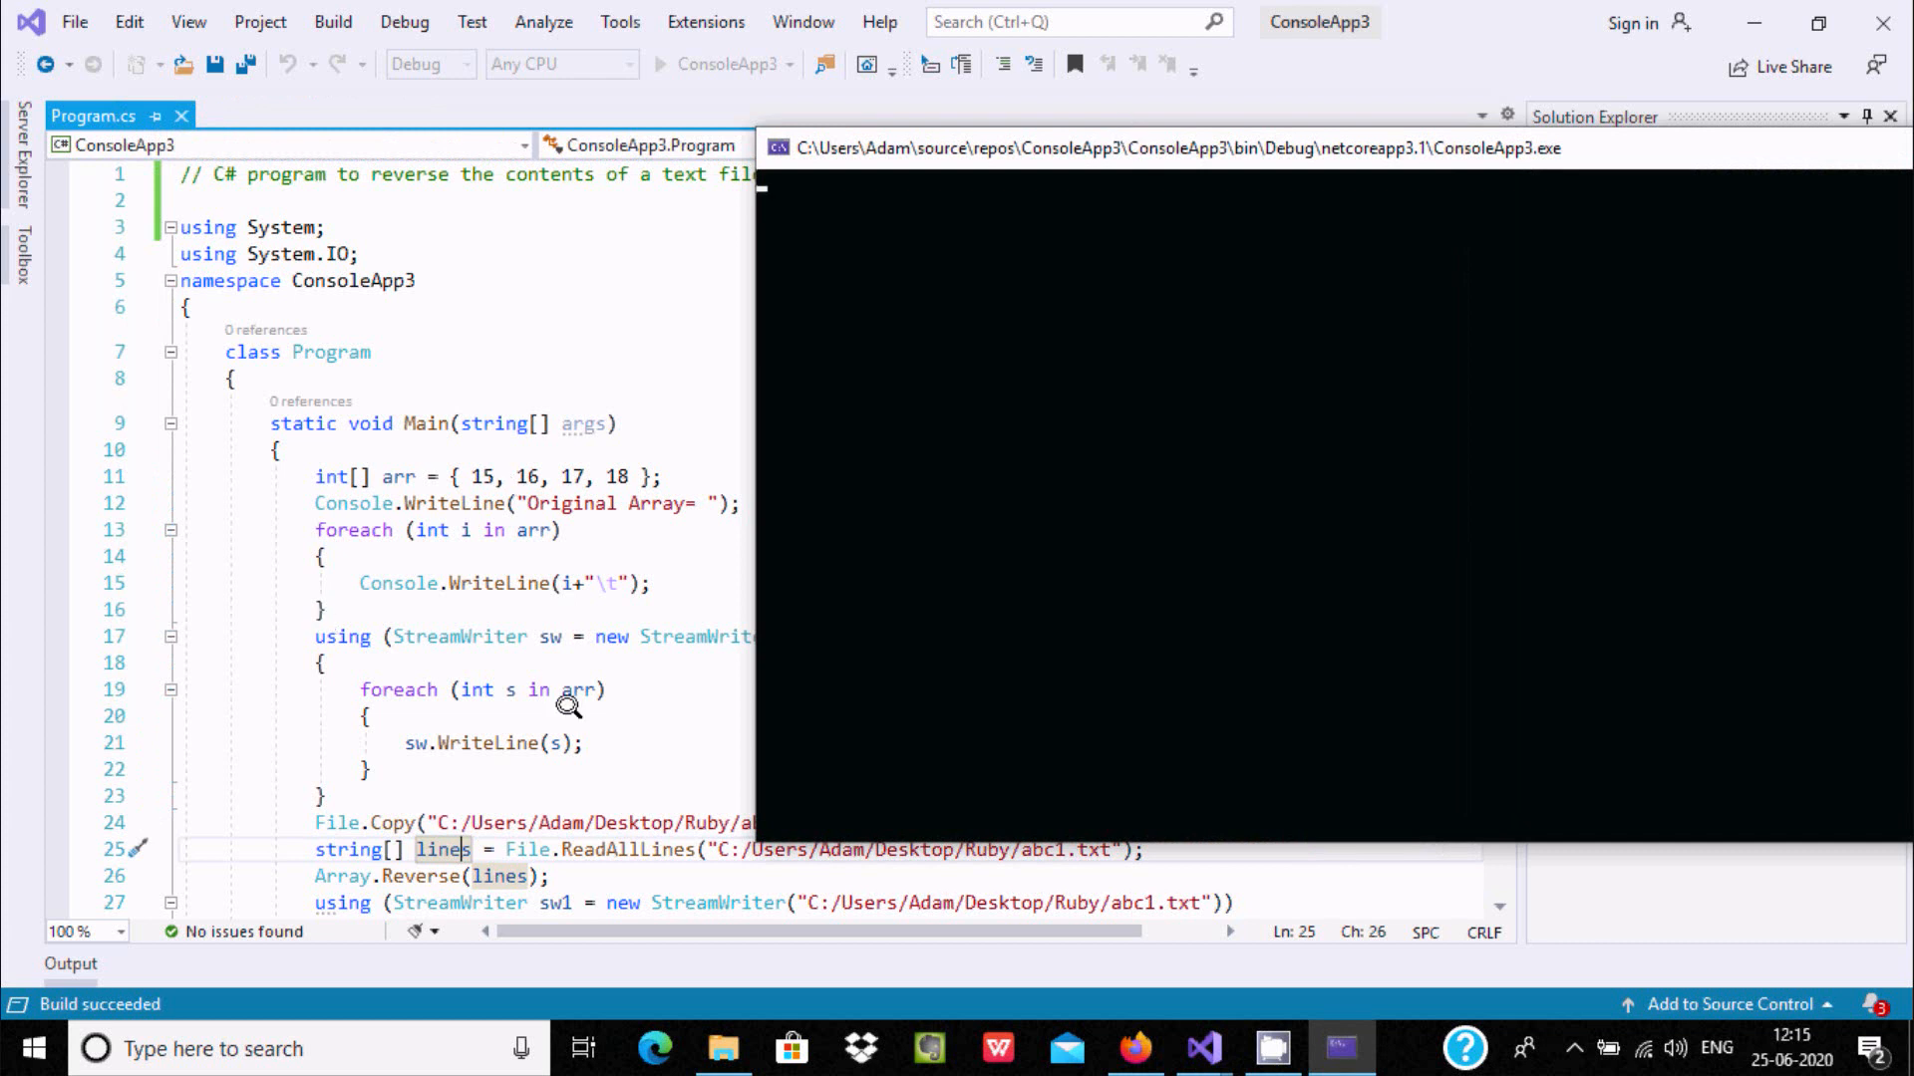
{"action": "mouse_move", "coordinate": [1081, 131]}
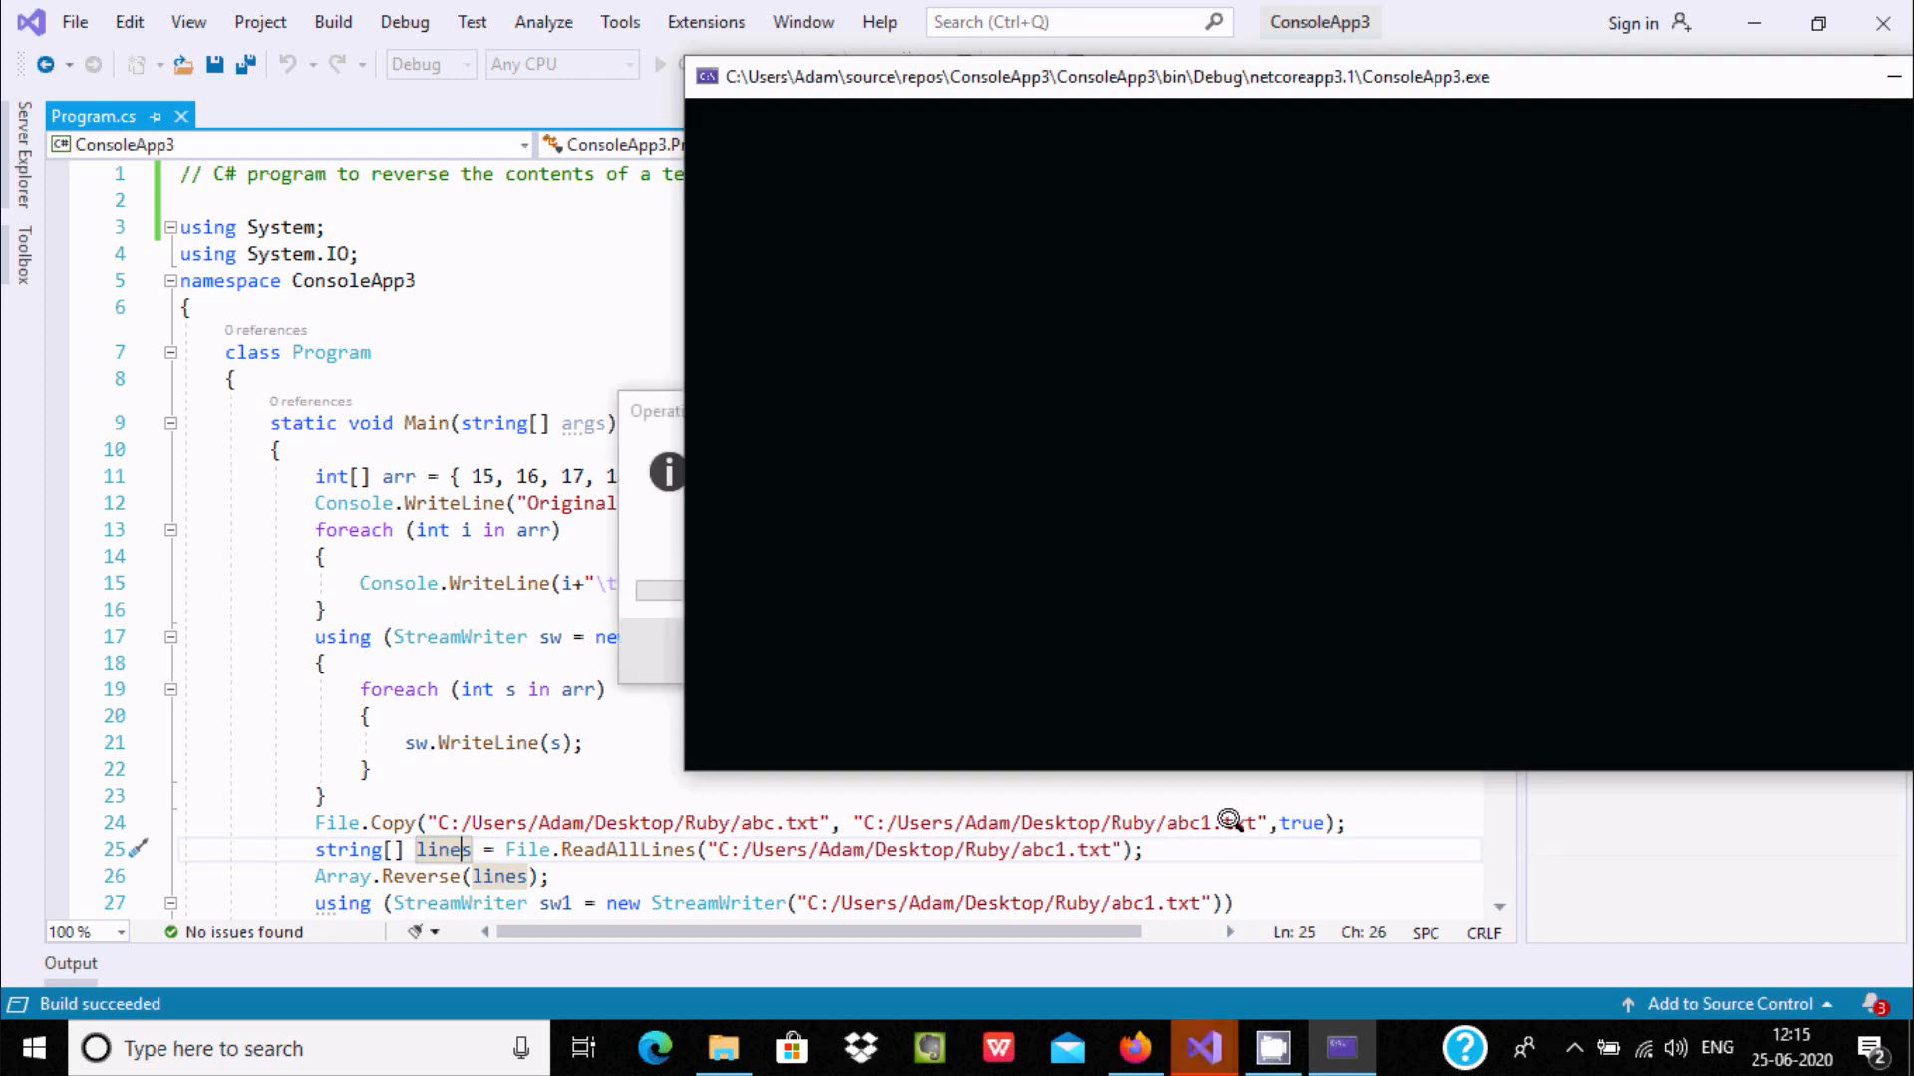
{"action": "mouse_move", "coordinate": [1138, 815]}
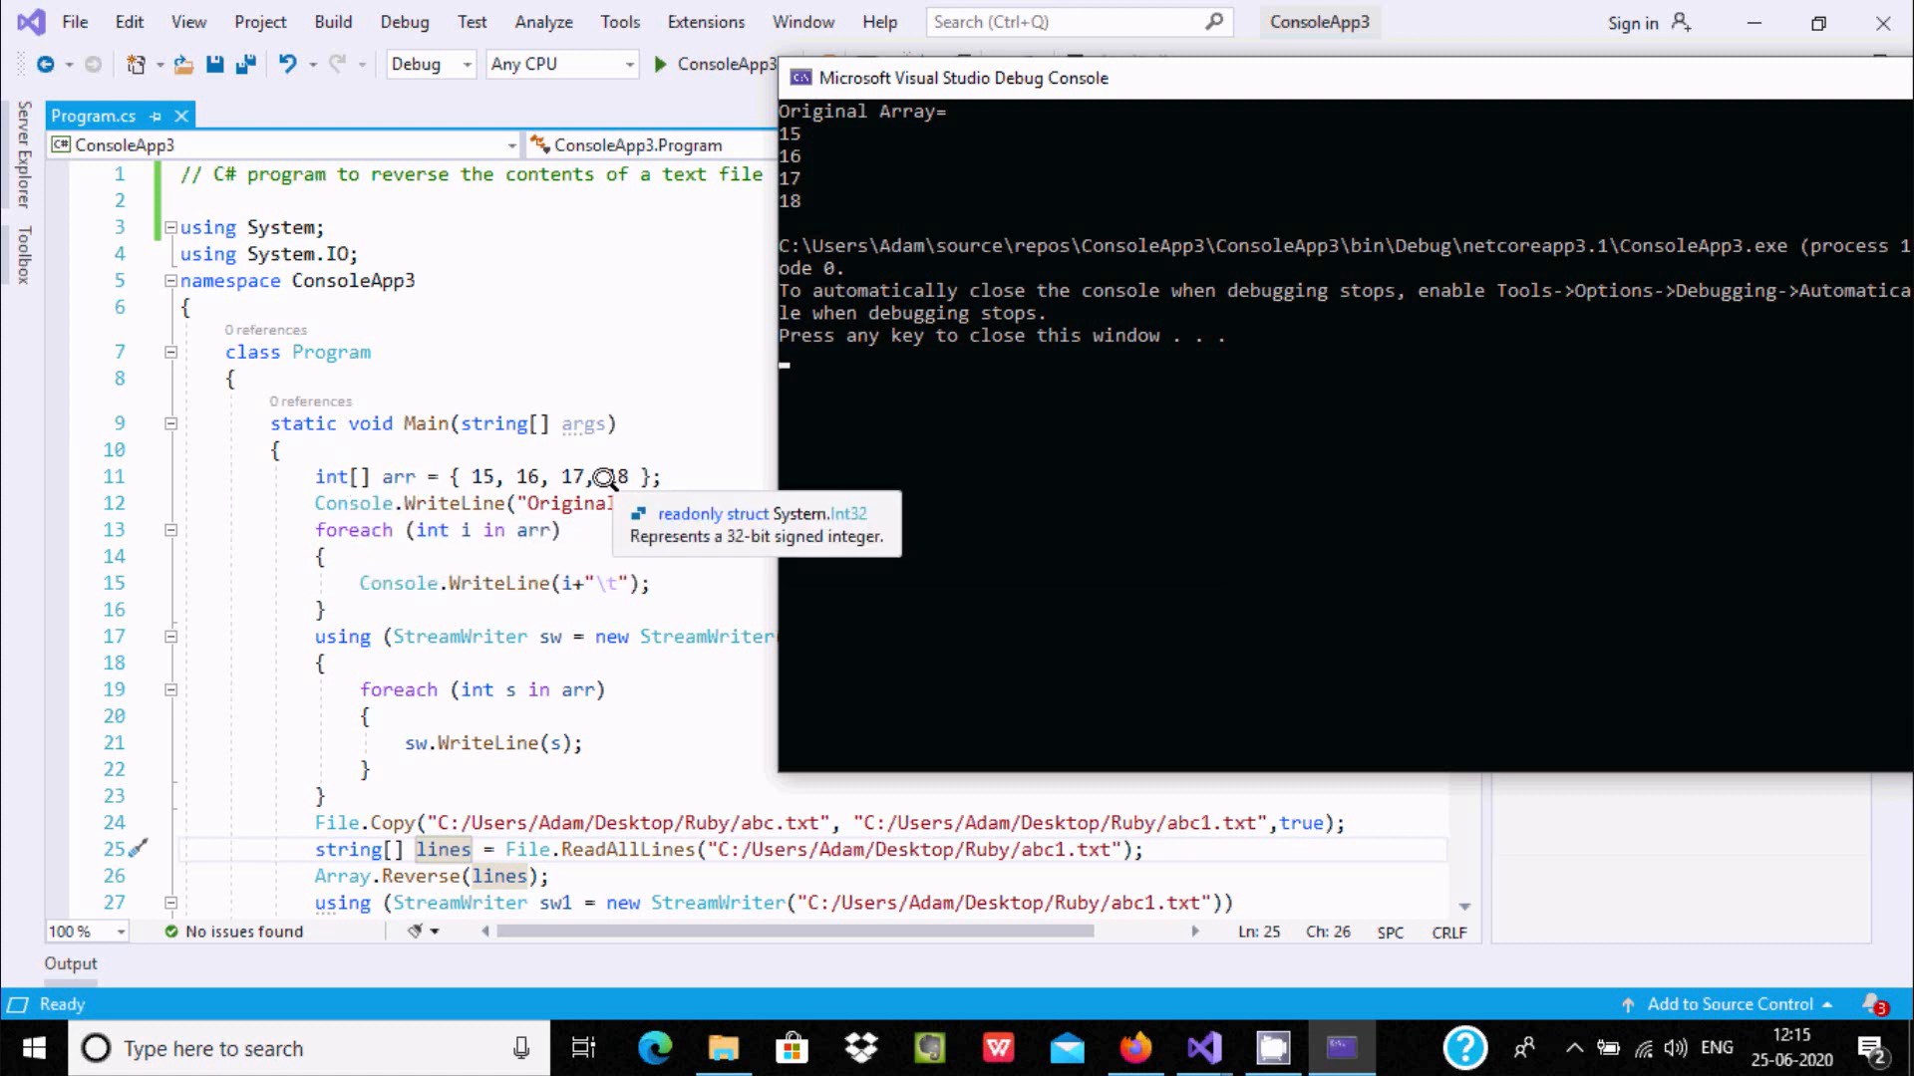
Step: Switch to the Ruby folder to confirm abc and abc1 now exist at 1 KB
{"action": "left_click", "coordinate": [722, 1049]}
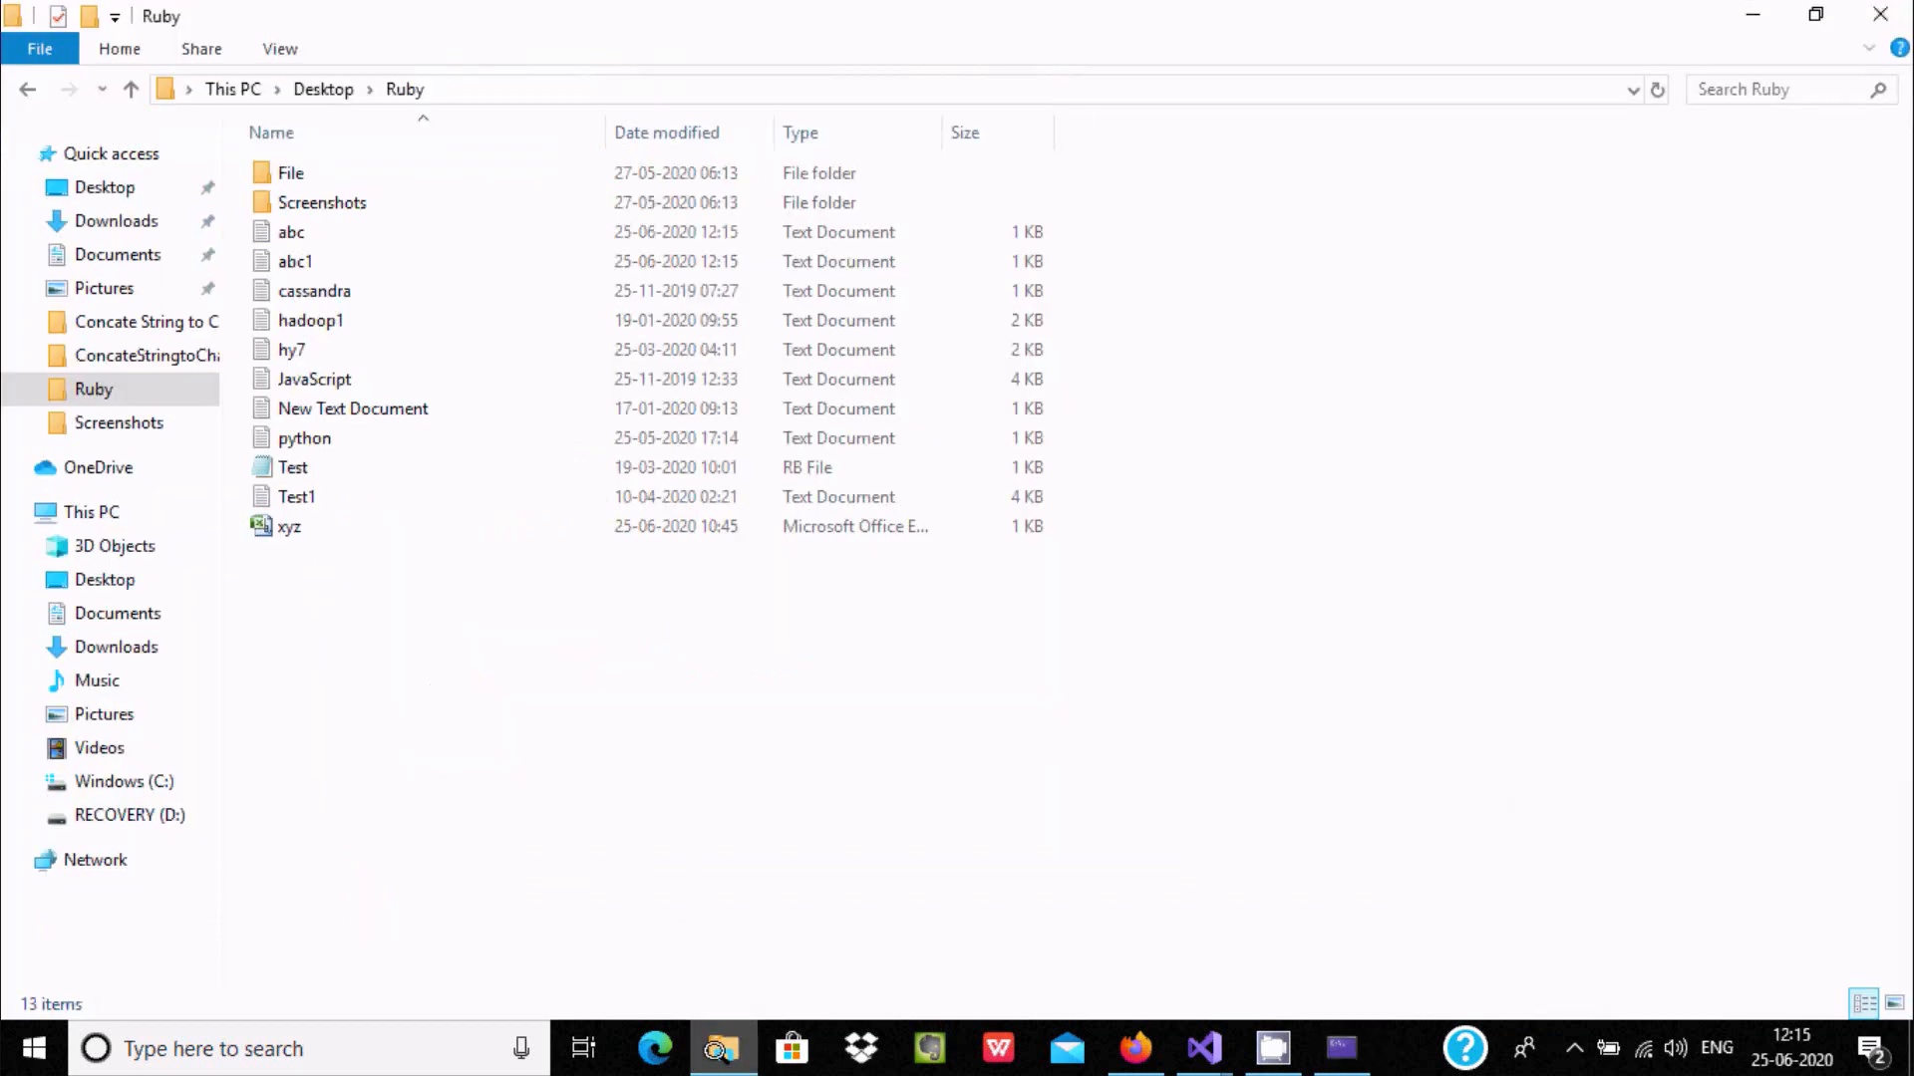
{"action": "left_click", "coordinate": [291, 231]}
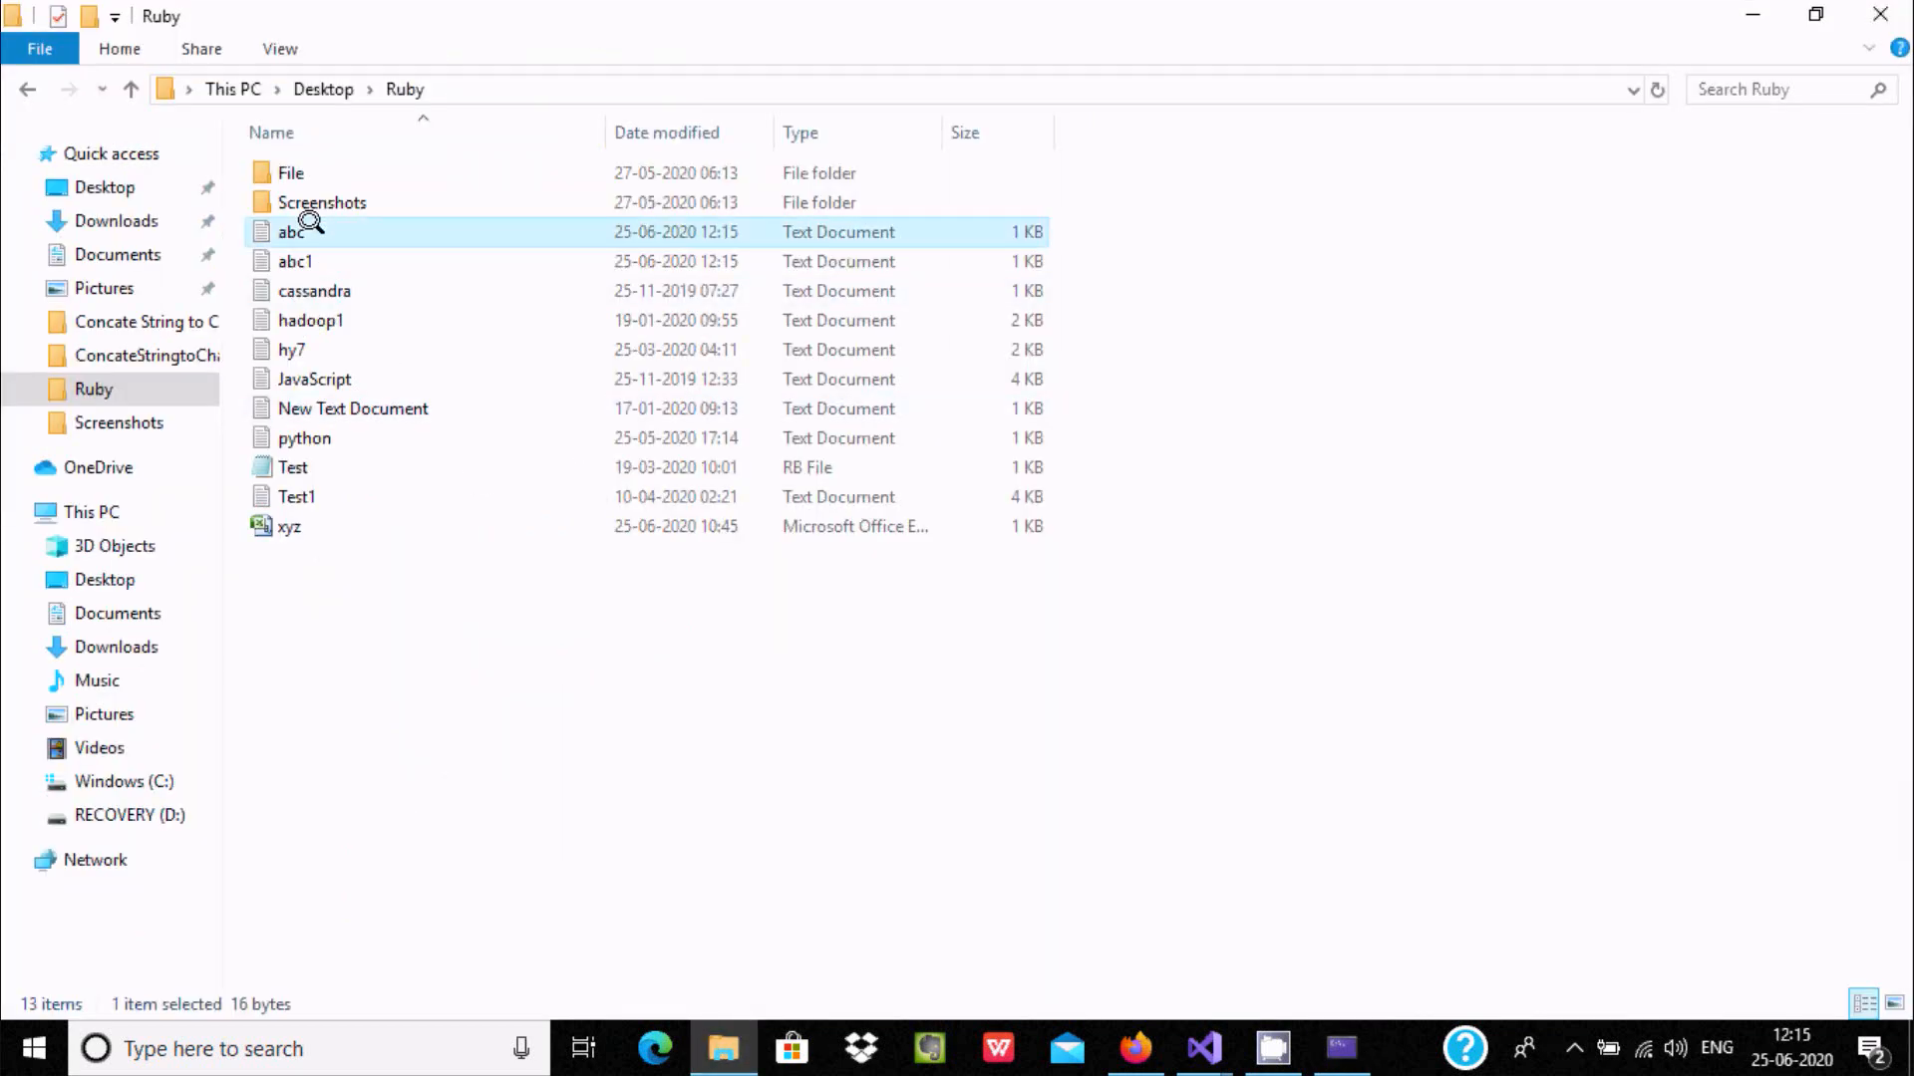
{"action": "double_click", "coordinate": [291, 231]}
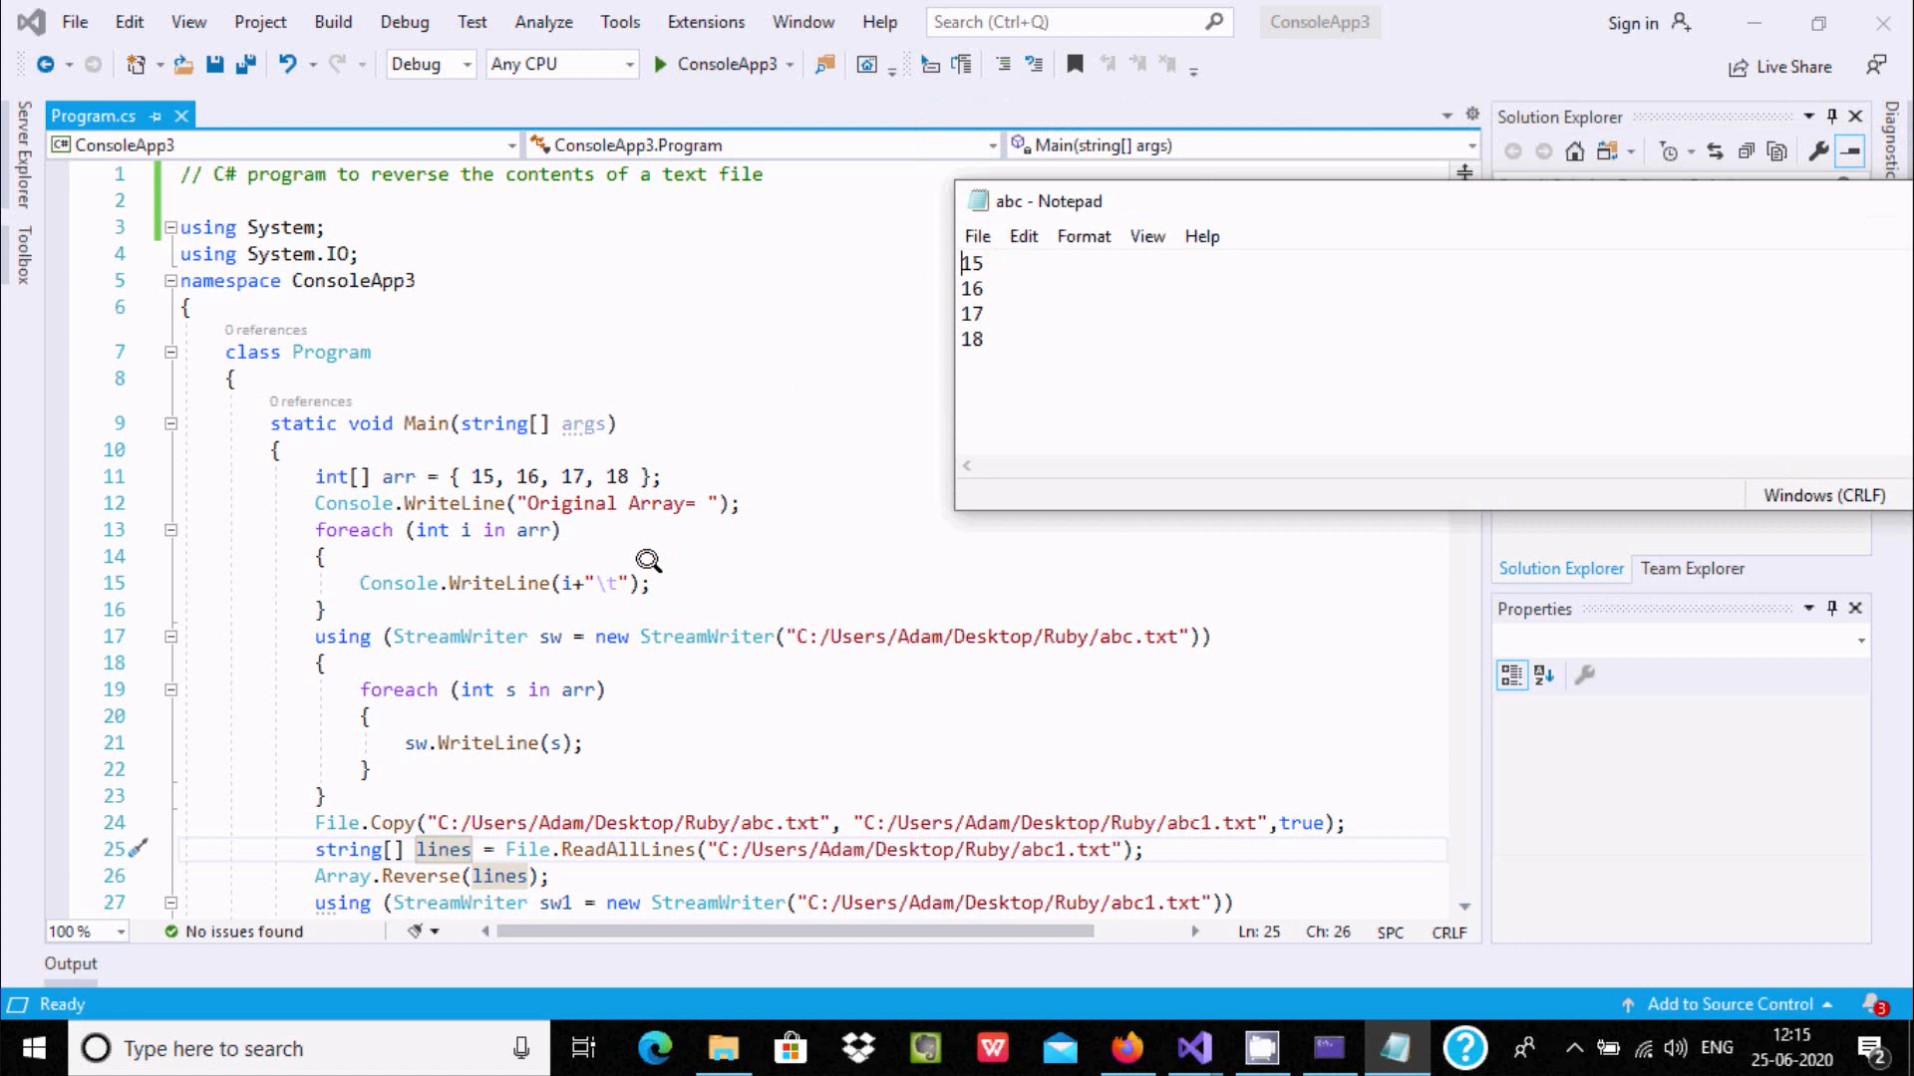
{"action": "mouse_move", "coordinate": [1098, 618]}
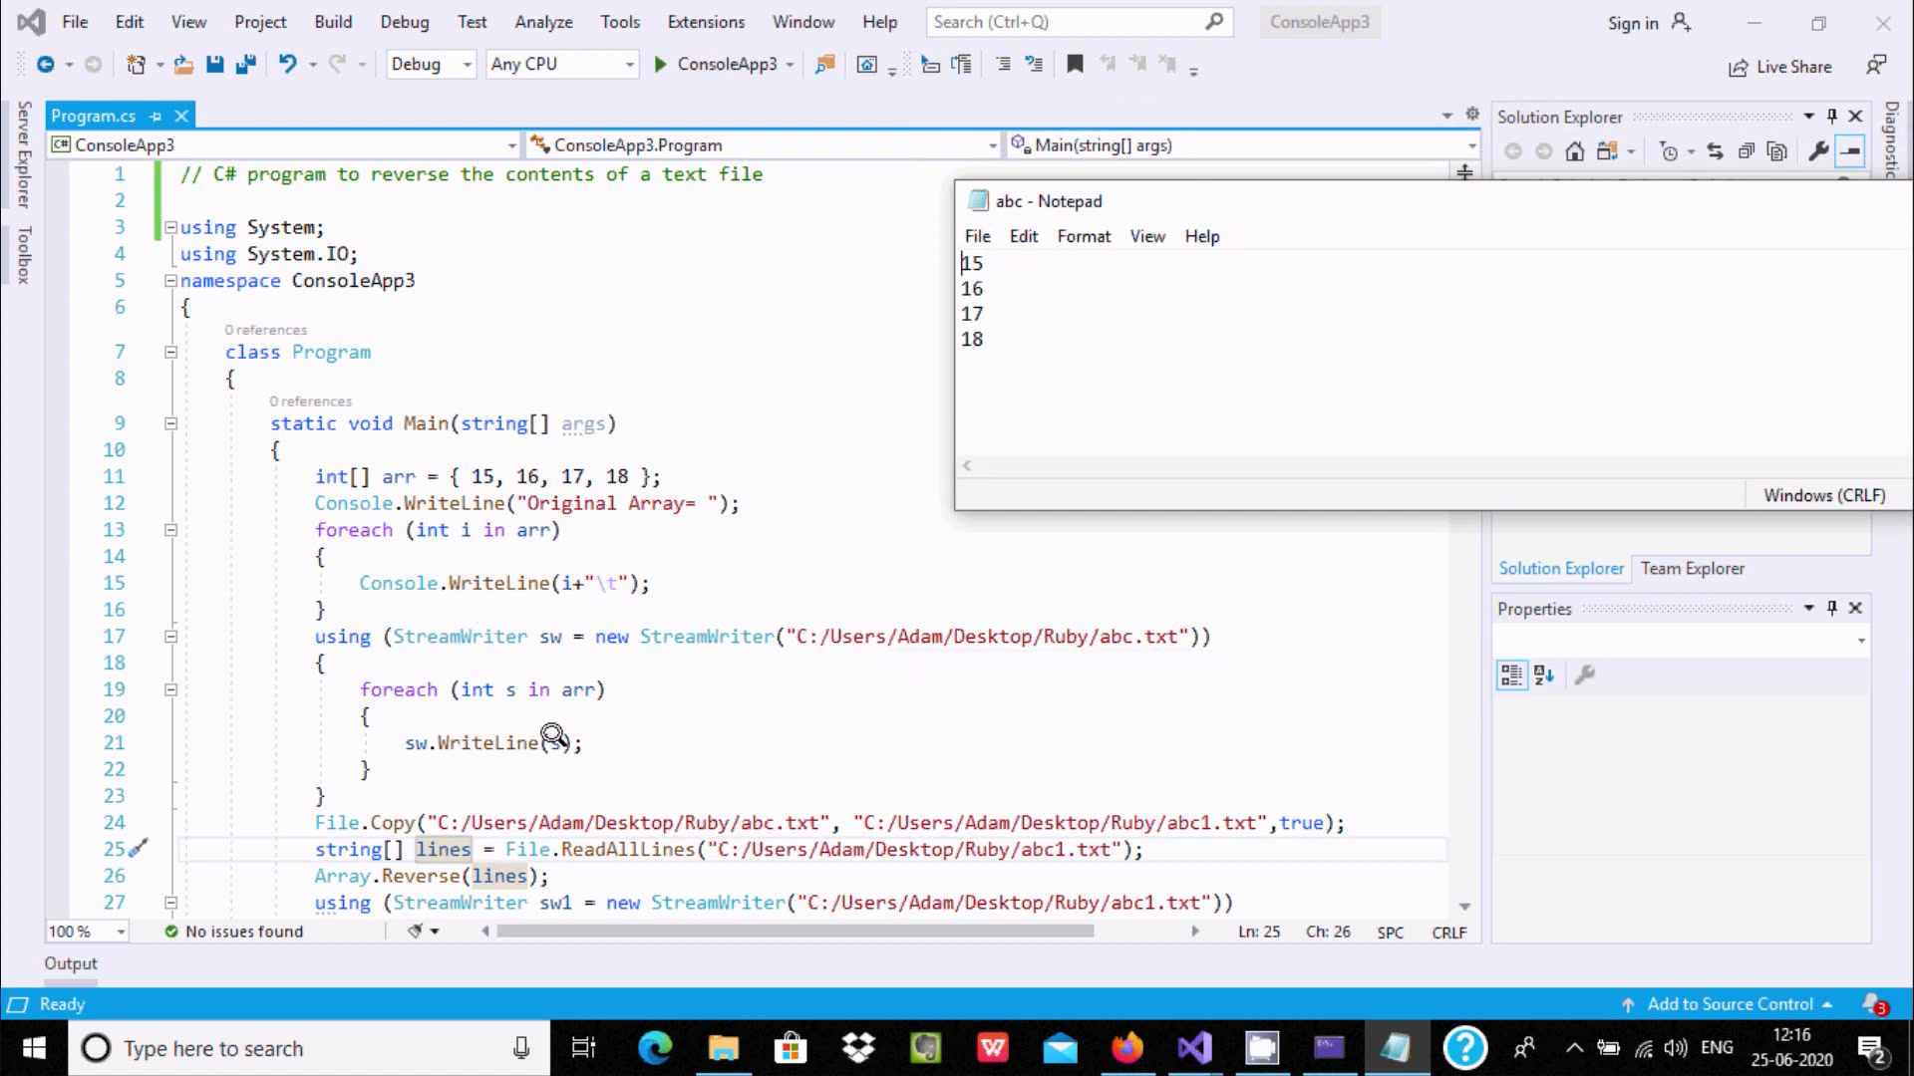
{"action": "mouse_move", "coordinate": [512, 742]}
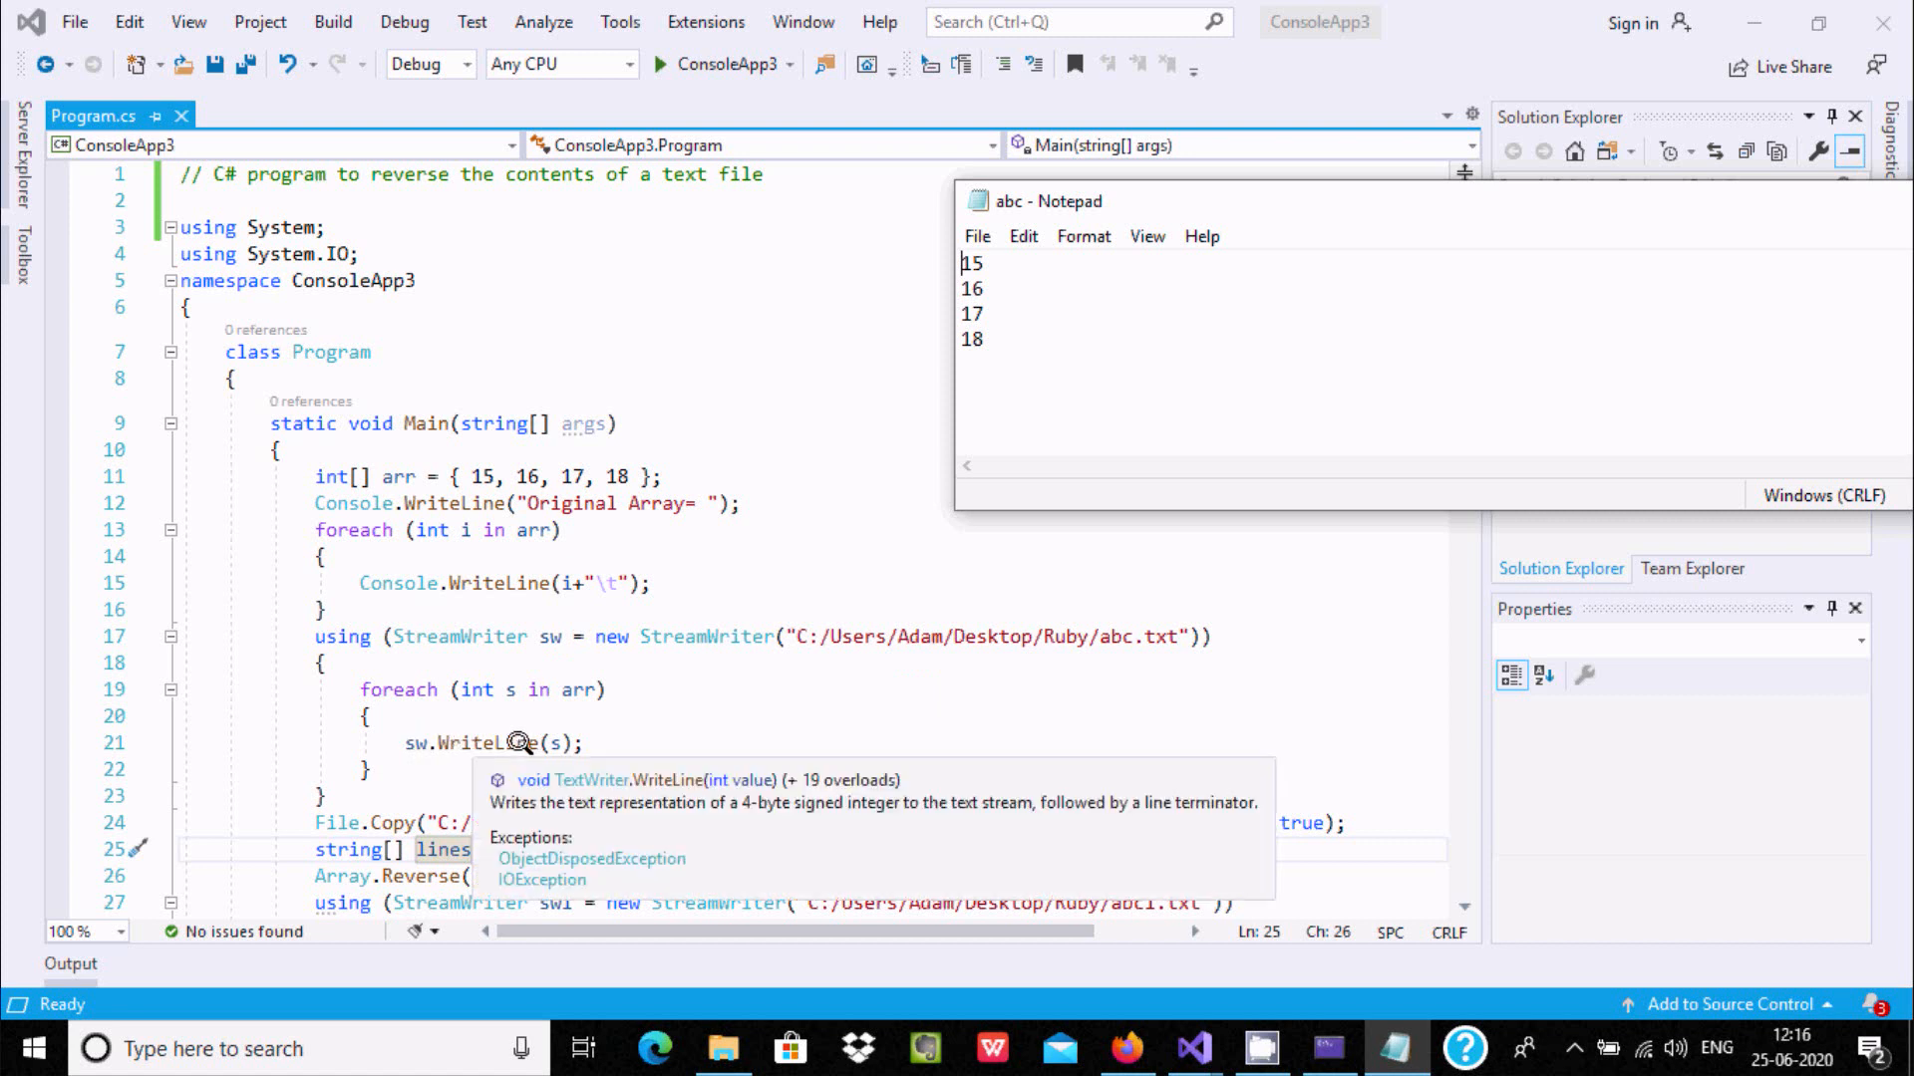
{"action": "mouse_move", "coordinate": [983, 355]}
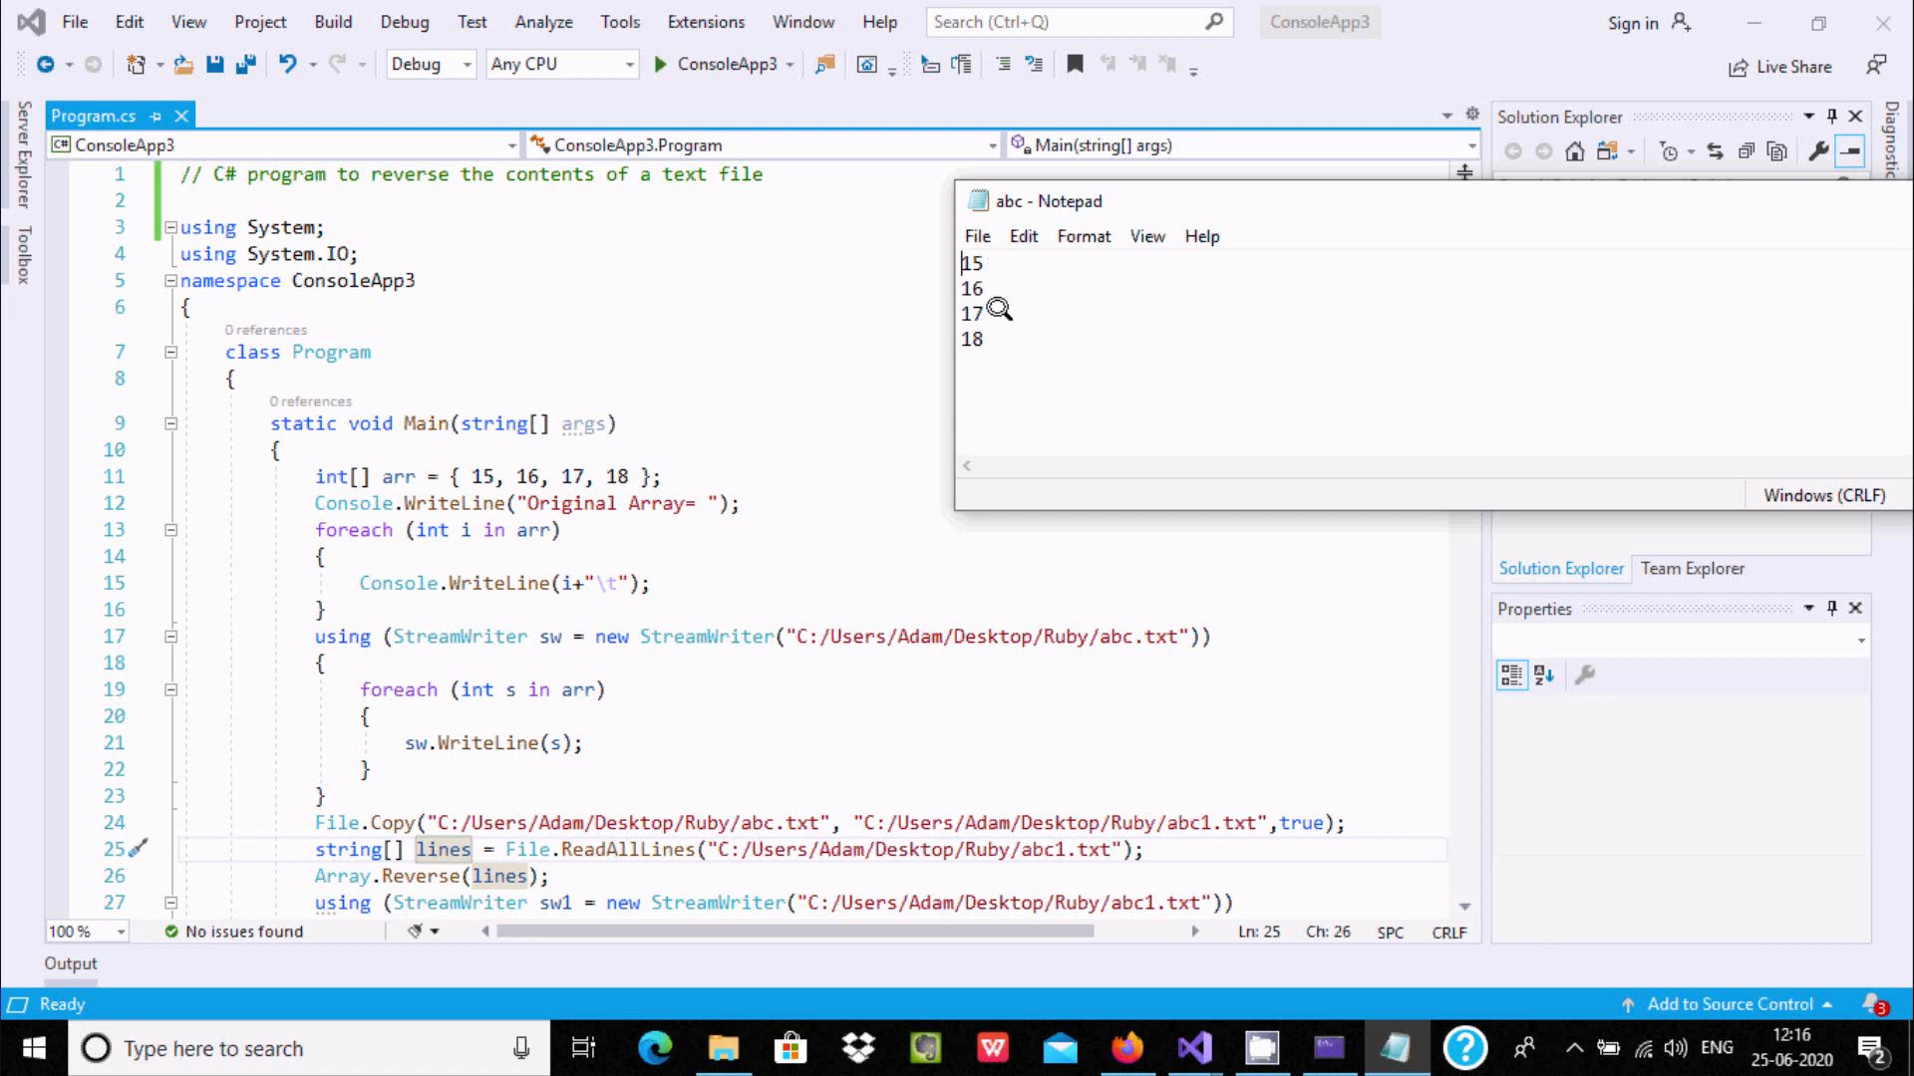
{"action": "mouse_move", "coordinate": [815, 737]}
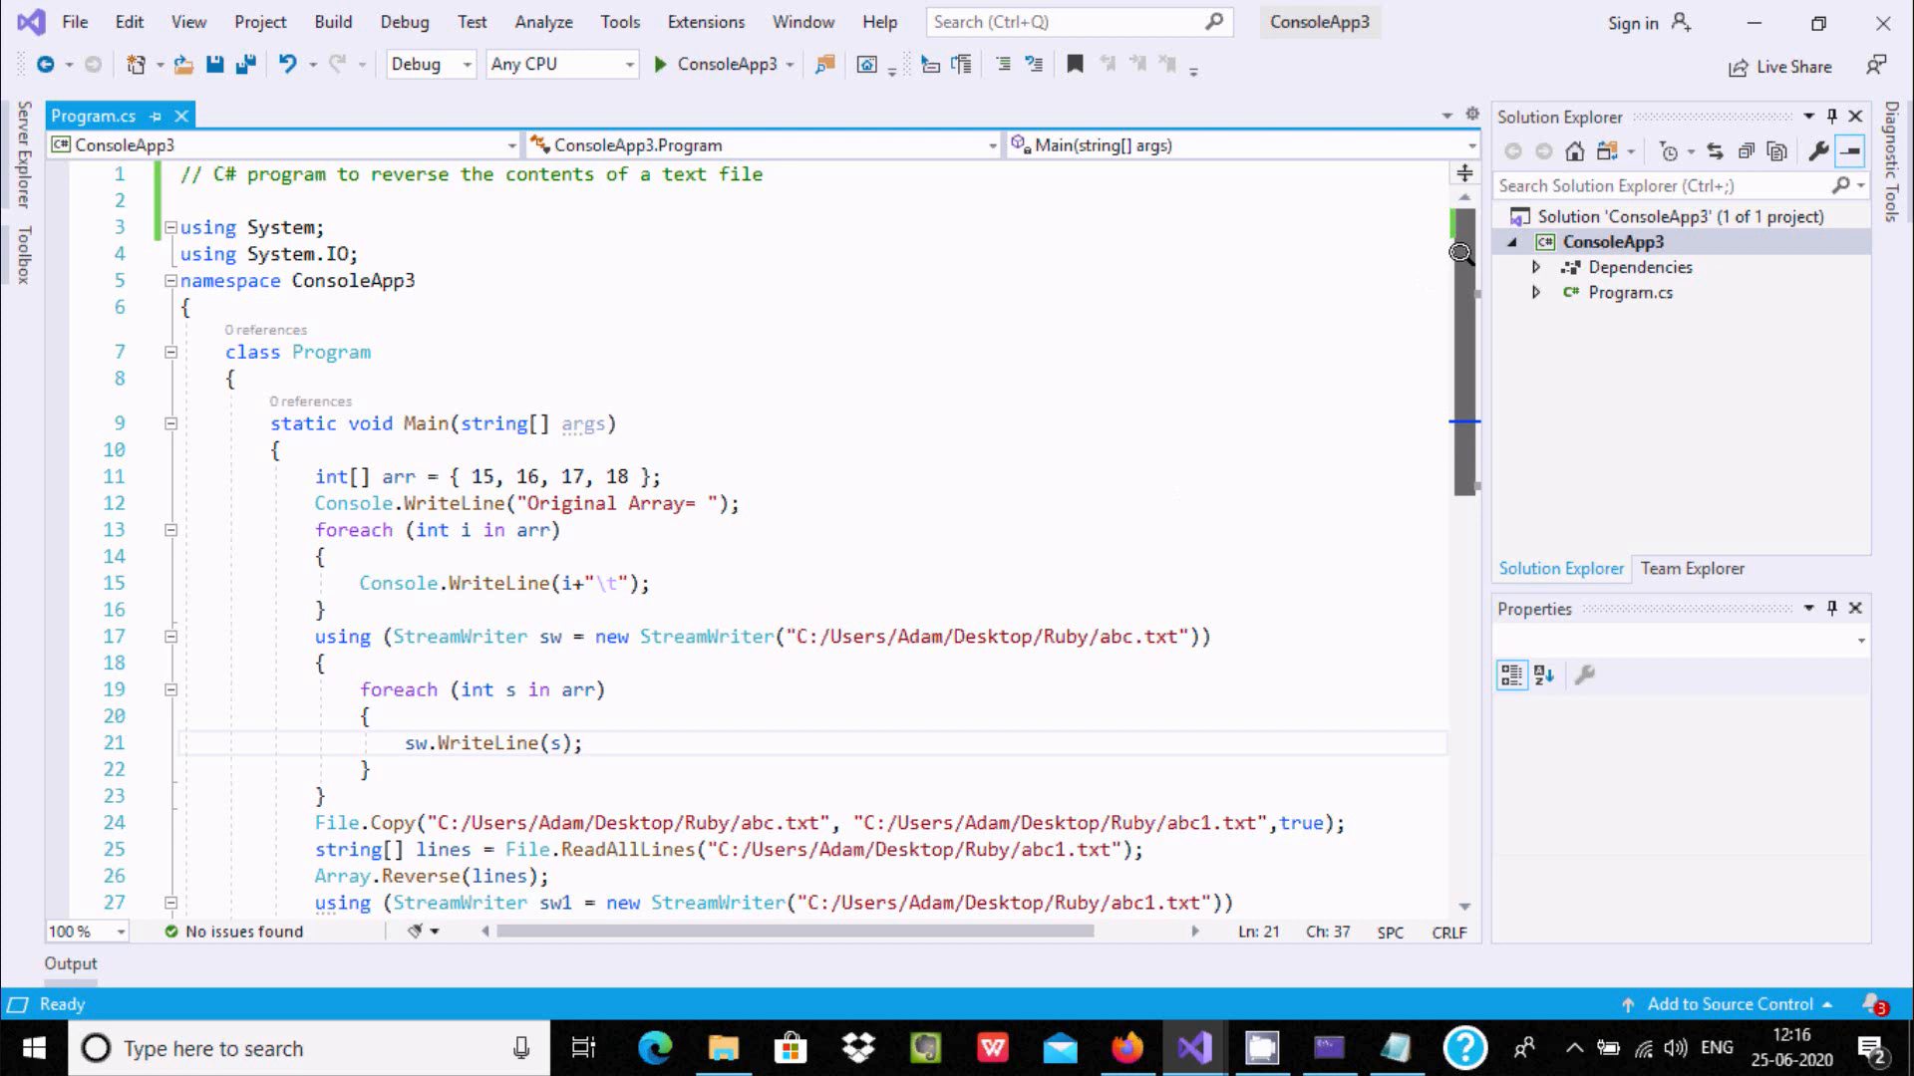
{"action": "scroll", "scroll_direction": "down", "scroll_amount": 3}
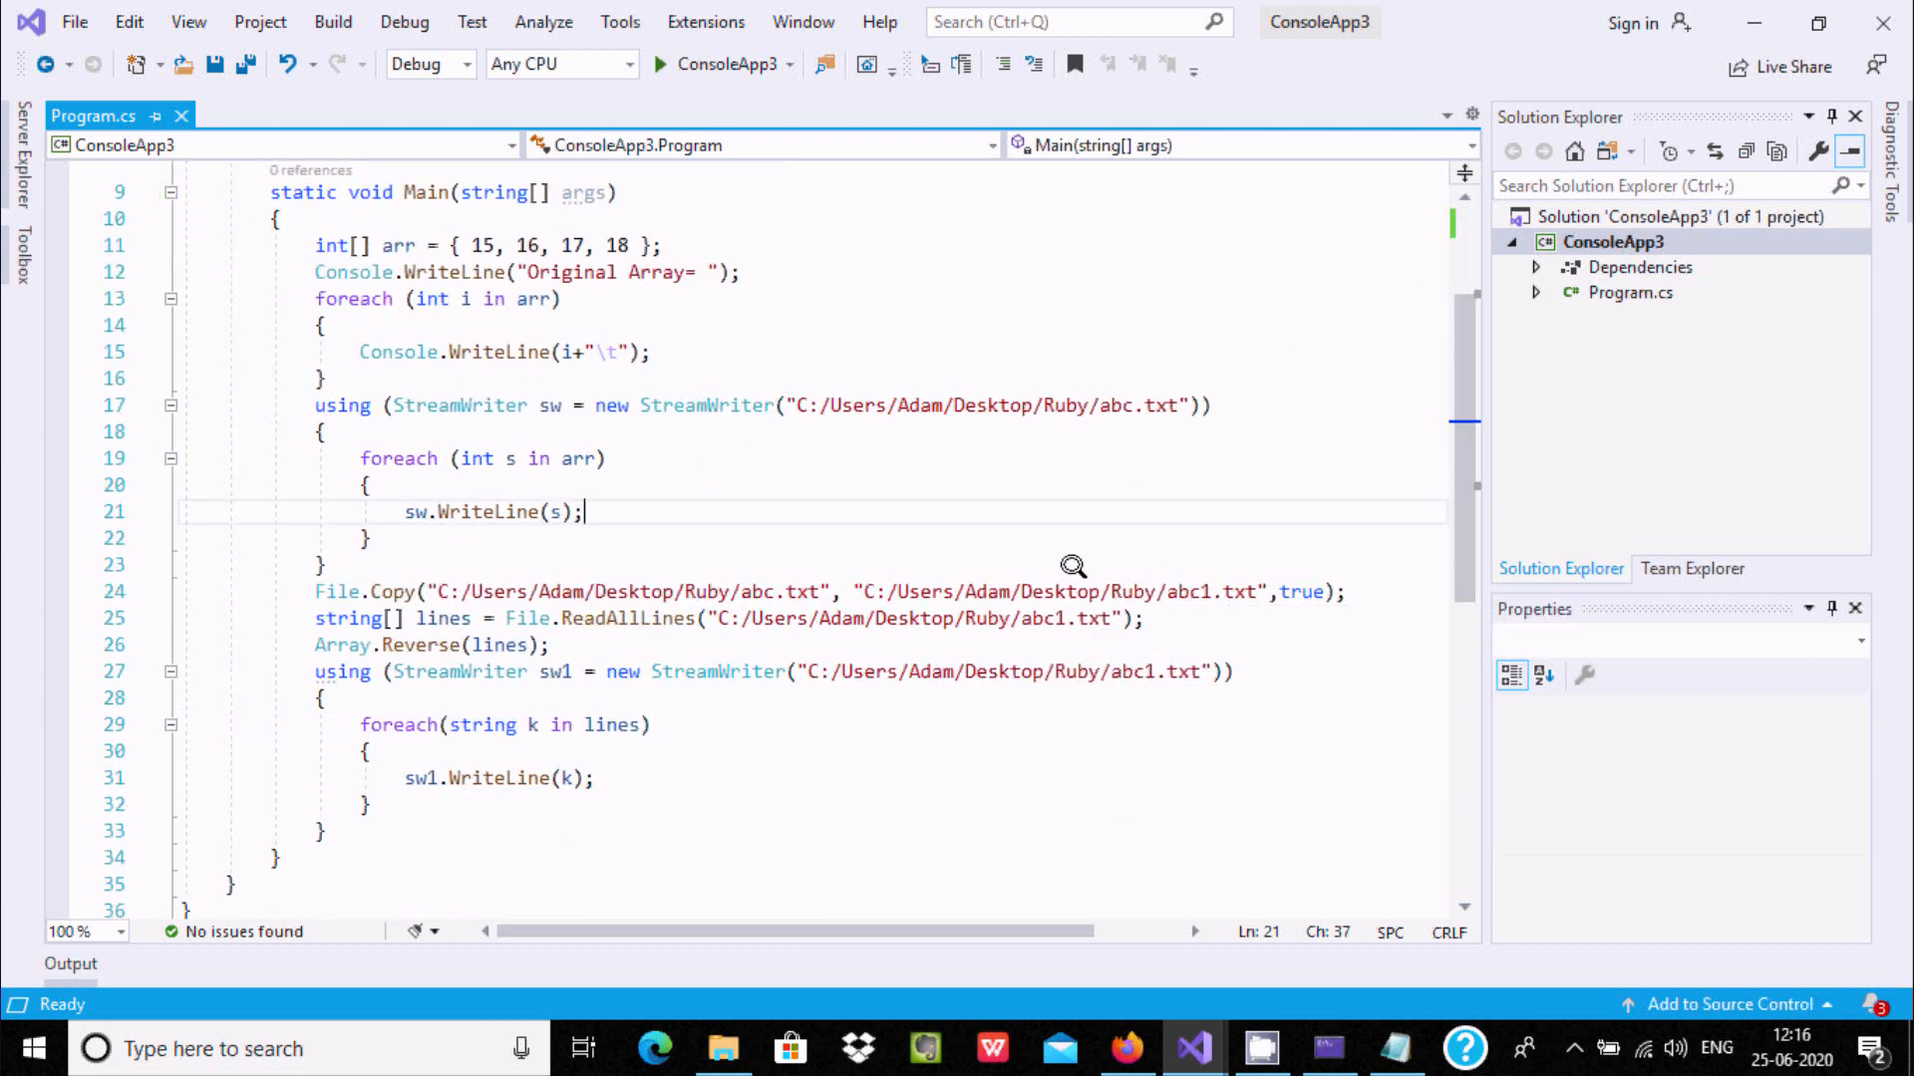
{"action": "mouse_move", "coordinate": [787, 606]}
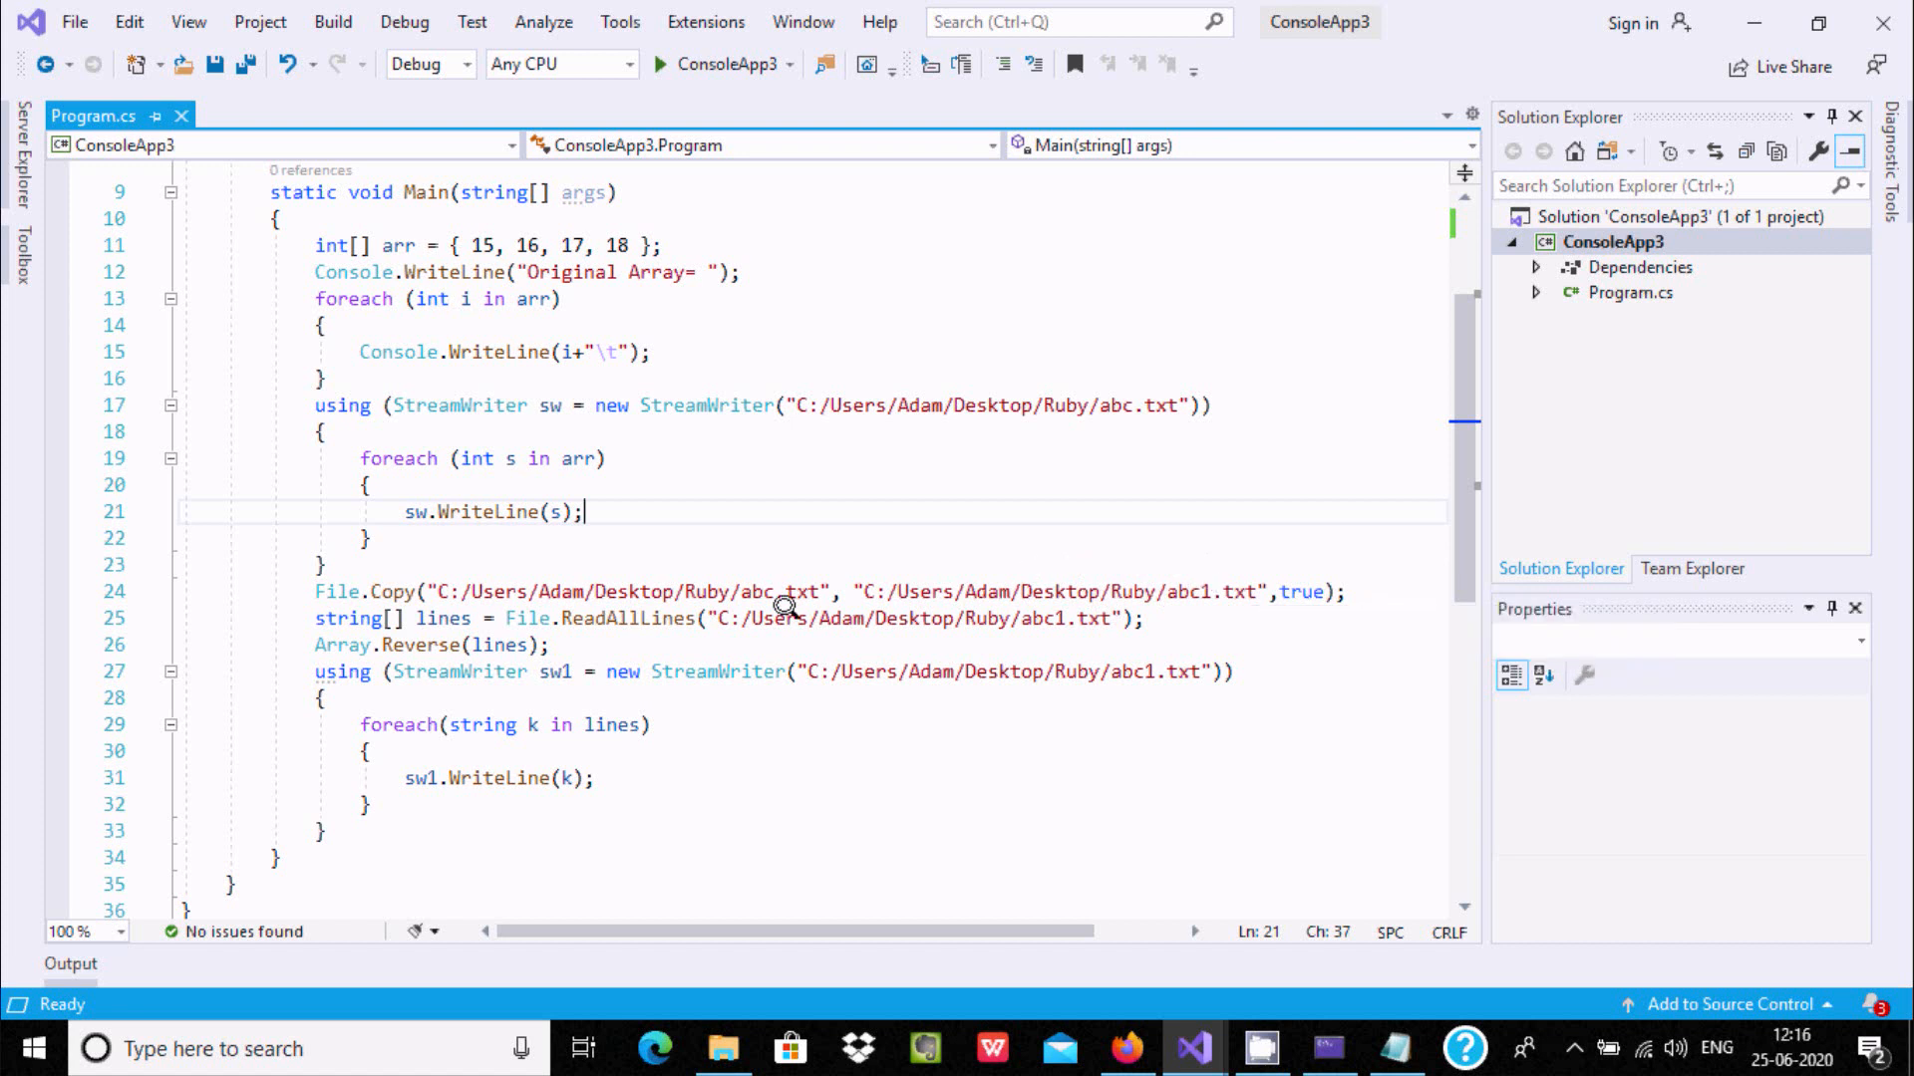
{"action": "mouse_move", "coordinate": [718, 610]}
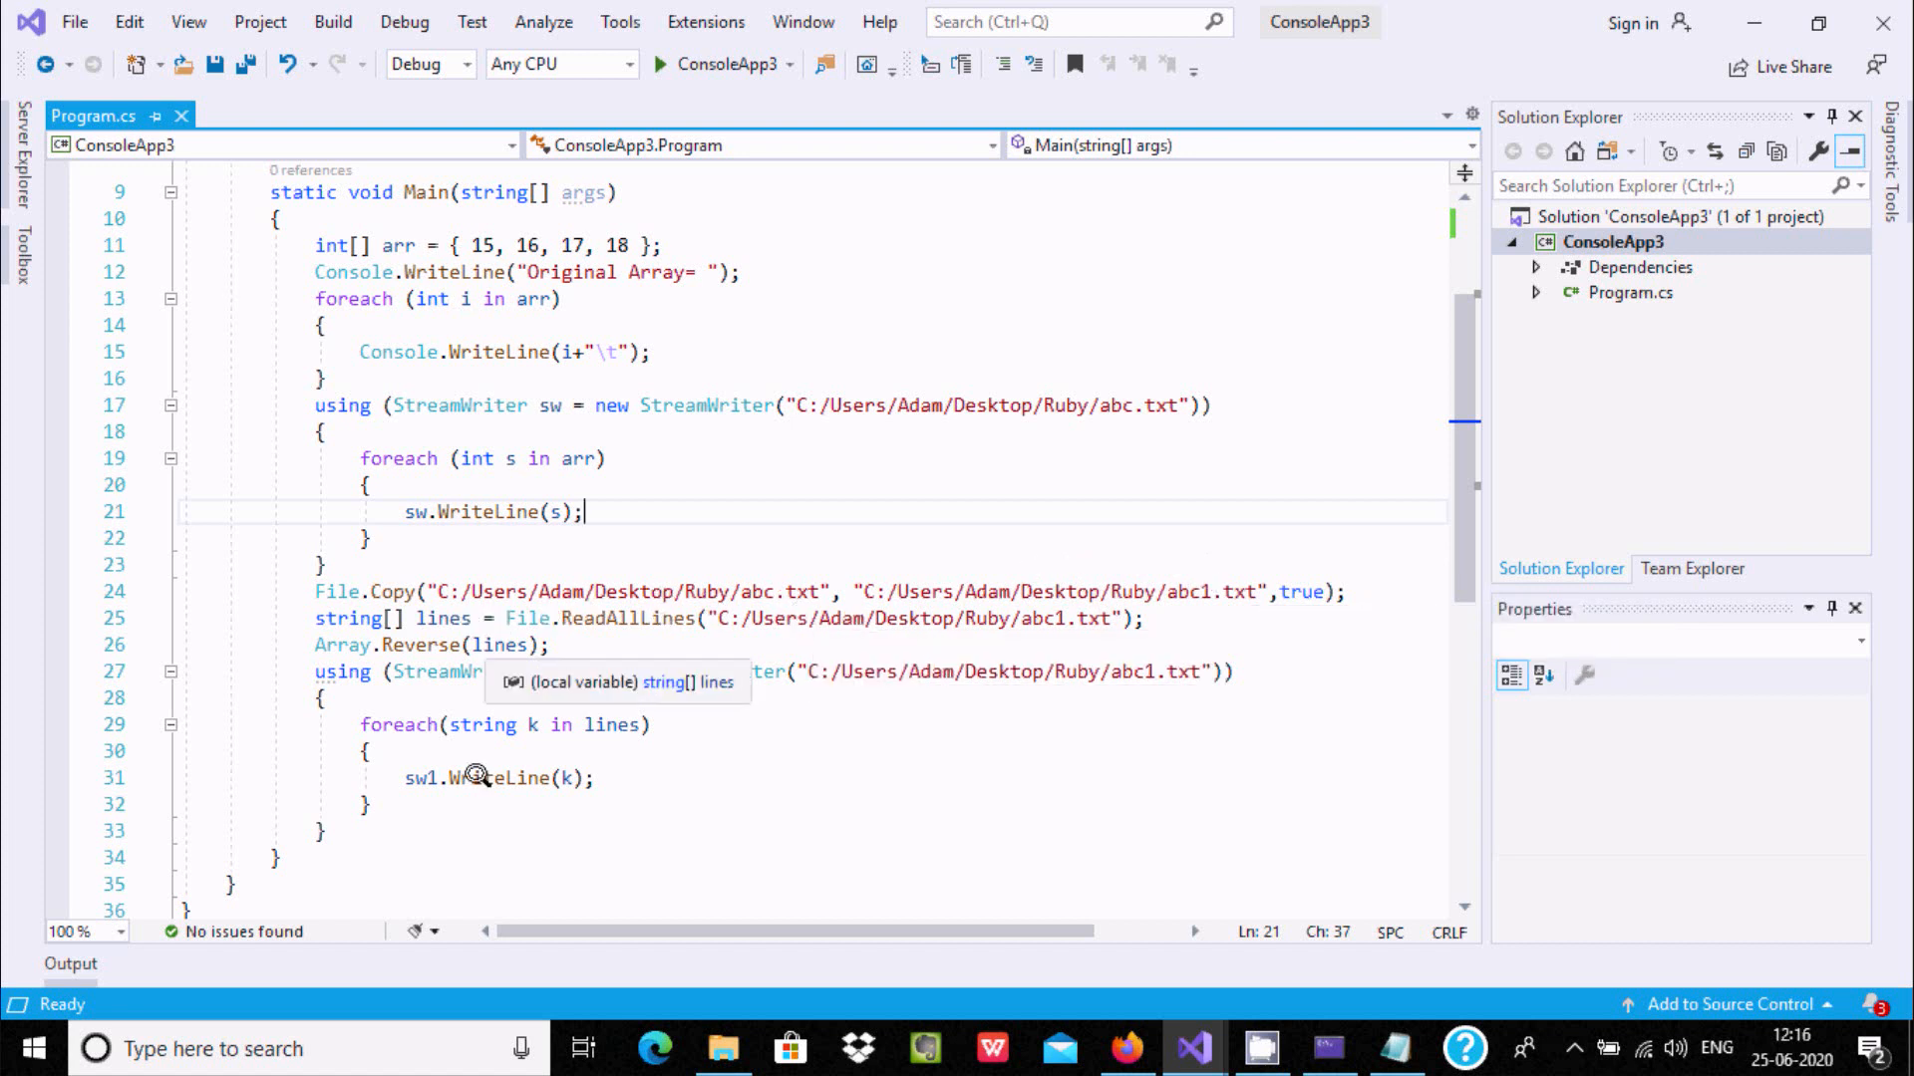
{"action": "left_click", "coordinate": [721, 1048]}
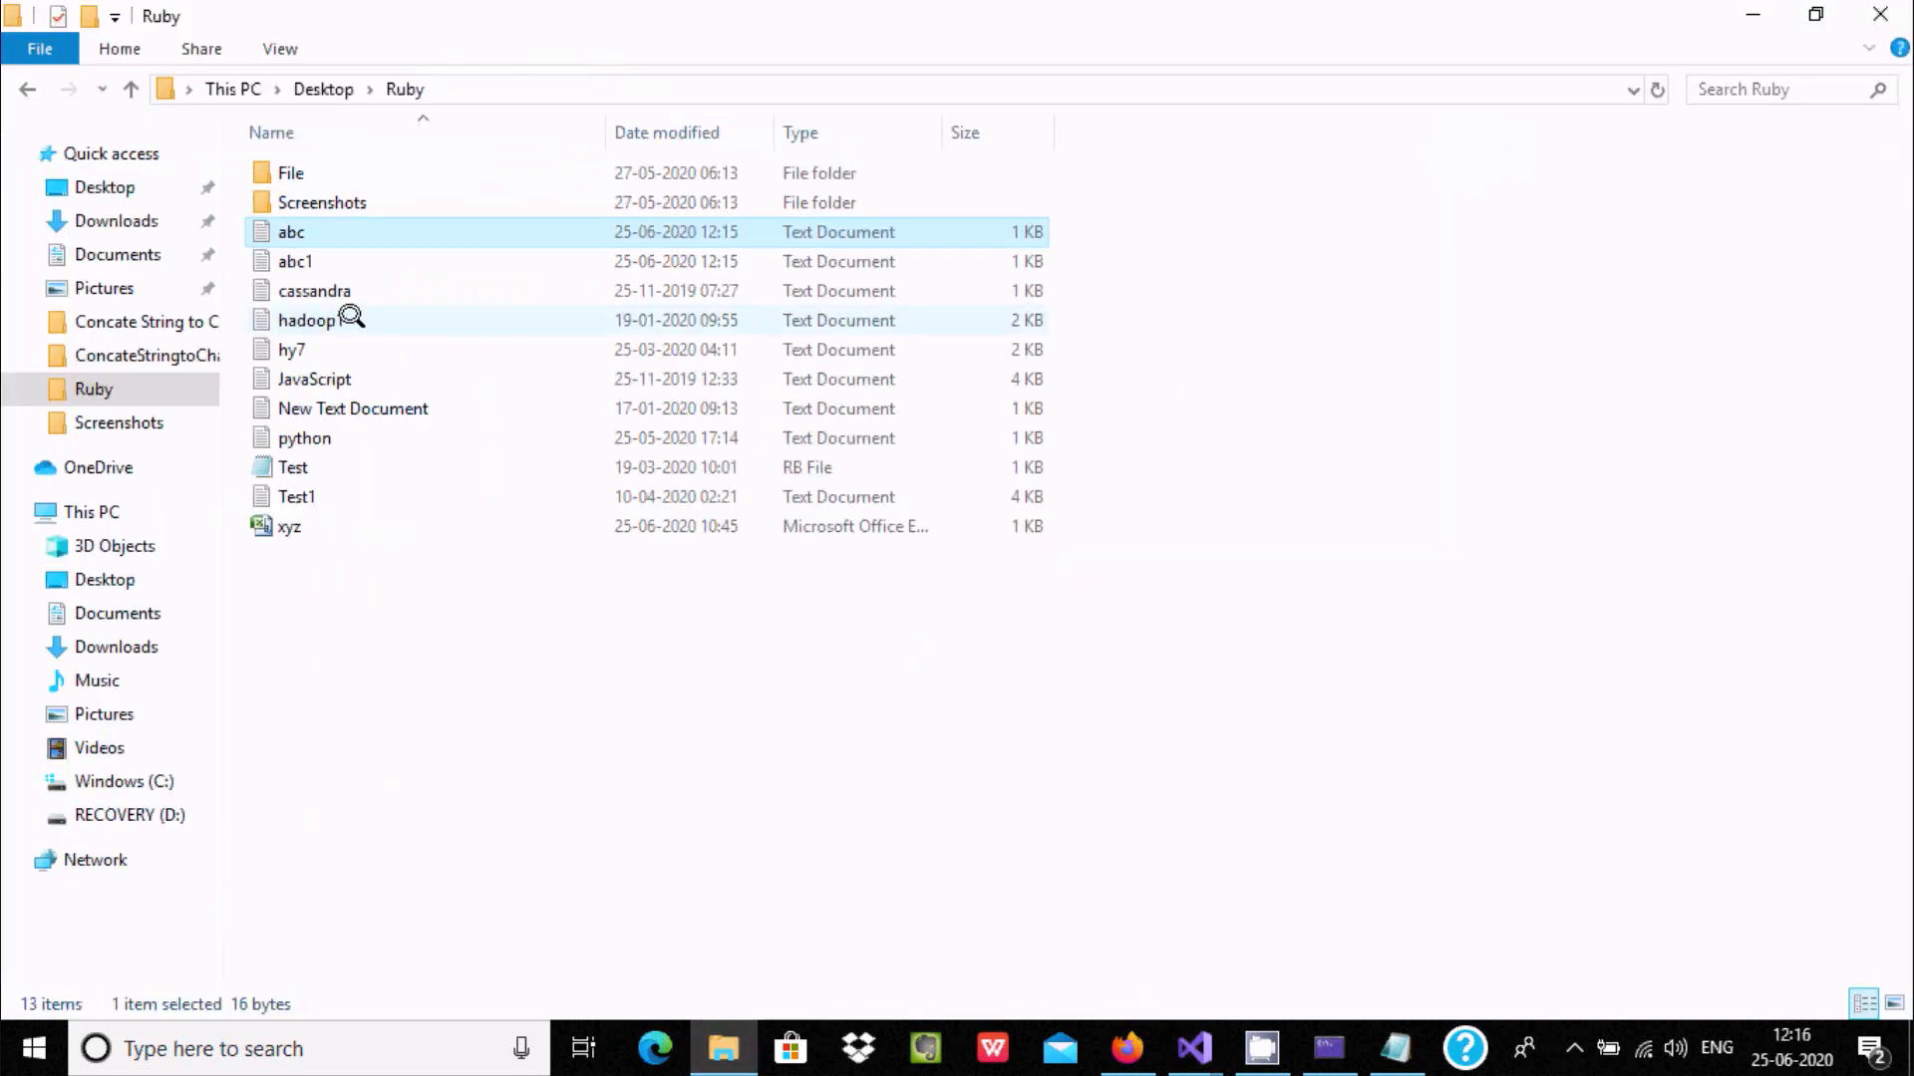
{"action": "double_click", "coordinate": [295, 261]}
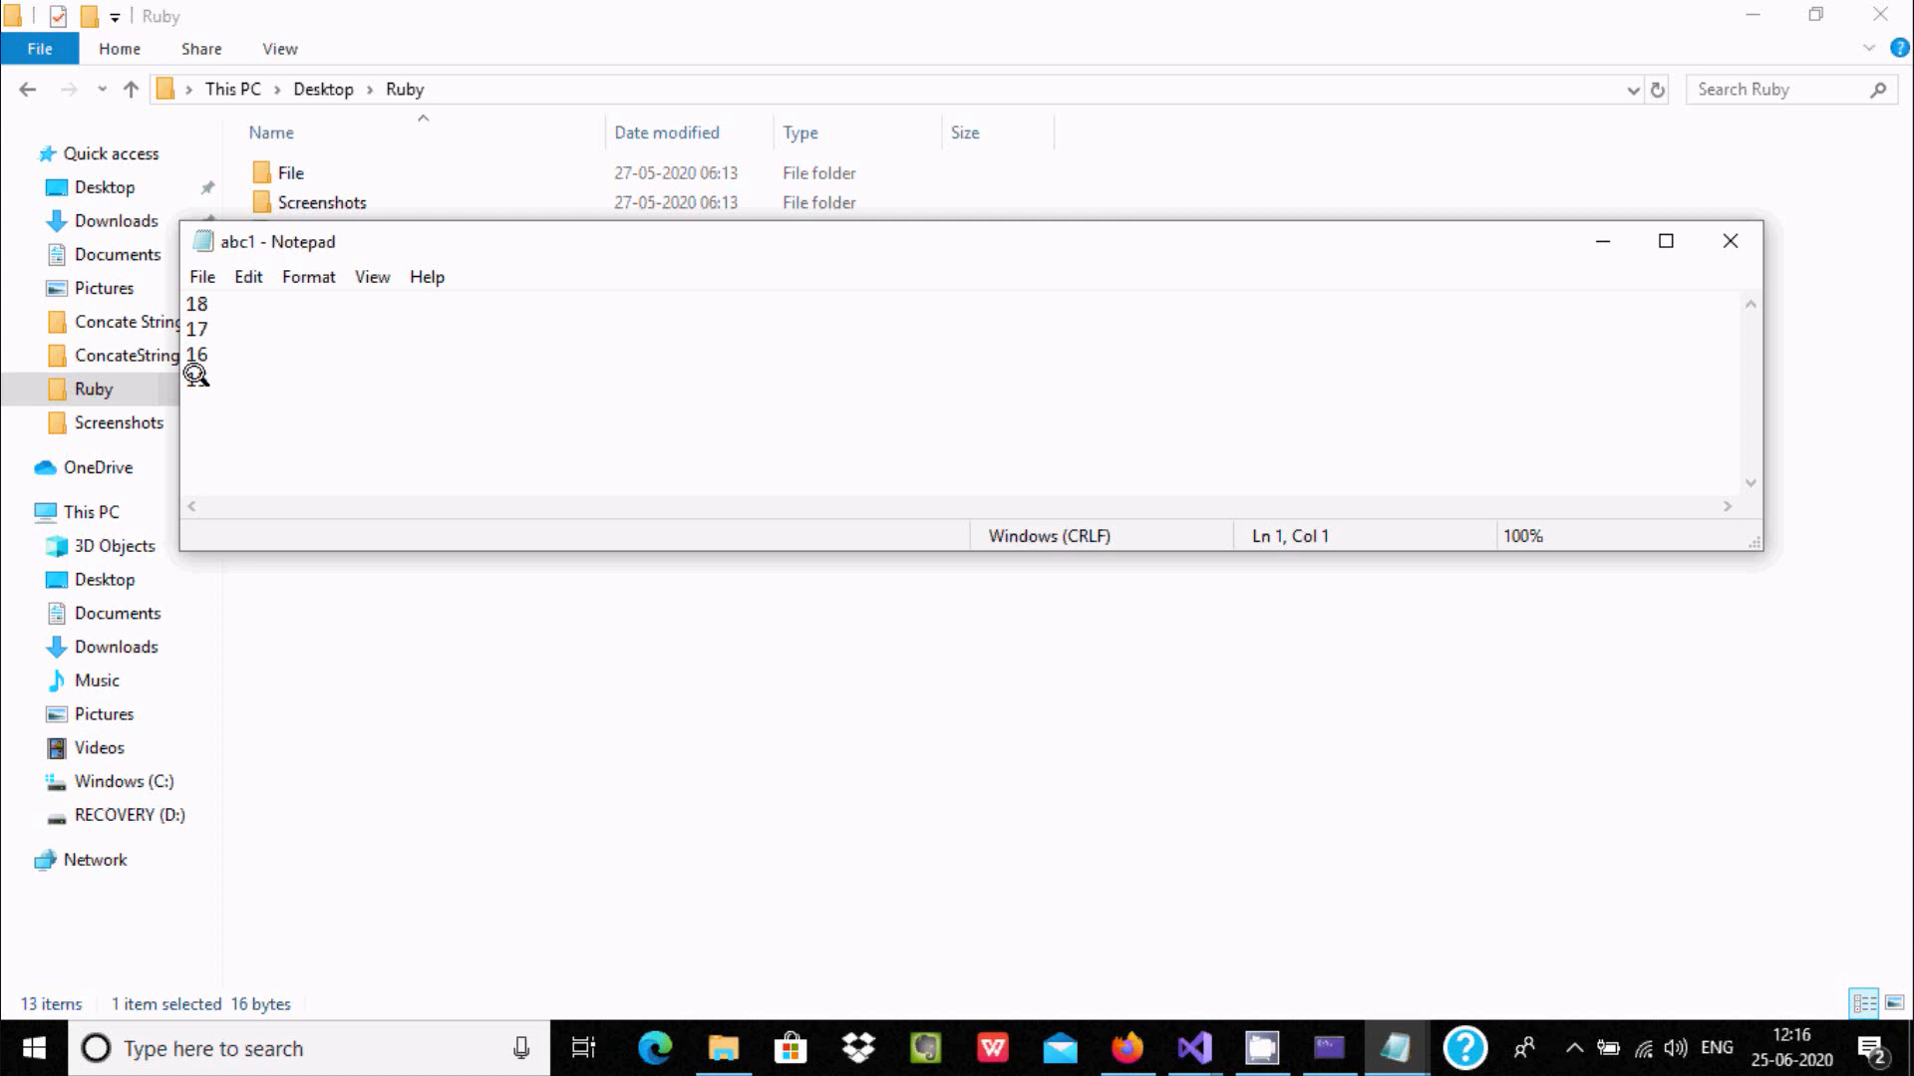
{"action": "left_click", "coordinate": [1731, 241]}
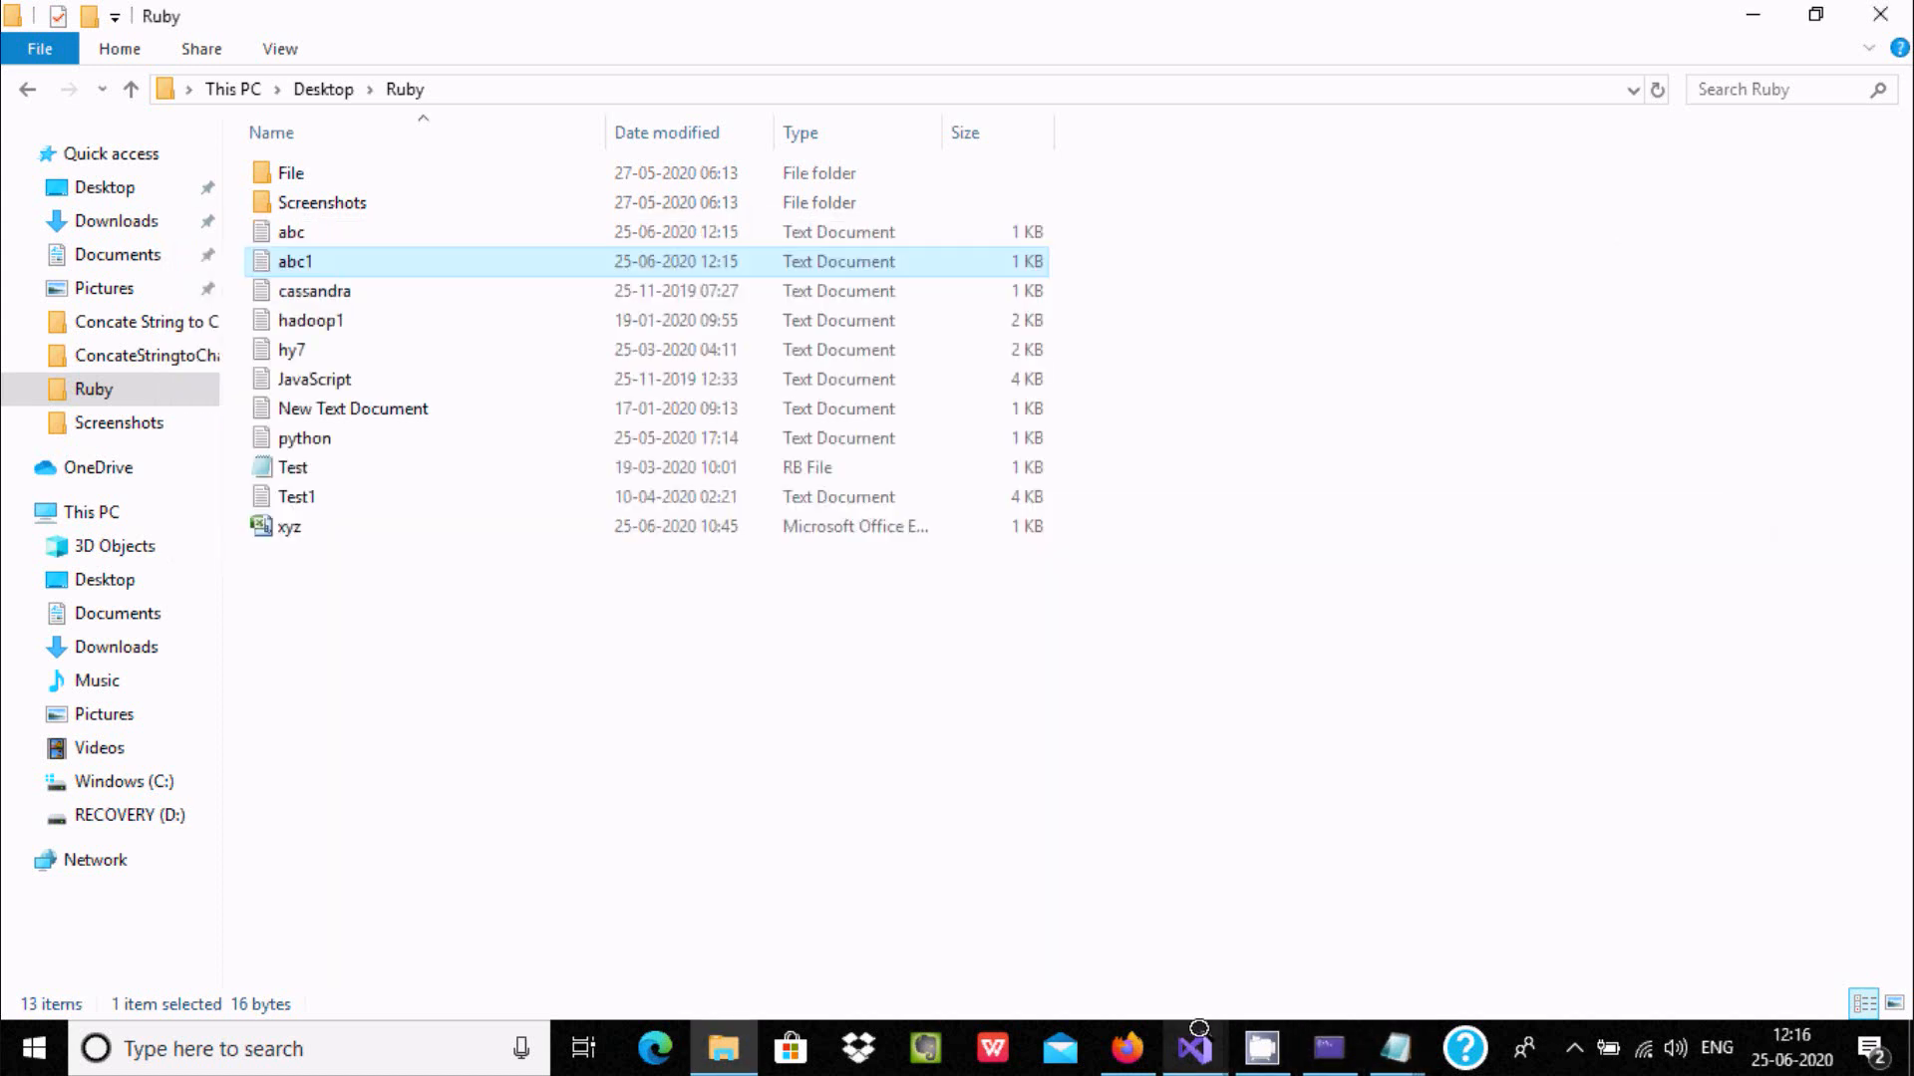
{"action": "left_click", "coordinate": [1192, 1048]}
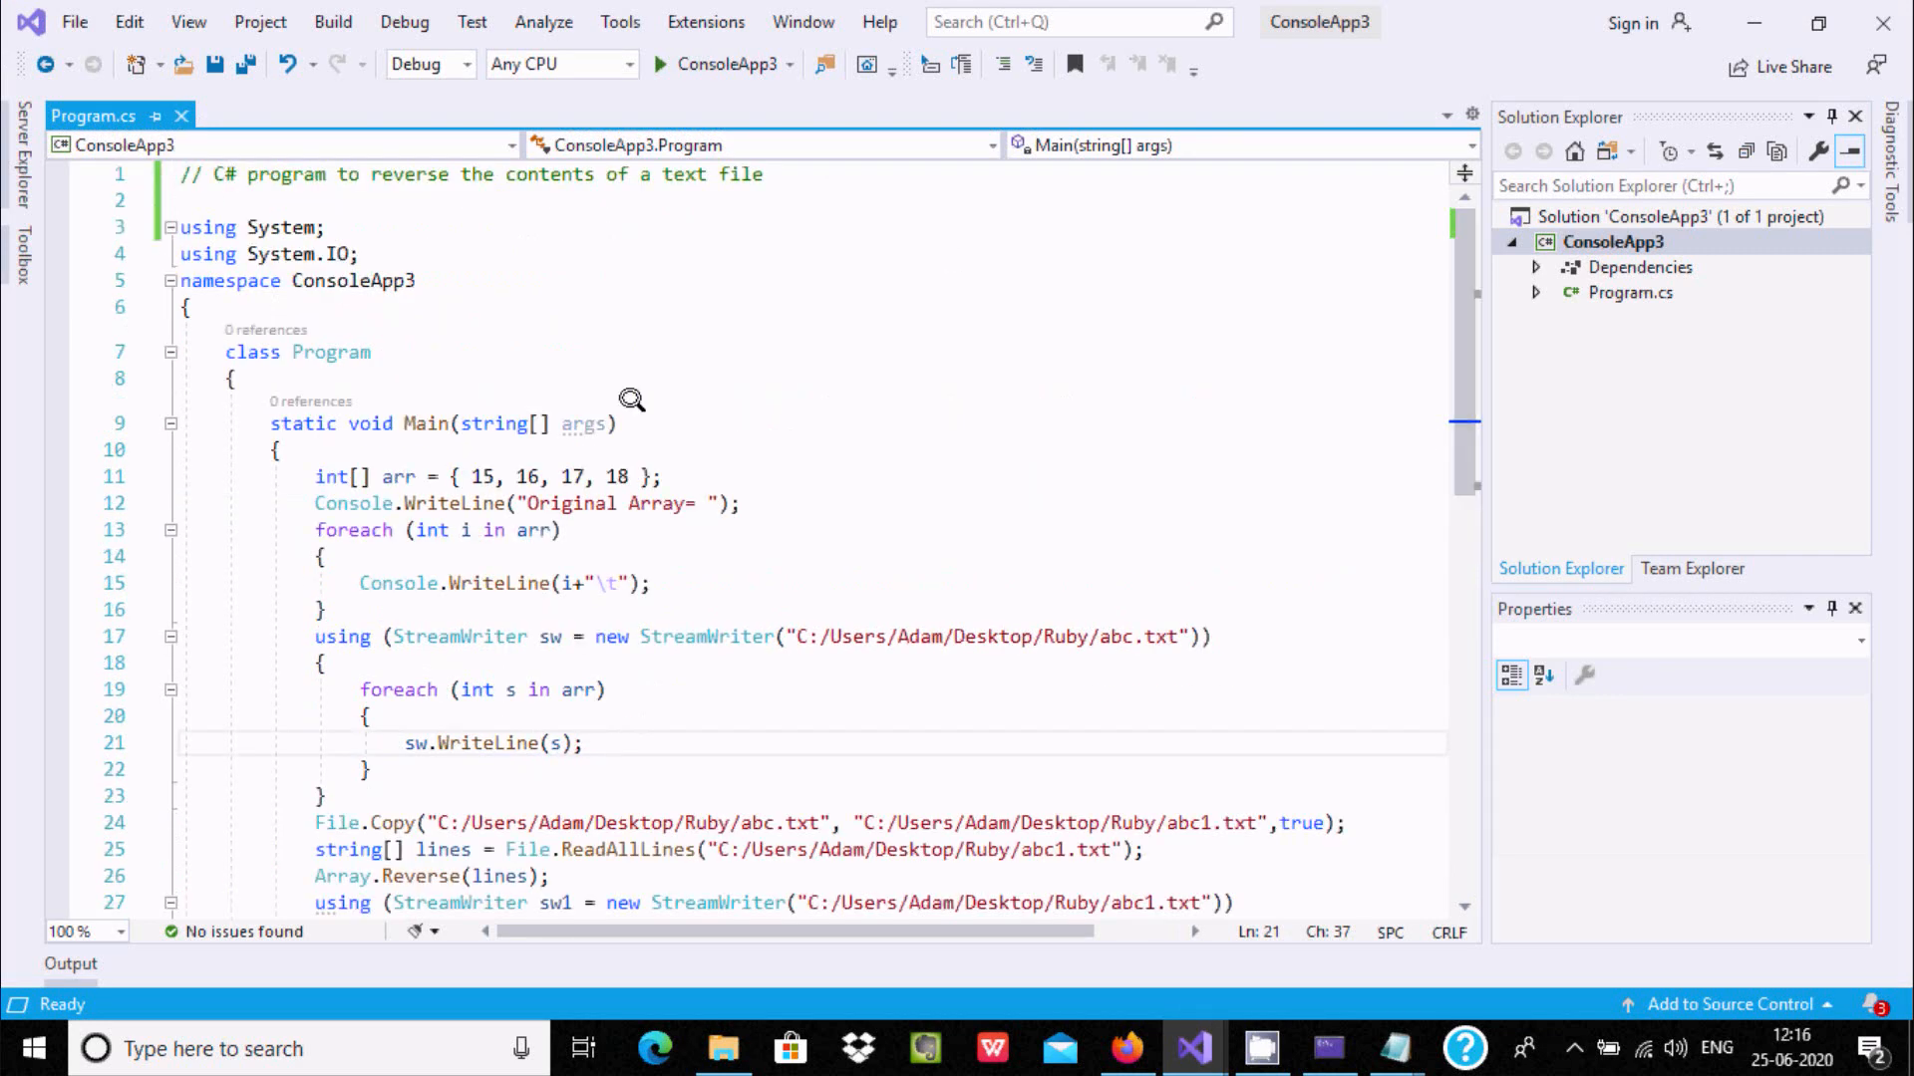
{"action": "mouse_move", "coordinate": [654, 447]}
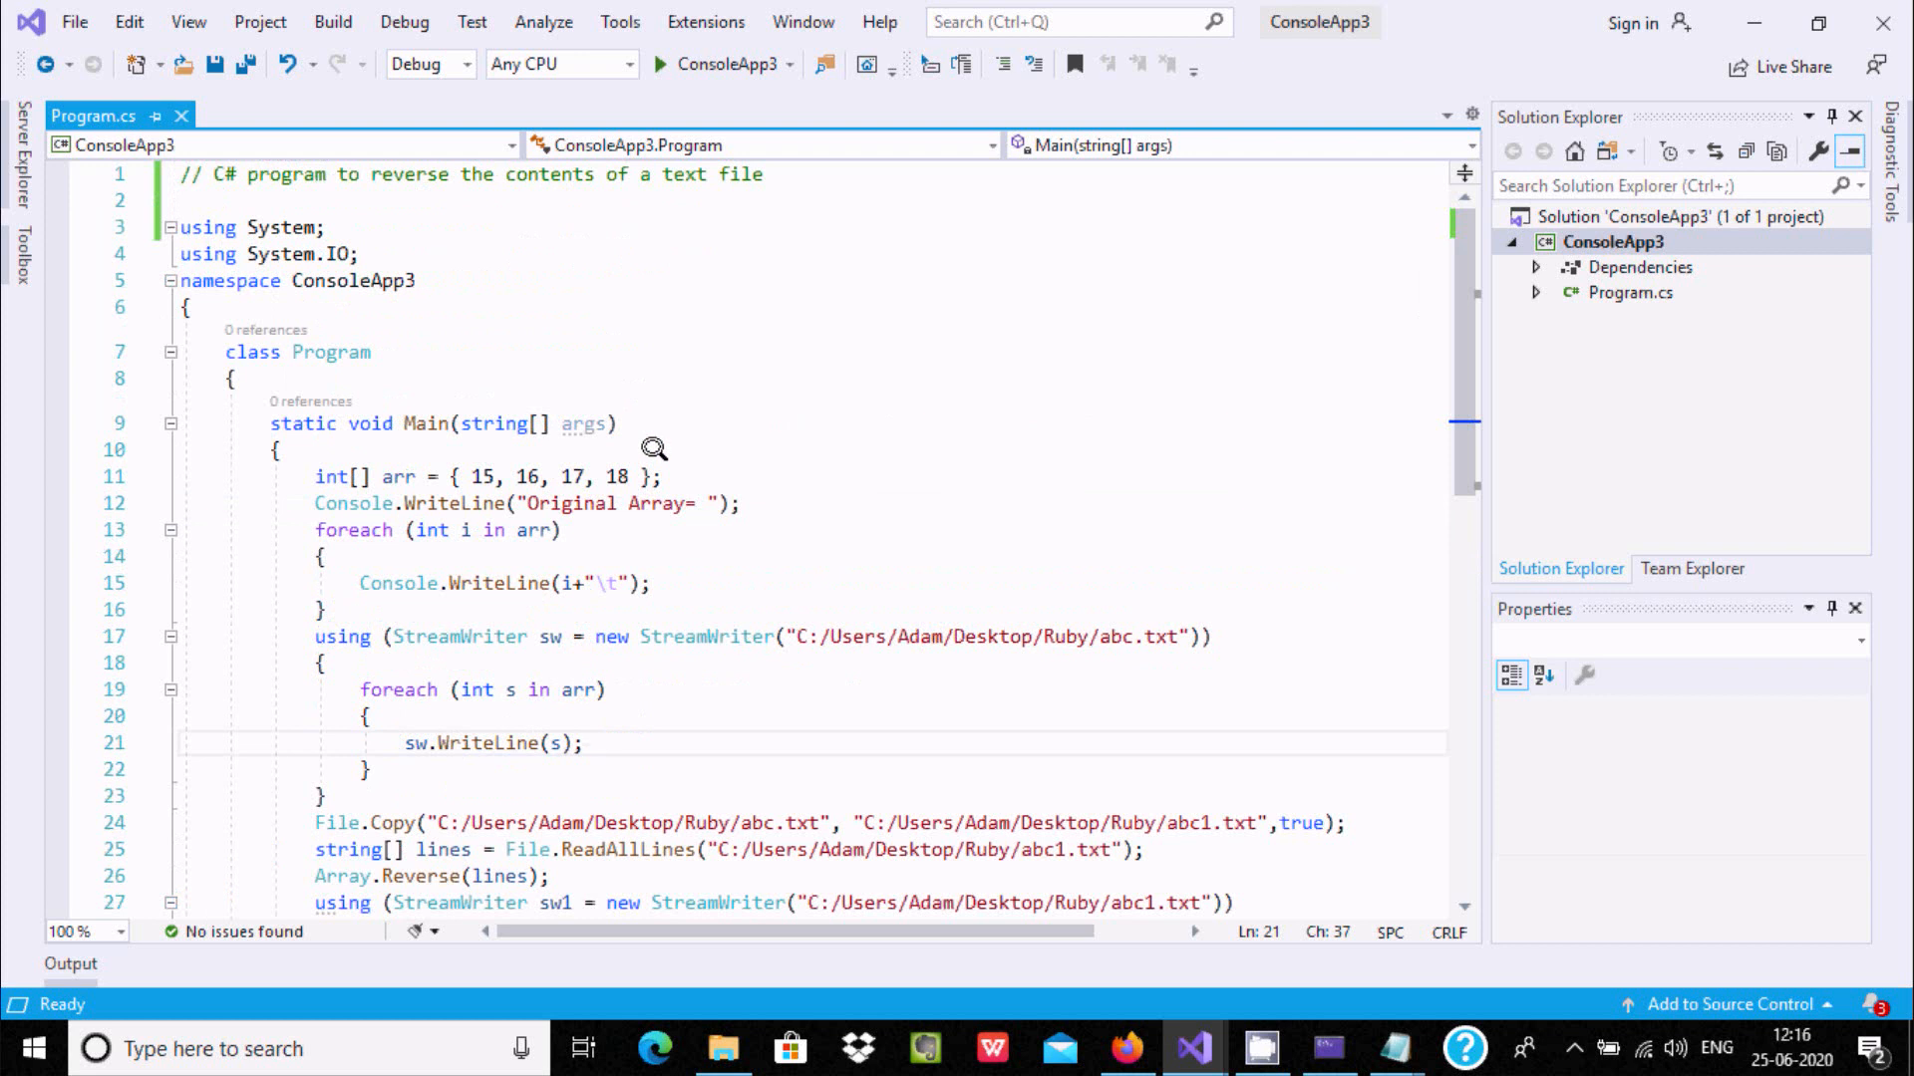
{"action": "mouse_move", "coordinate": [729, 265]}
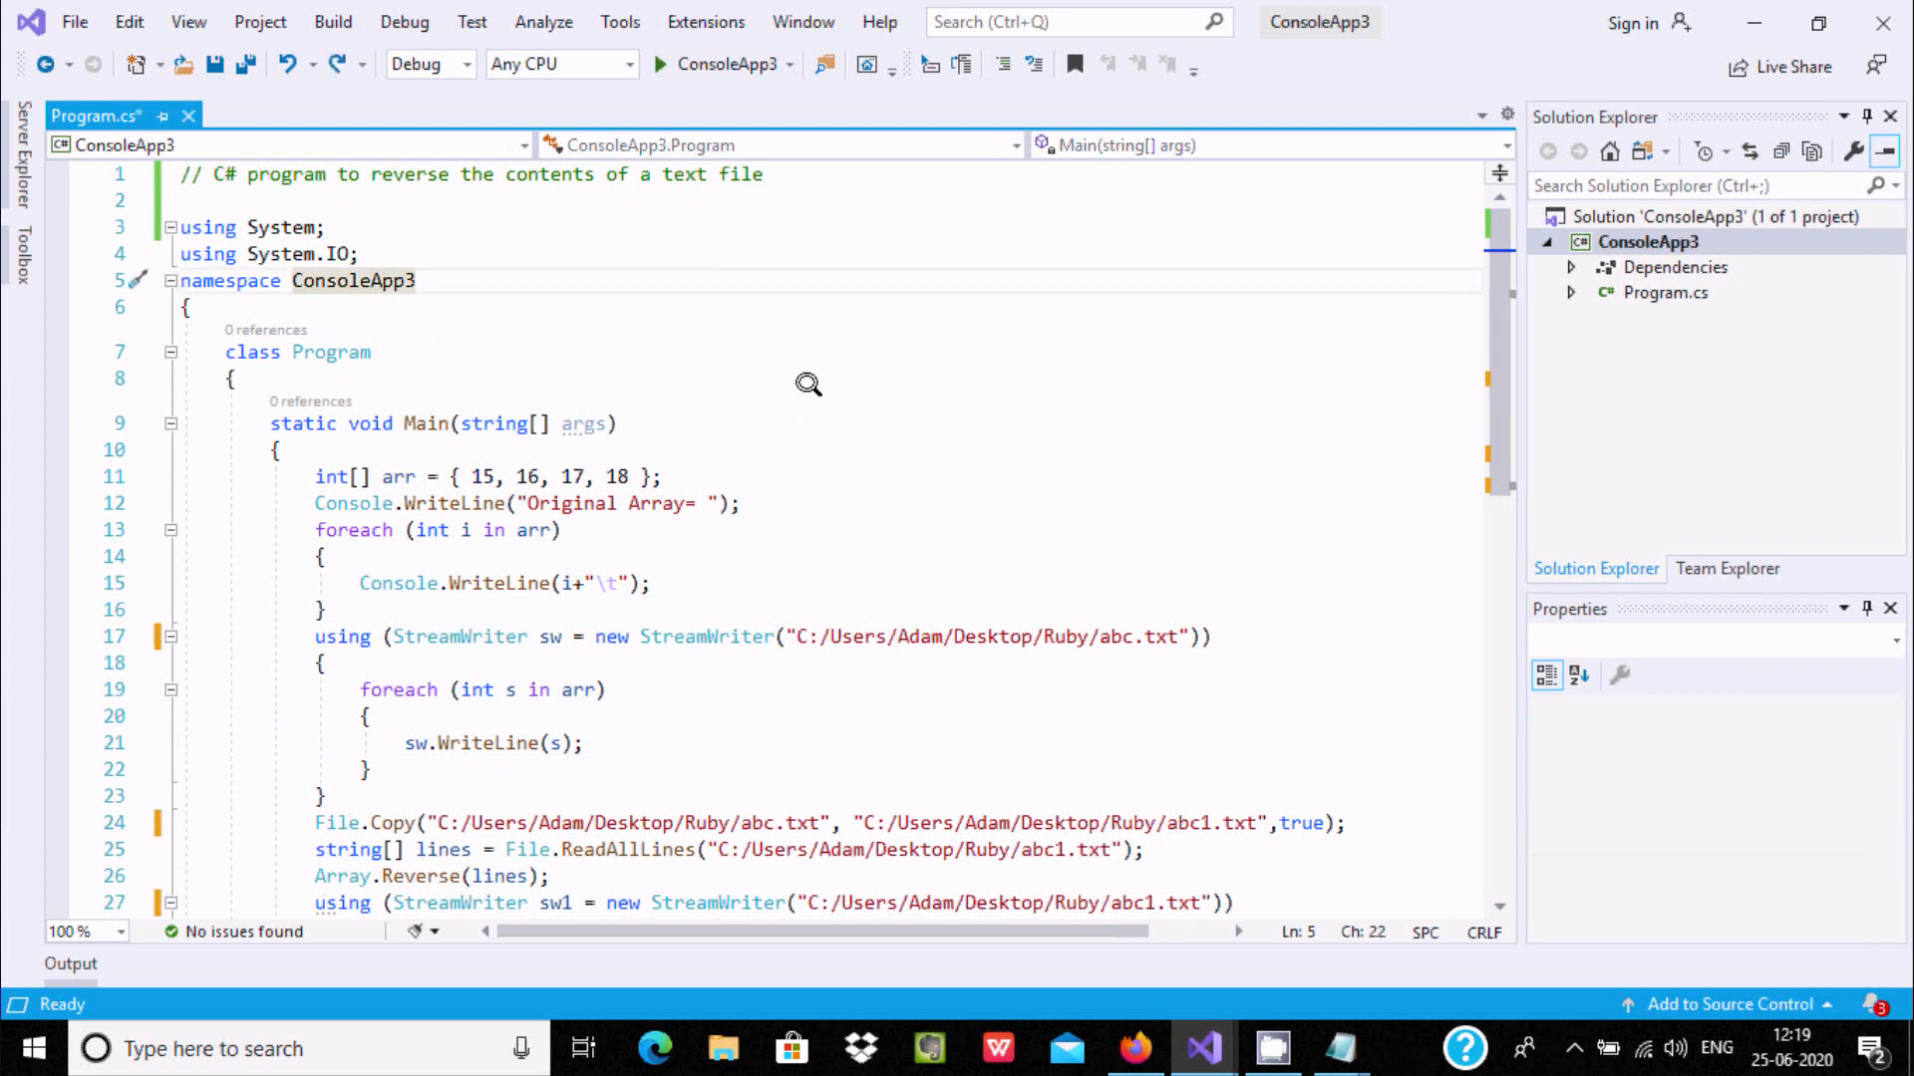
Step: Scroll Program.cs to its end to review the reversed-lines loop
{"action": "scroll", "scroll_direction": "down", "scroll_amount": 3}
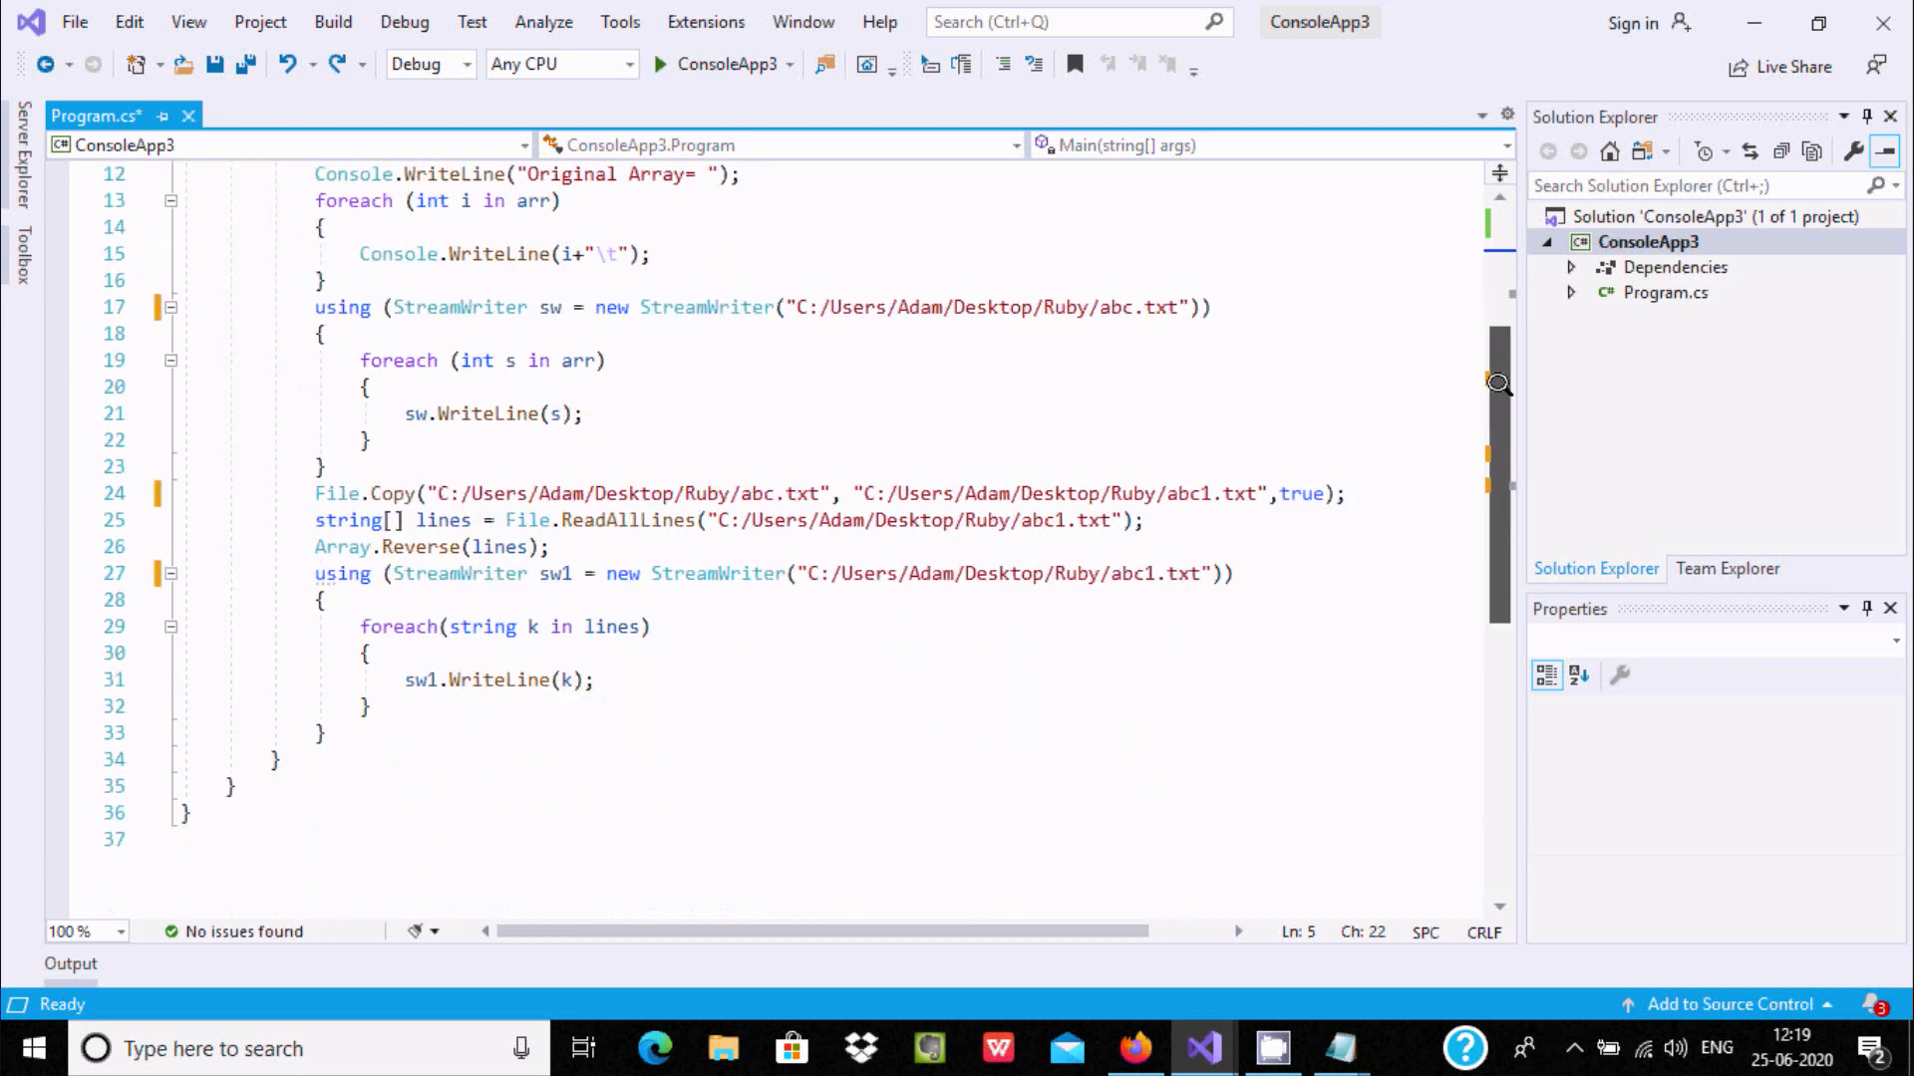